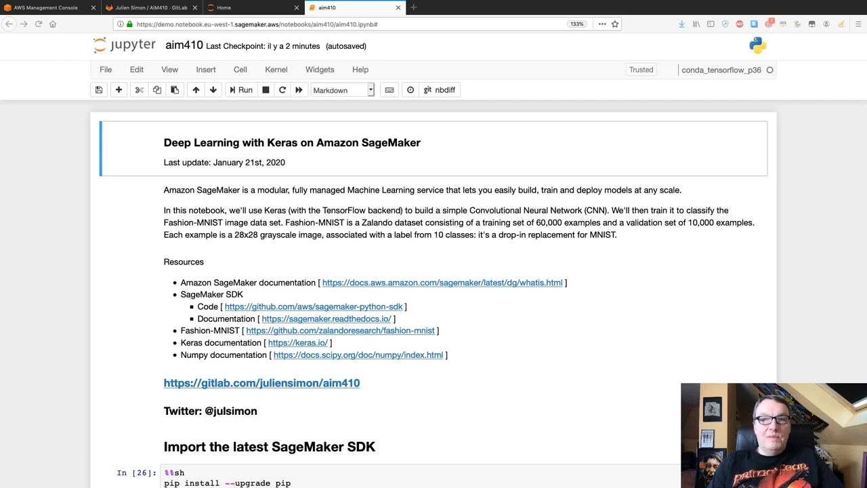
{"action": "mouse_move", "coordinate": [317, 135]}
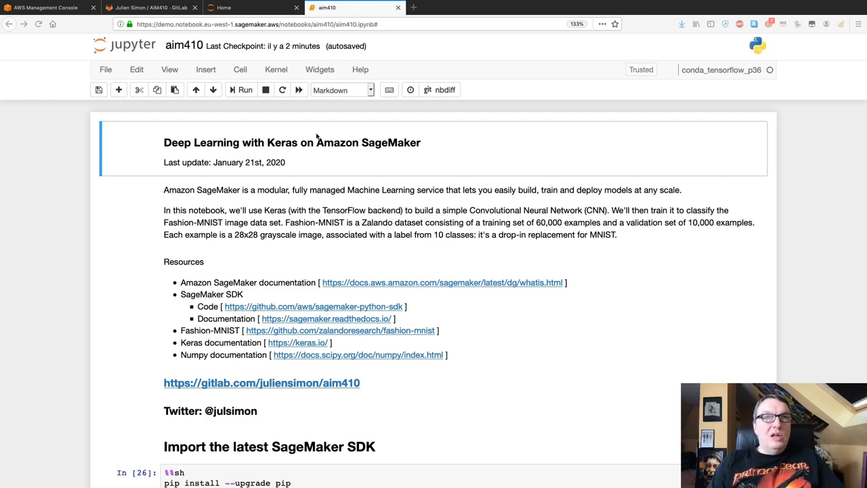
Step: Show the GitLab aim410 project page listing the README, notebook, sprite image and Keras script
{"action": "left_click", "coordinate": [155, 8]}
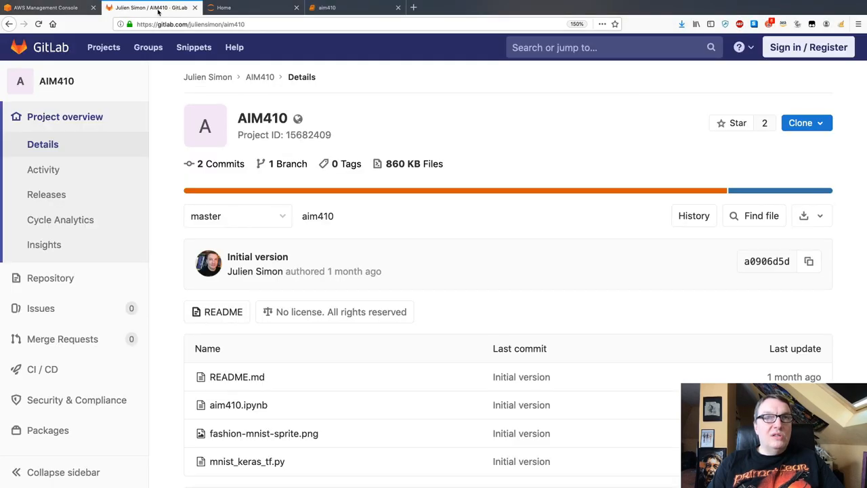
{"action": "mouse_move", "coordinate": [269, 56]}
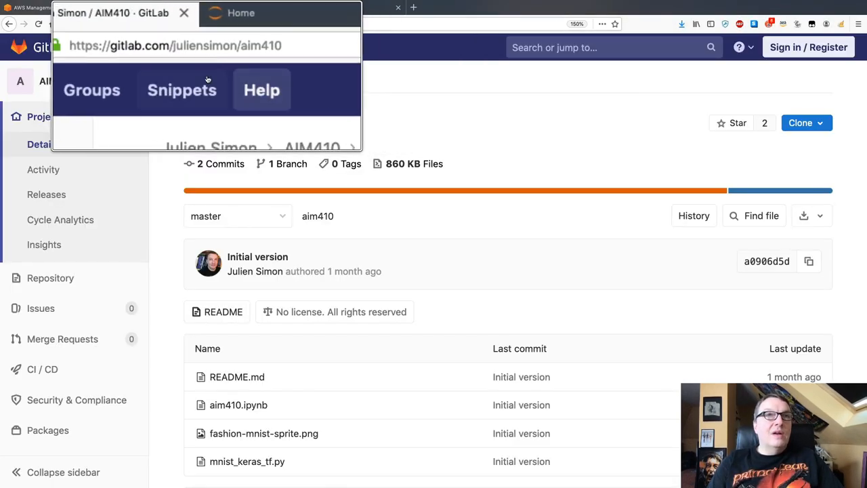
{"action": "mouse_move", "coordinate": [201, 80]}
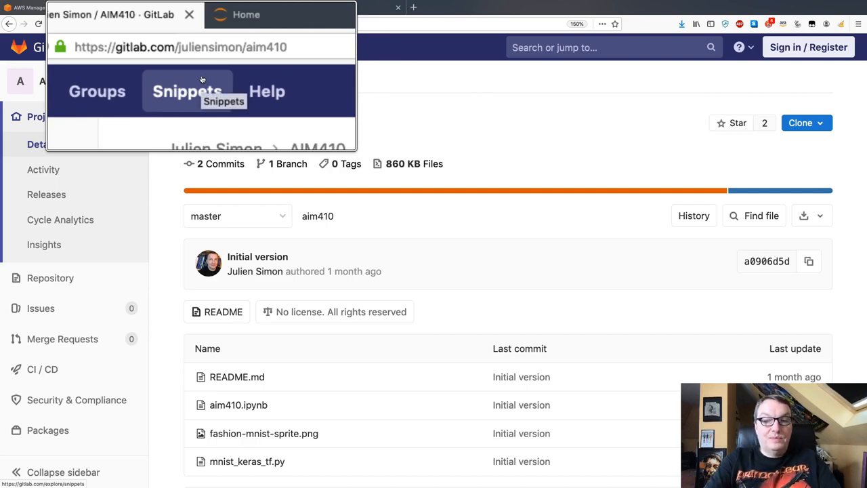
{"action": "left_click", "coordinate": [807, 122]}
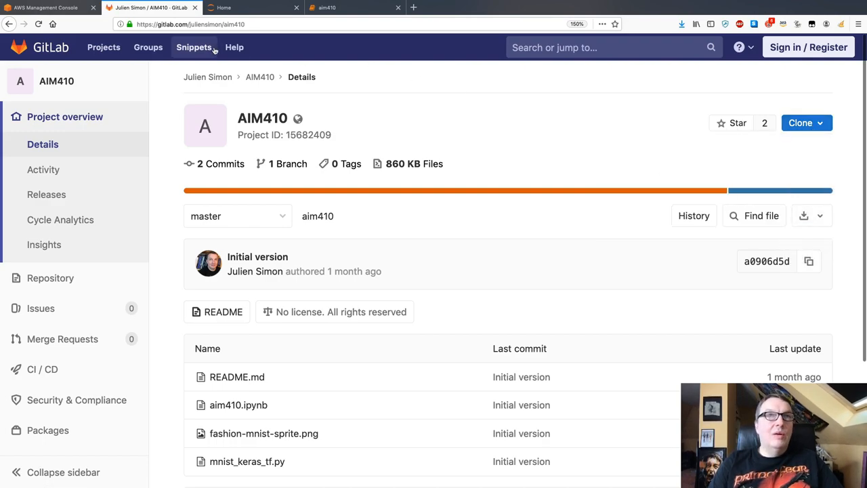
{"action": "left_click", "coordinate": [246, 8]}
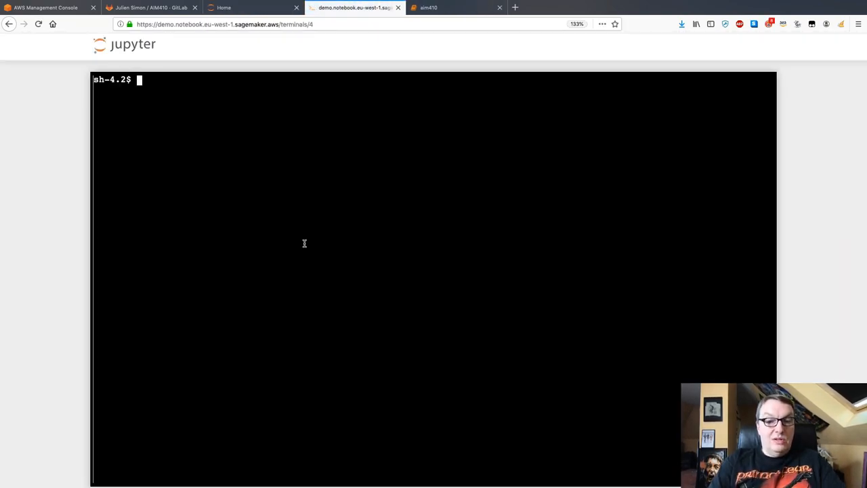
{"action": "type", "text": "cd SageMaker/"}
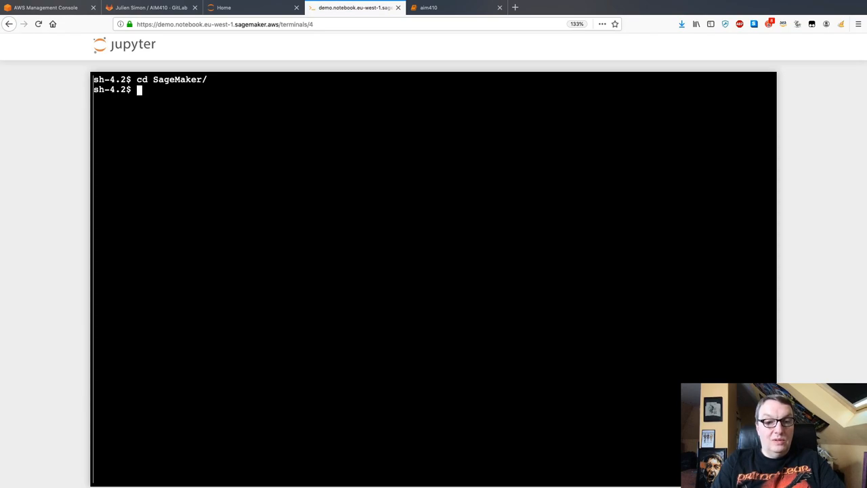
{"action": "type", "text": "git clone"}
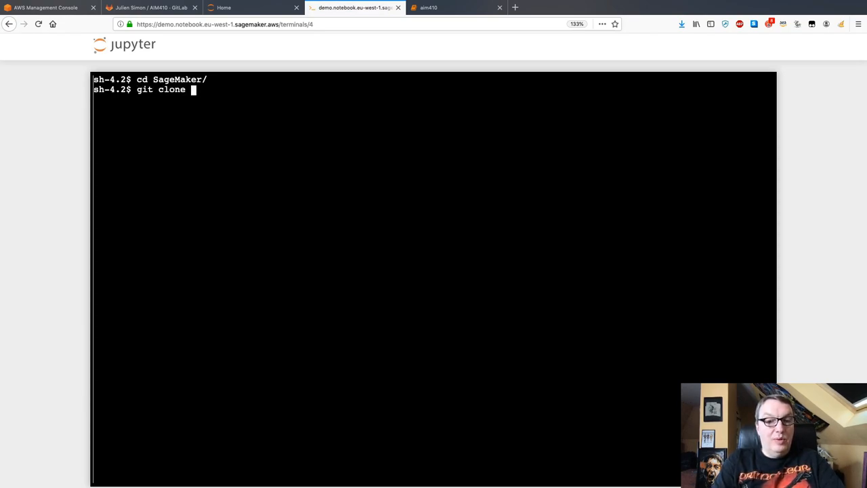
{"action": "type", "text": "https://gitlab.com/juliensimon/aim410.git"}
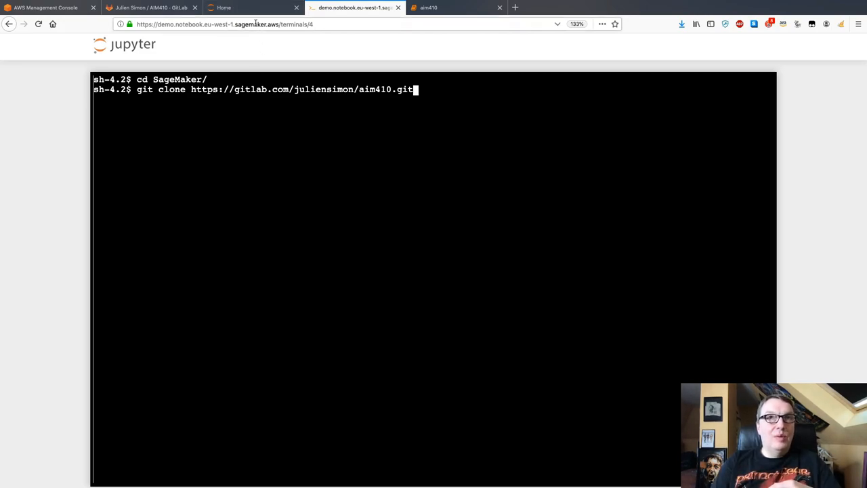
Step: Return via the Jupyter file listing to the aim410 notebook
{"action": "left_click", "coordinate": [244, 8]}
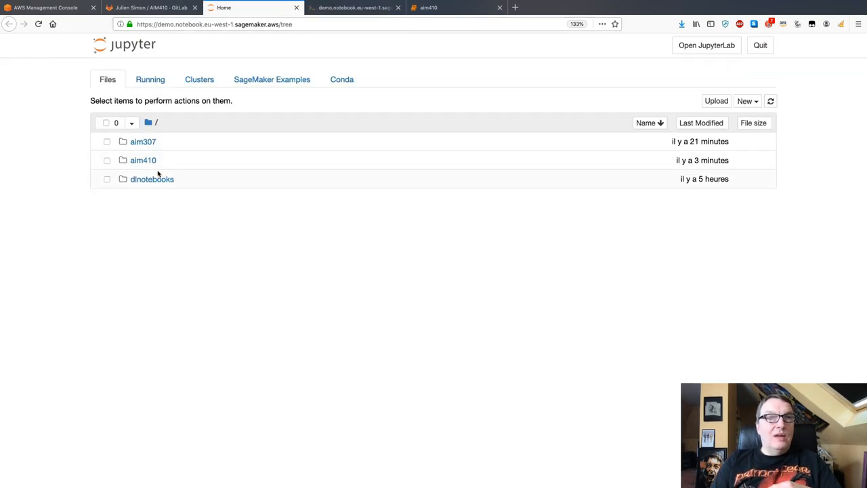
{"action": "left_click", "coordinate": [142, 160]}
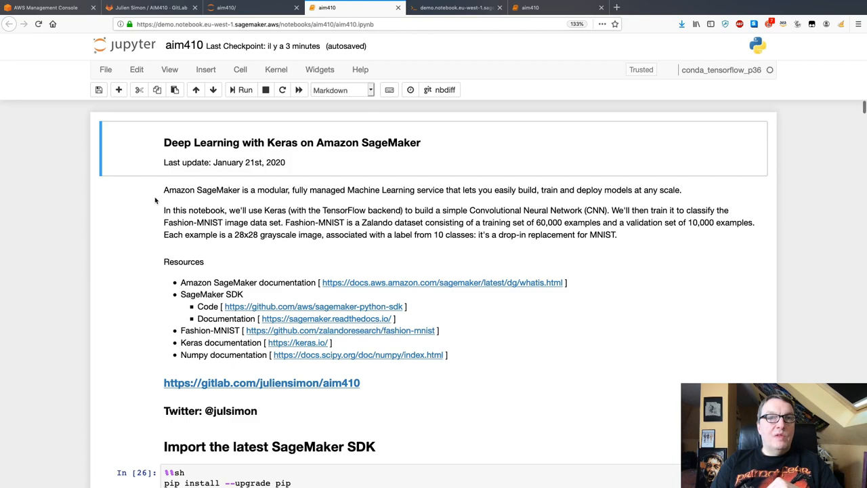
{"action": "scroll", "scroll_direction": "down", "scroll_amount": 3}
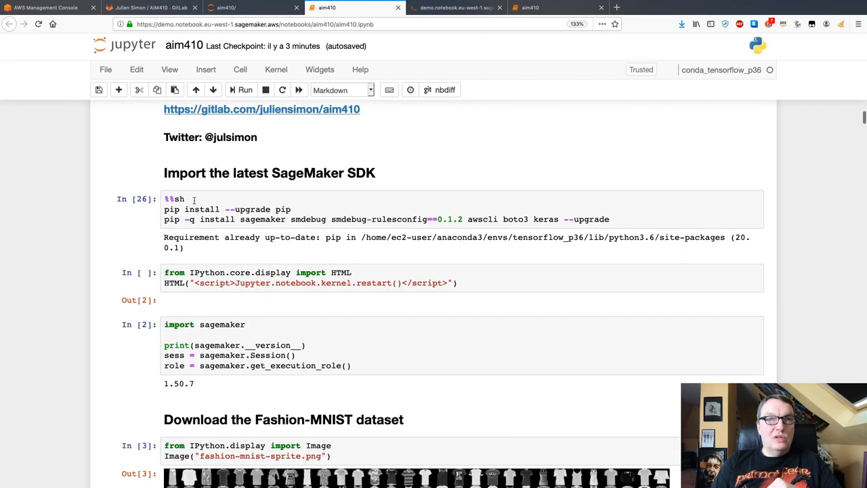
{"action": "left_click", "coordinate": [268, 220]}
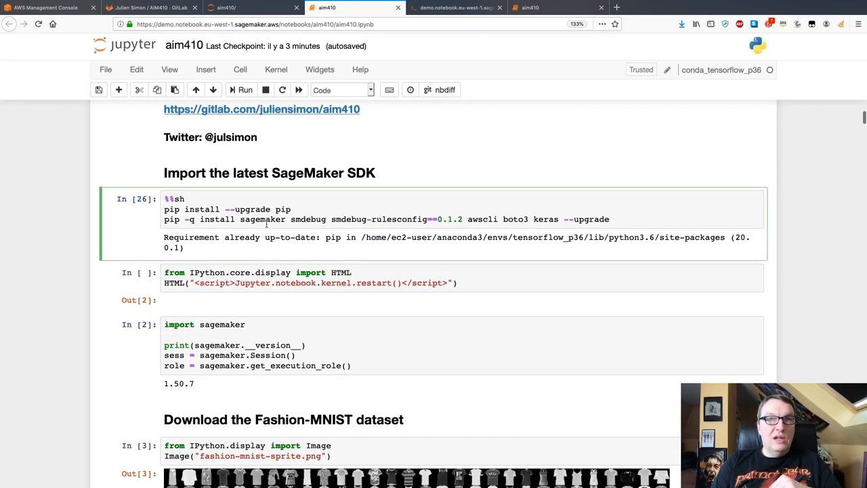
{"action": "double_click", "coordinate": [262, 220]}
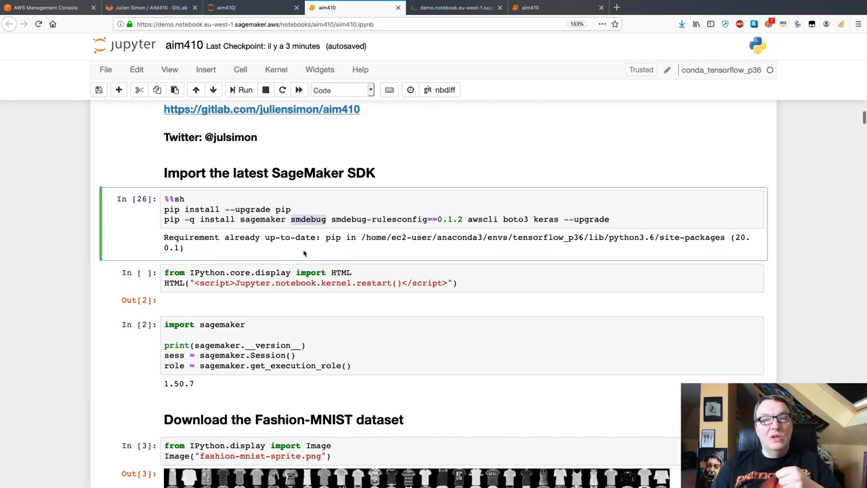
{"action": "mouse_move", "coordinate": [311, 255]}
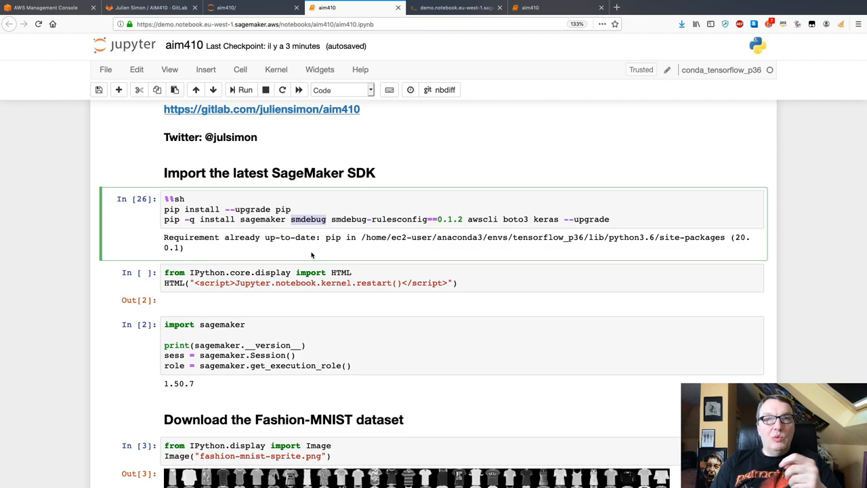
{"action": "mouse_move", "coordinate": [400, 222]}
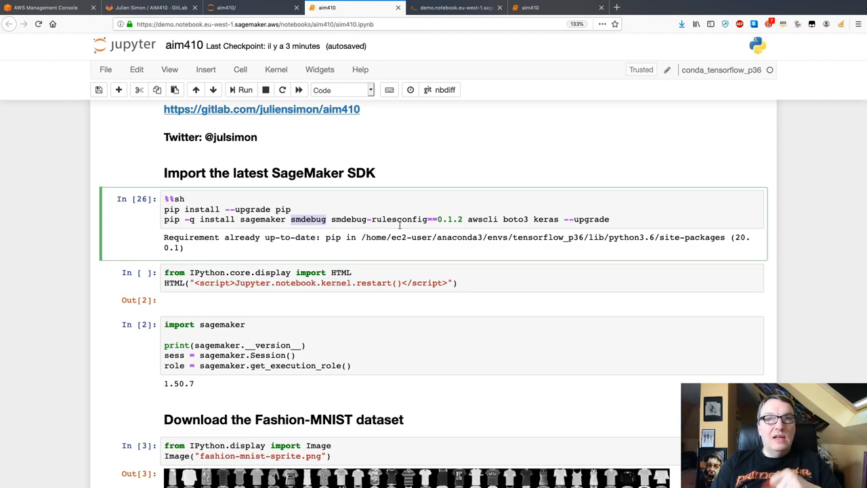
{"action": "mouse_move", "coordinate": [403, 255]}
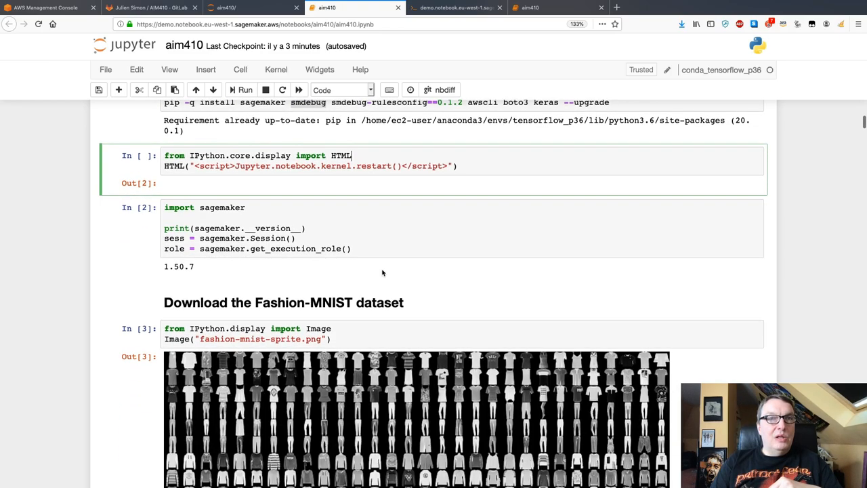
{"action": "scroll", "scroll_direction": "down", "scroll_amount": 3}
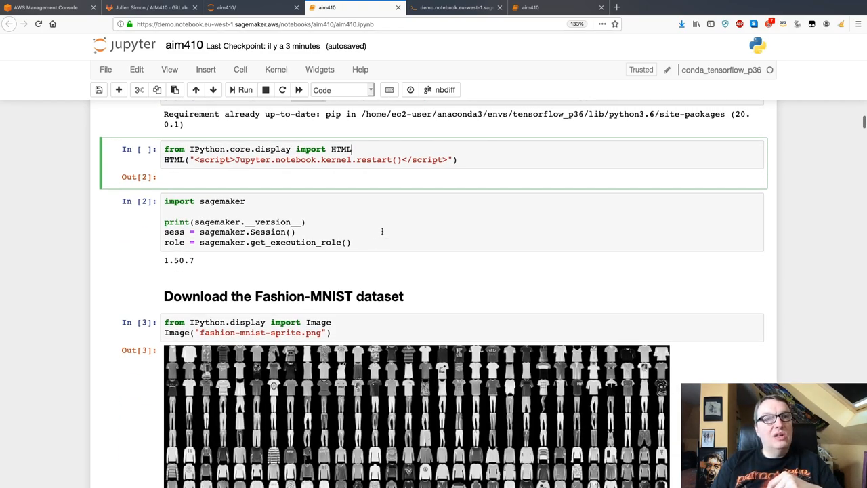
{"action": "scroll", "scroll_direction": "down", "scroll_amount": 3}
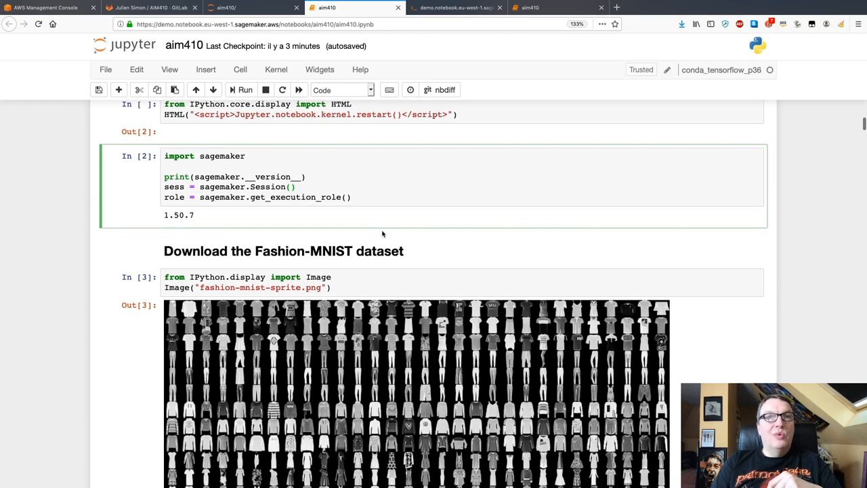
{"action": "scroll", "scroll_direction": "down", "scroll_amount": 3}
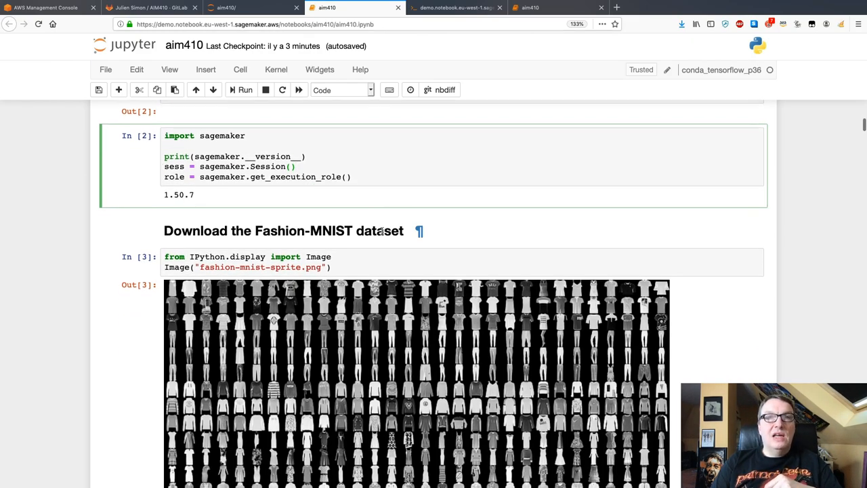
{"action": "scroll", "scroll_direction": "down", "scroll_amount": 3}
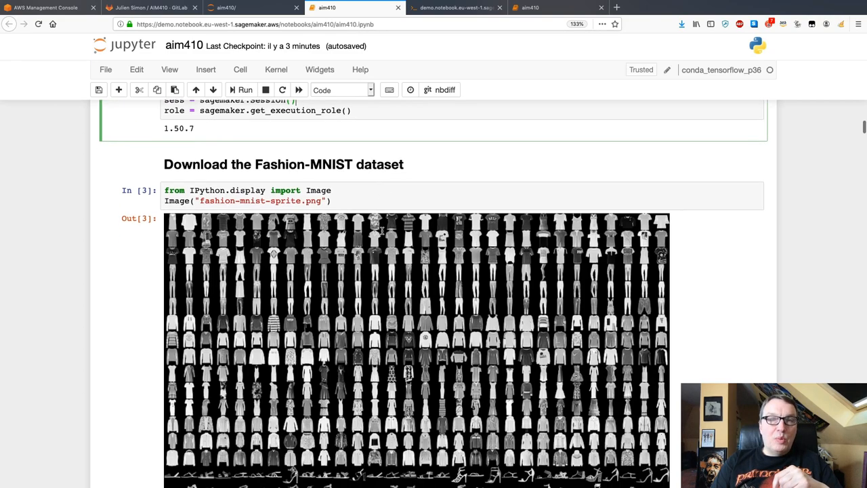
{"action": "scroll", "scroll_direction": "down", "scroll_amount": 3}
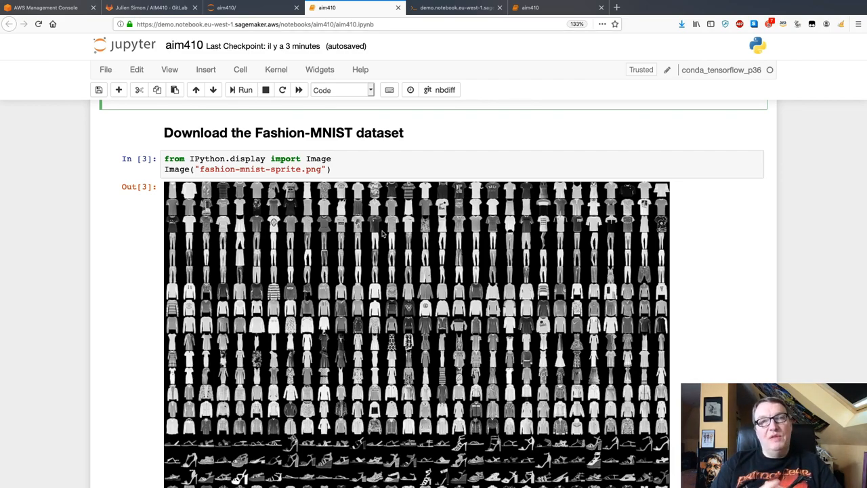
{"action": "scroll", "scroll_direction": "down", "scroll_amount": 3}
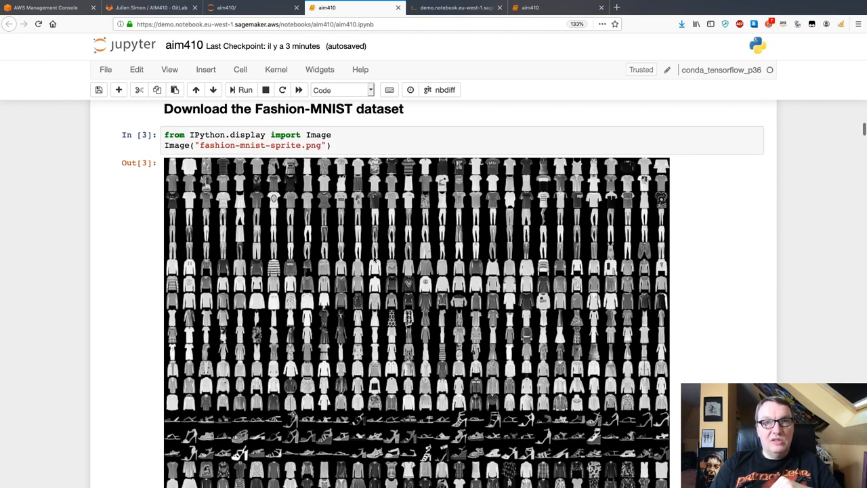
{"action": "scroll", "scroll_direction": "down", "scroll_amount": 3}
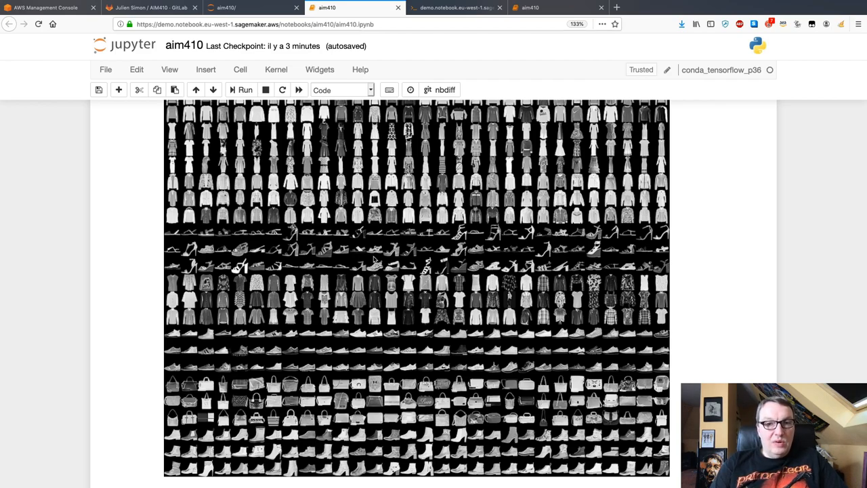
{"action": "scroll", "scroll_direction": "down", "scroll_amount": 3}
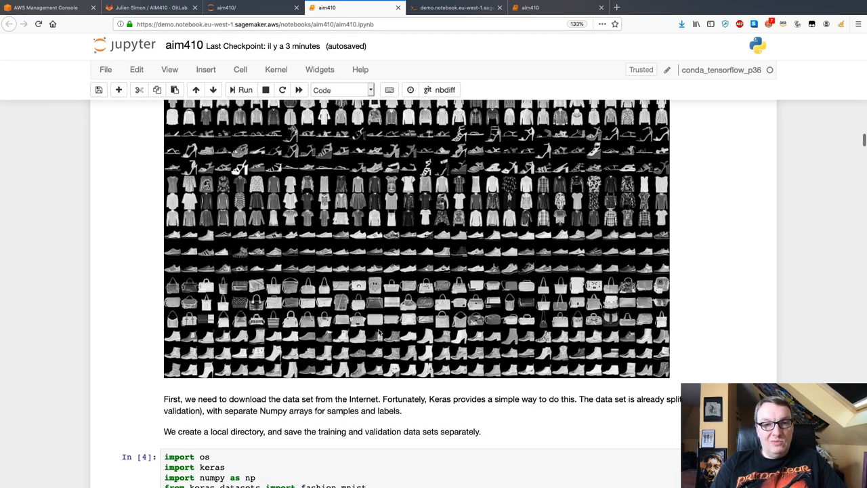
{"action": "scroll", "scroll_direction": "down", "scroll_amount": 3}
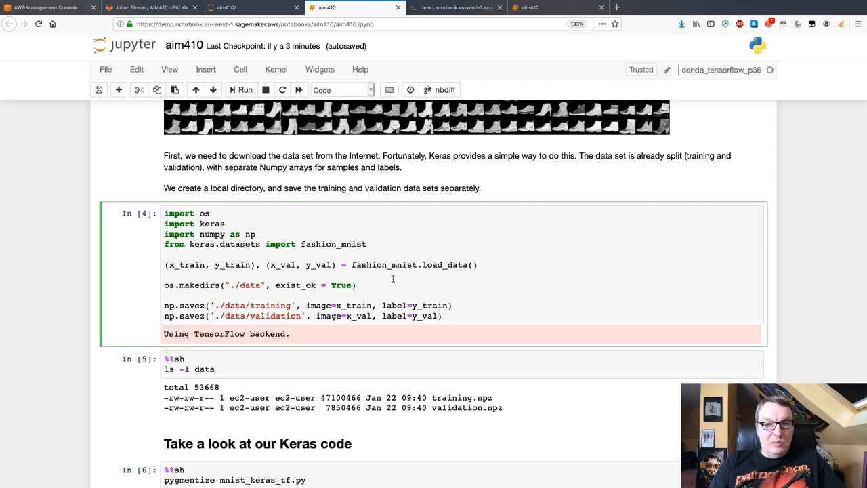
{"action": "scroll", "scroll_direction": "down", "scroll_amount": 3}
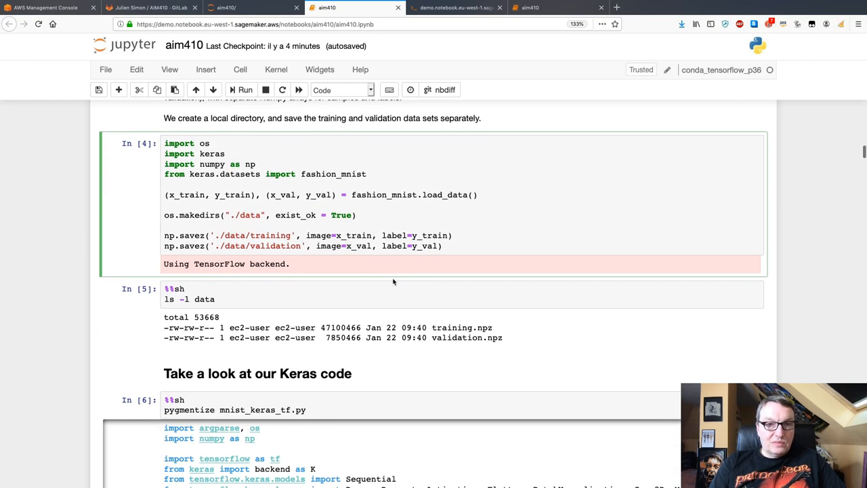
{"action": "mouse_move", "coordinate": [341, 259]}
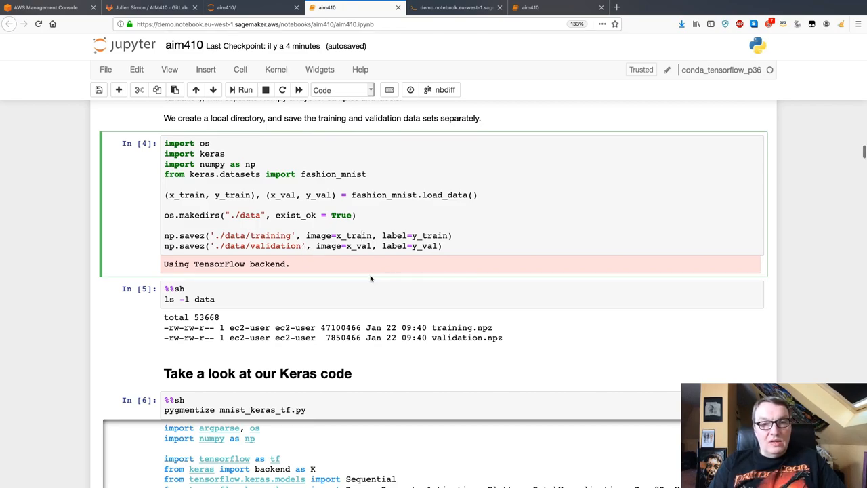
{"action": "scroll", "scroll_direction": "down", "scroll_amount": 3}
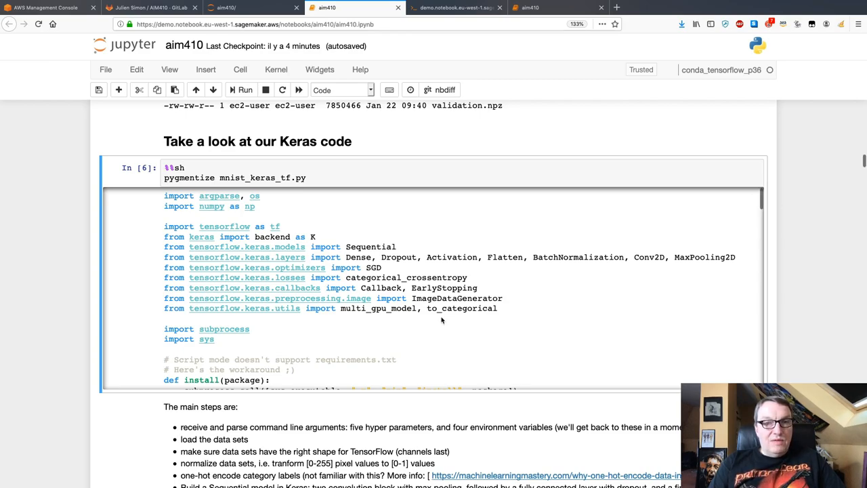
{"action": "scroll", "scroll_direction": "down", "scroll_amount": 3}
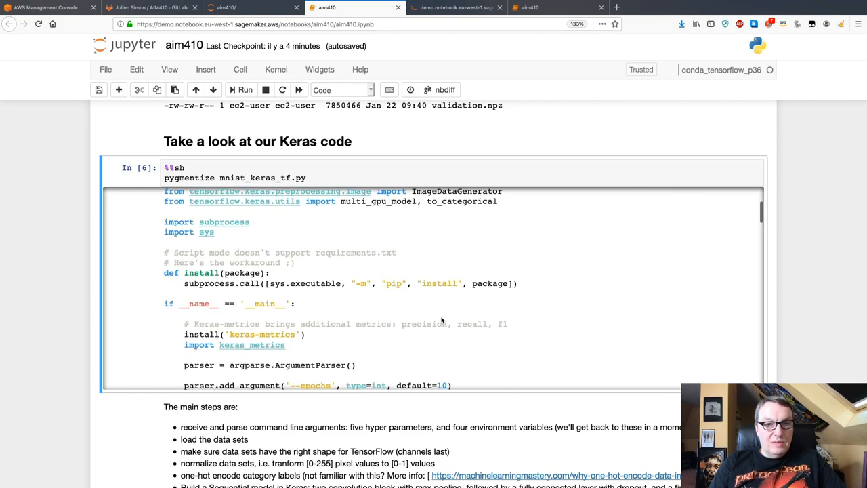
{"action": "scroll", "scroll_direction": "down", "scroll_amount": 3}
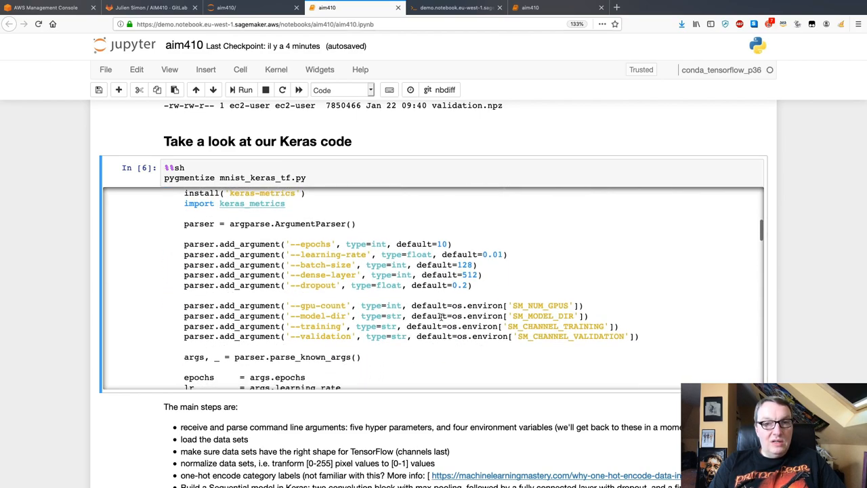
{"action": "mouse_move", "coordinate": [390, 259]}
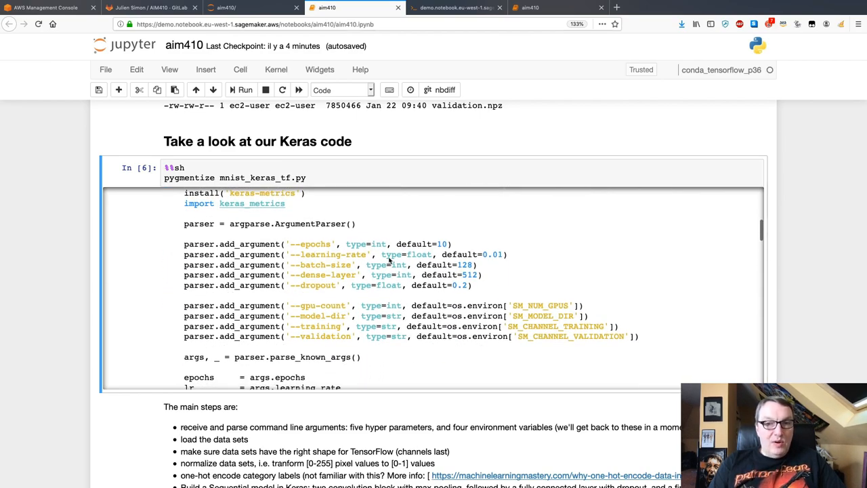
{"action": "mouse_move", "coordinate": [490, 288]}
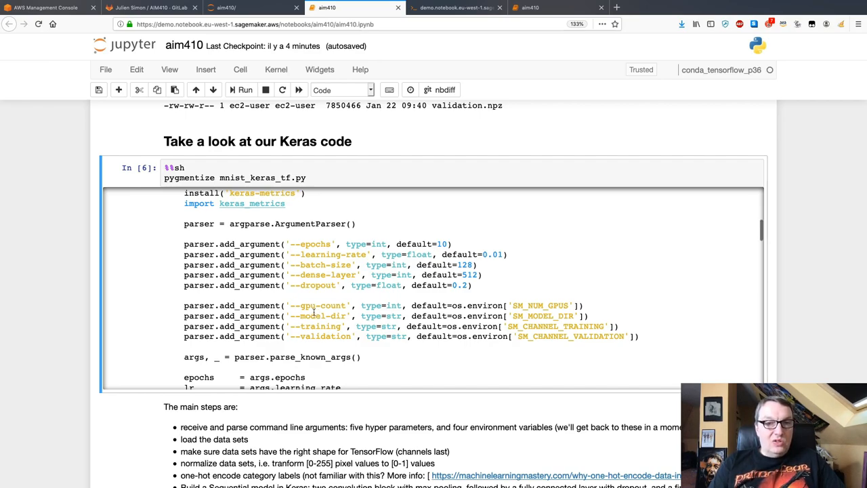
{"action": "mouse_move", "coordinate": [655, 344]}
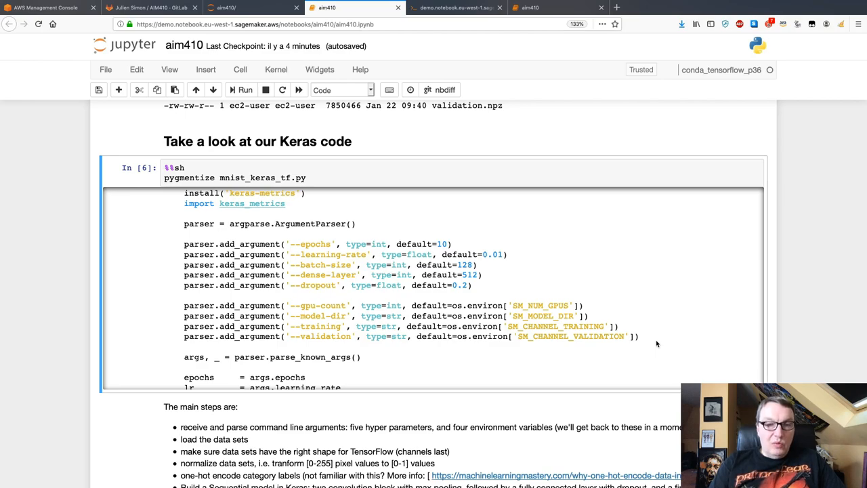
{"action": "mouse_move", "coordinate": [585, 358]}
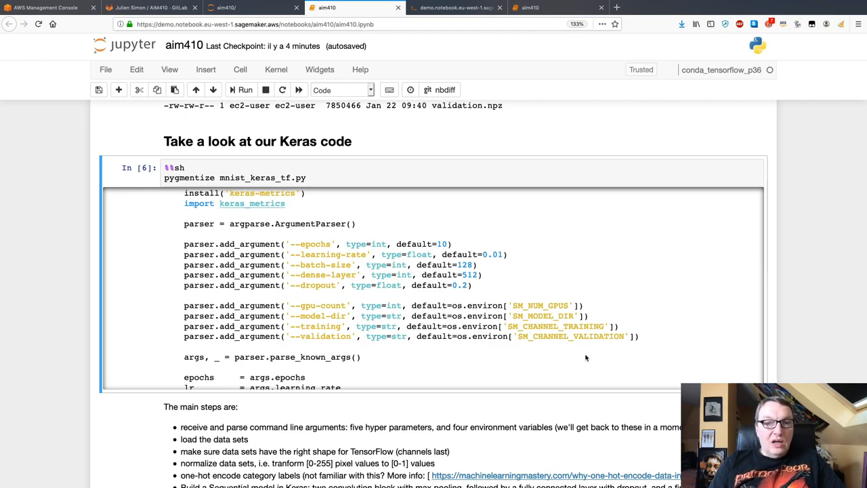
{"action": "mouse_move", "coordinate": [336, 336]}
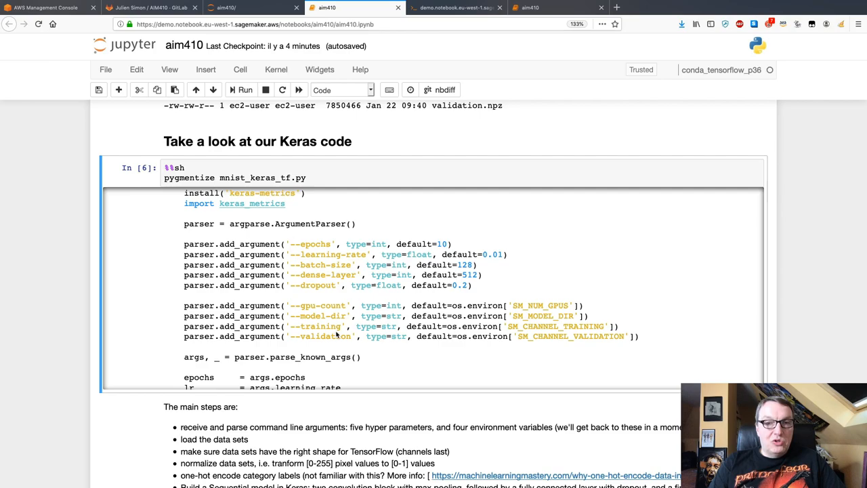
{"action": "mouse_move", "coordinate": [330, 315]}
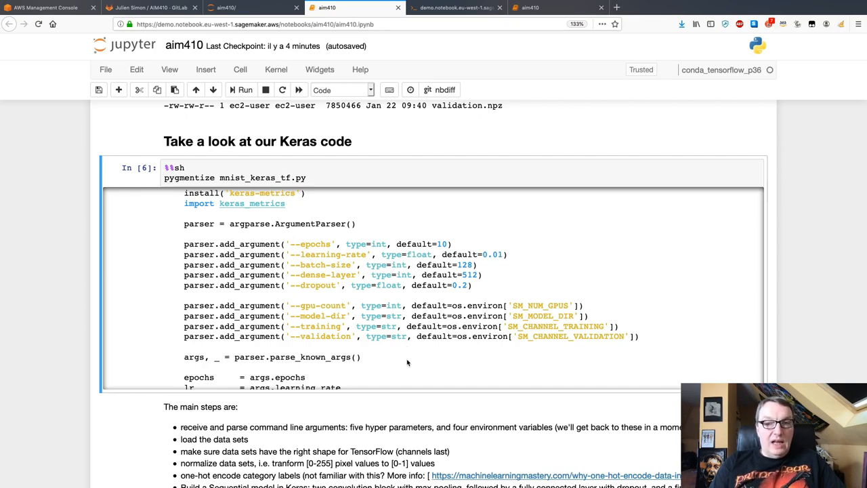
{"action": "scroll", "scroll_direction": "down", "scroll_amount": 3}
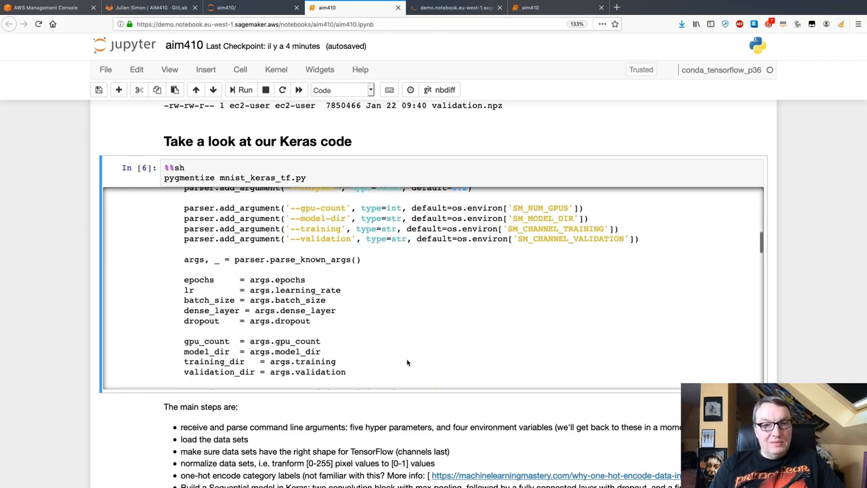
{"action": "scroll", "scroll_direction": "down", "scroll_amount": 3}
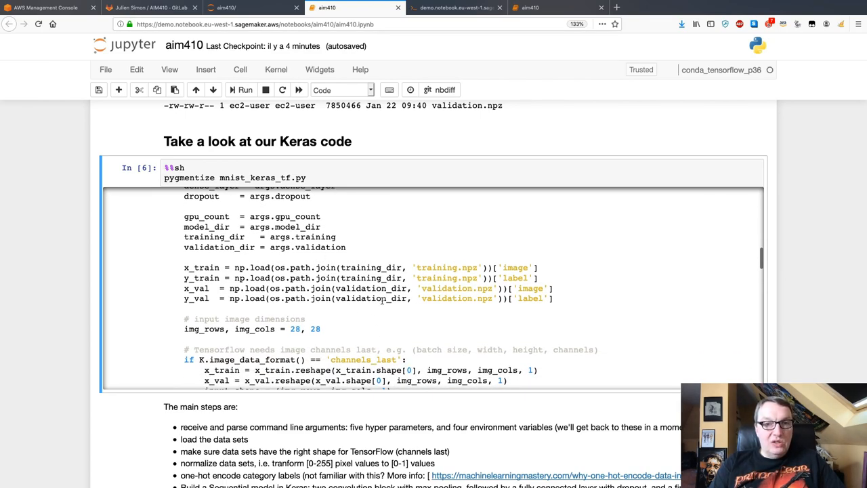
{"action": "scroll", "scroll_direction": "down", "scroll_amount": 3}
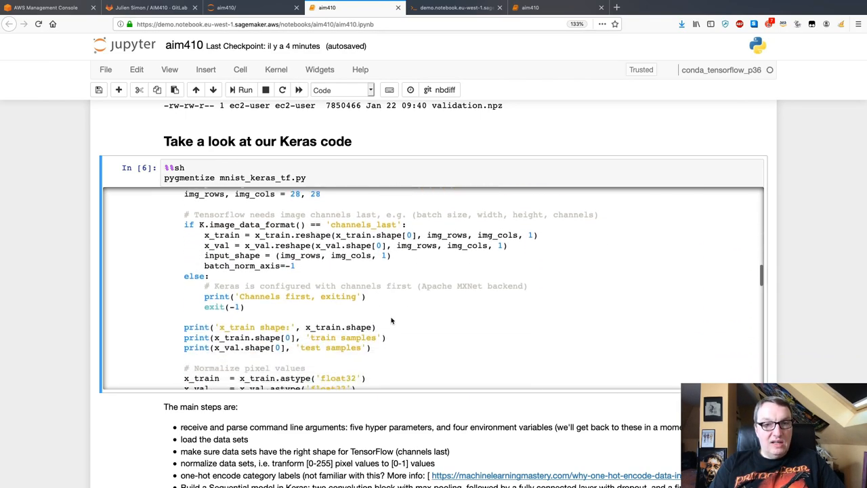
{"action": "scroll", "scroll_direction": "down", "scroll_amount": 3}
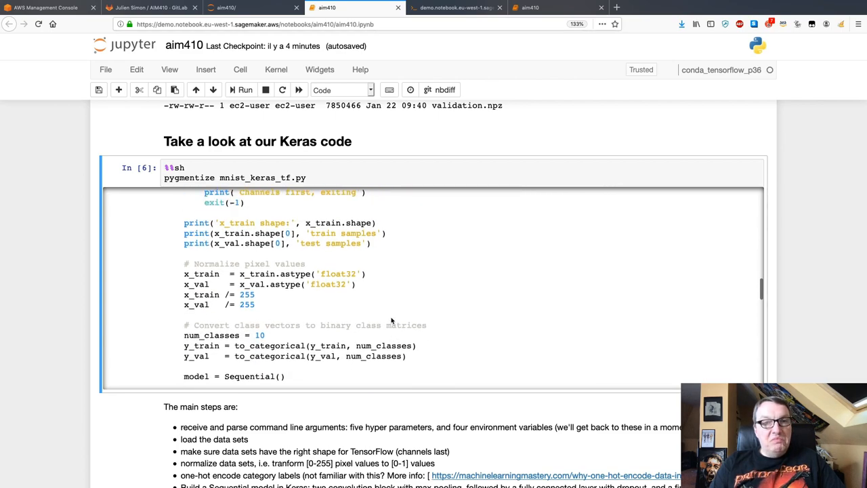
{"action": "scroll", "scroll_direction": "down", "scroll_amount": 3}
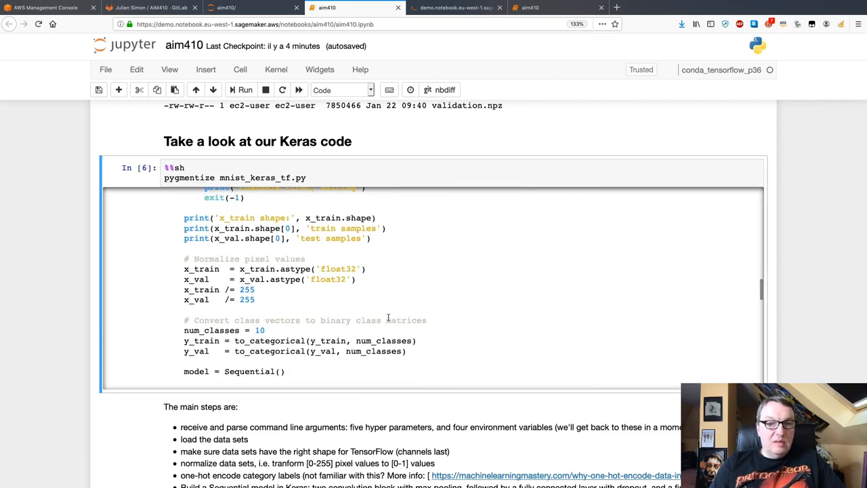
{"action": "mouse_move", "coordinate": [244, 259]}
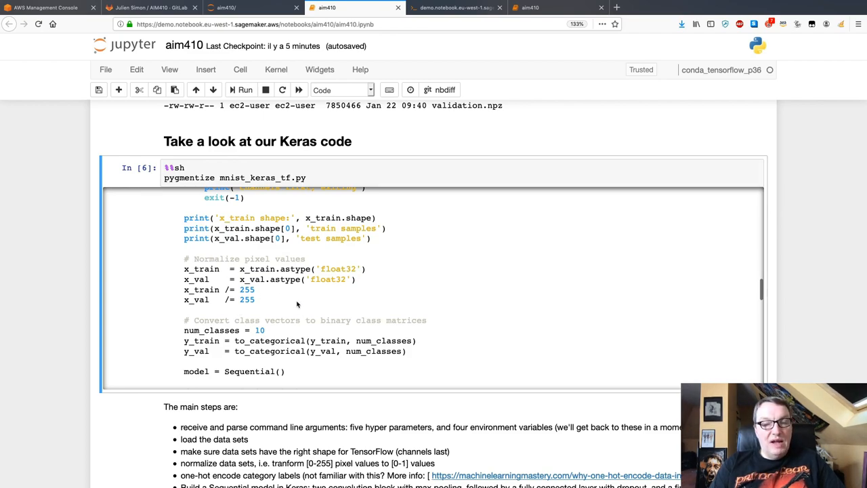
{"action": "scroll", "scroll_direction": "down", "scroll_amount": 3}
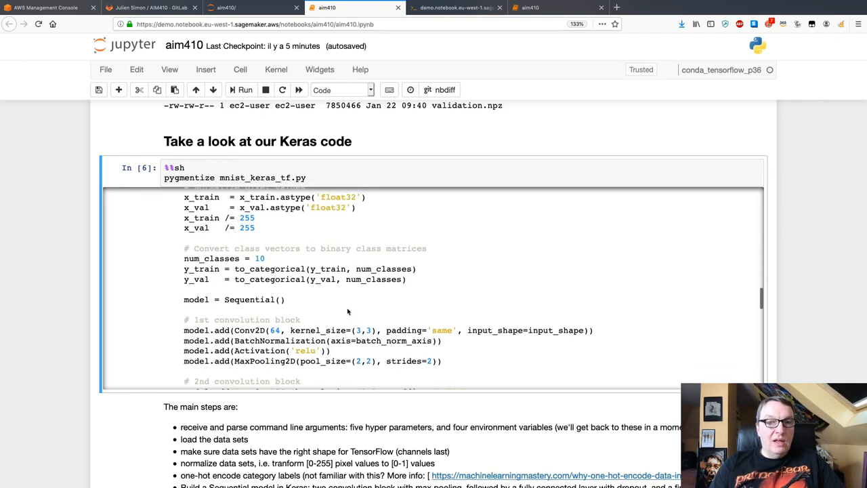
{"action": "mouse_move", "coordinate": [323, 297]}
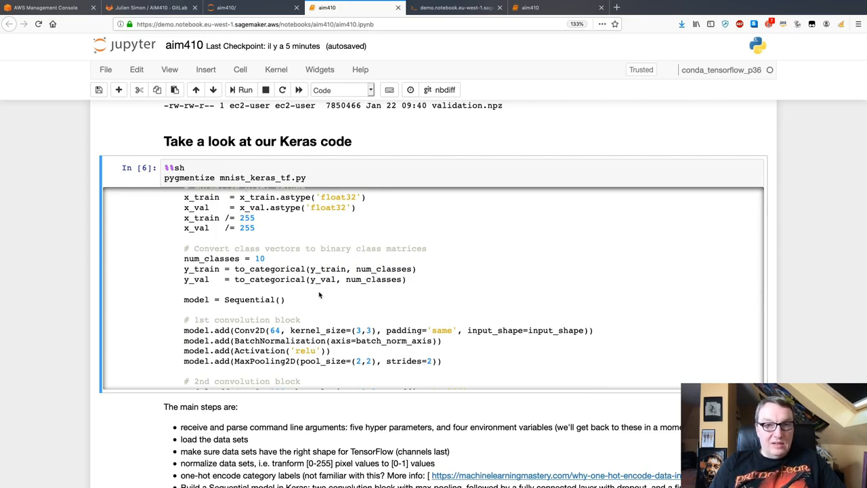
{"action": "scroll", "scroll_direction": "down", "scroll_amount": 3}
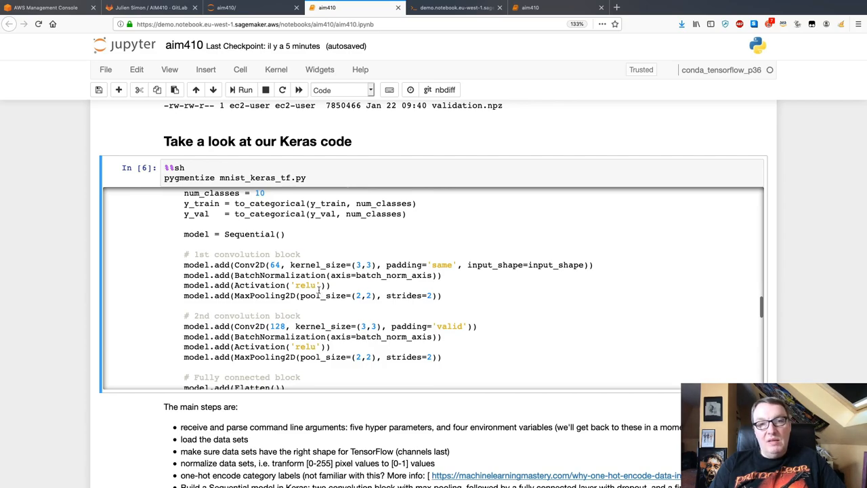
{"action": "scroll", "scroll_direction": "down", "scroll_amount": 3}
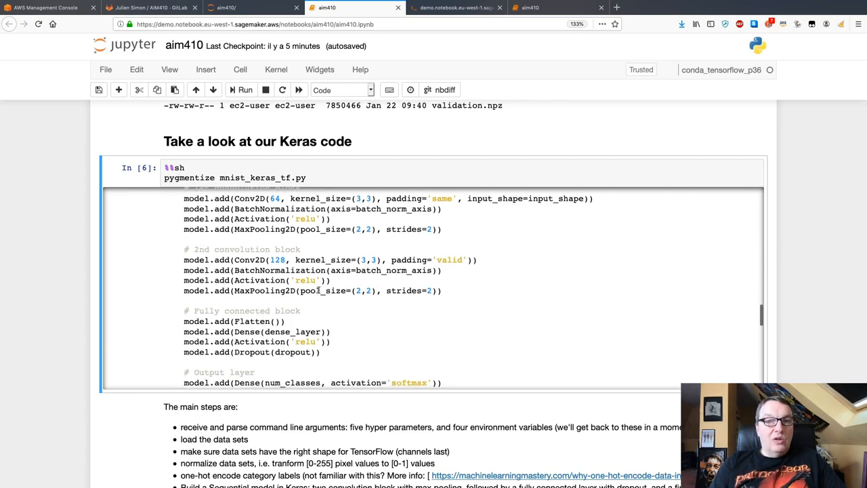
{"action": "scroll", "scroll_direction": "down", "scroll_amount": 3}
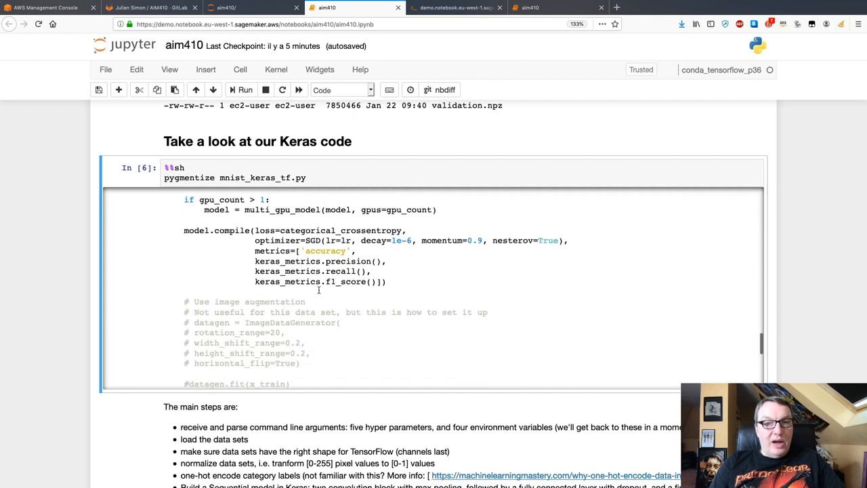
{"action": "double_click", "coordinate": [312, 241]}
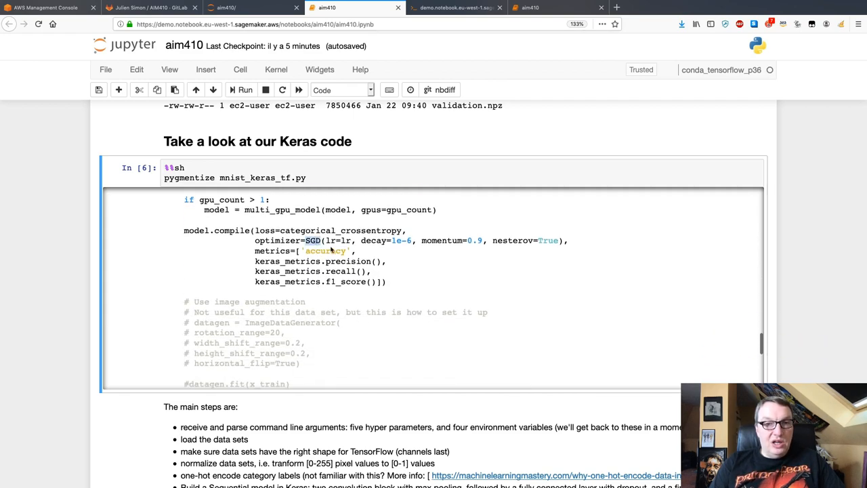
{"action": "scroll", "scroll_direction": "down", "scroll_amount": 3}
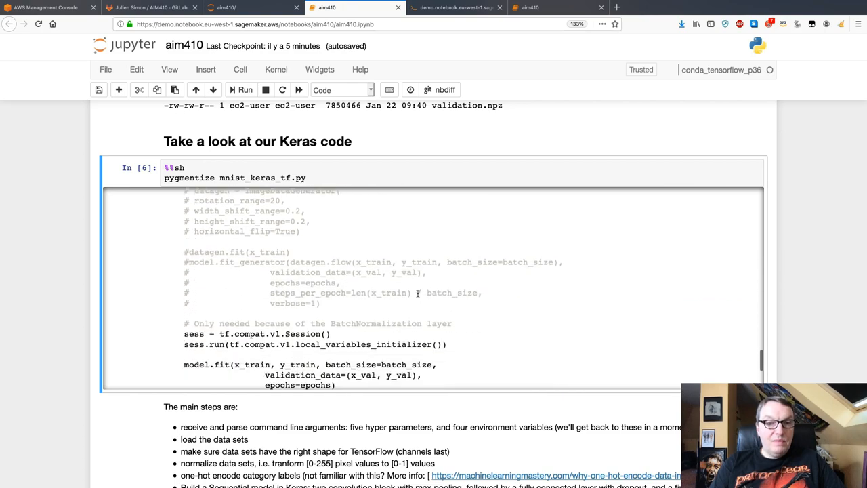
{"action": "scroll", "scroll_direction": "down", "scroll_amount": 3}
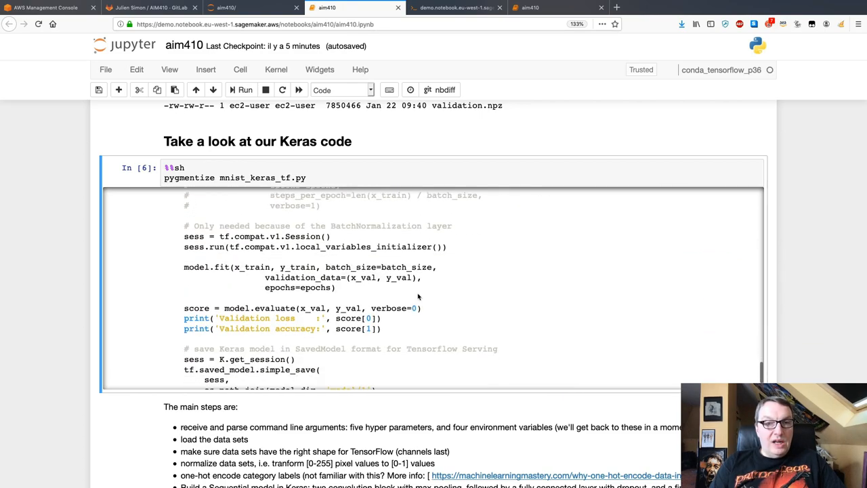
{"action": "scroll", "scroll_direction": "down", "scroll_amount": 3}
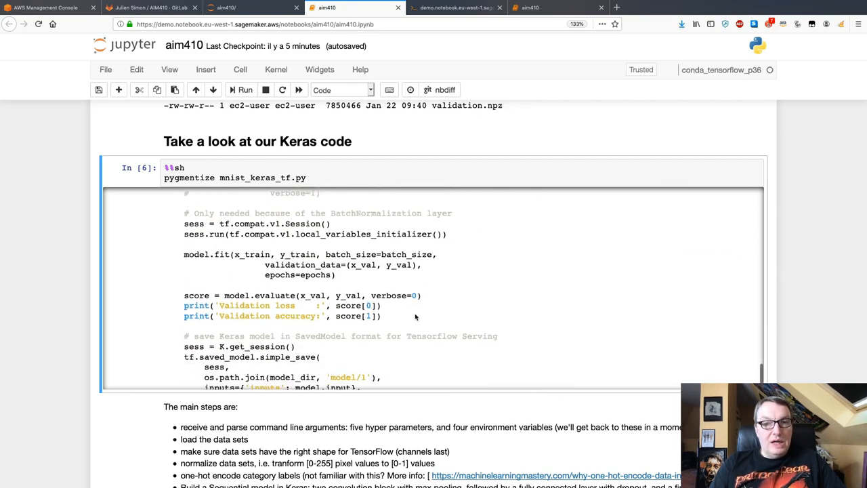
{"action": "scroll", "scroll_direction": "down", "scroll_amount": 3}
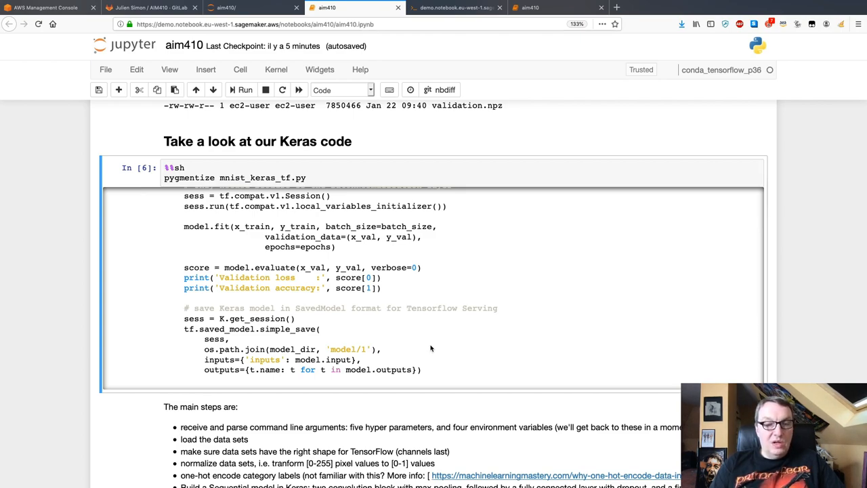
{"action": "mouse_move", "coordinate": [406, 353]}
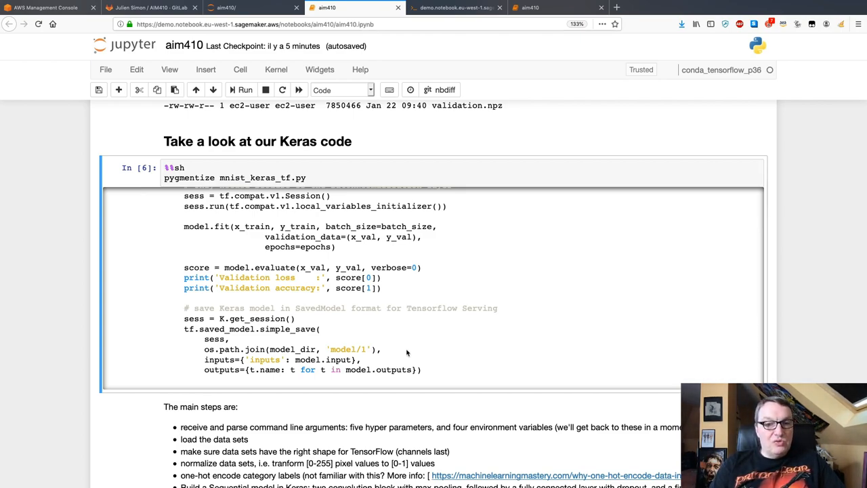
{"action": "mouse_move", "coordinate": [66, 333]}
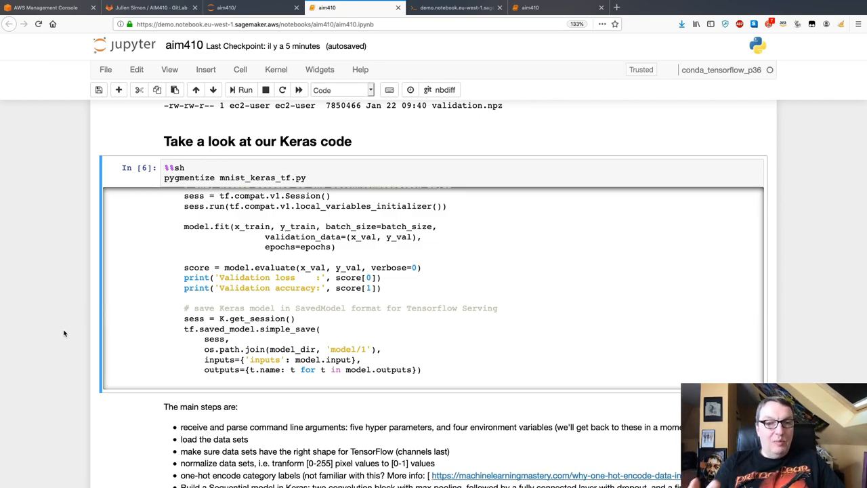
{"action": "scroll", "scroll_direction": "down", "scroll_amount": 3}
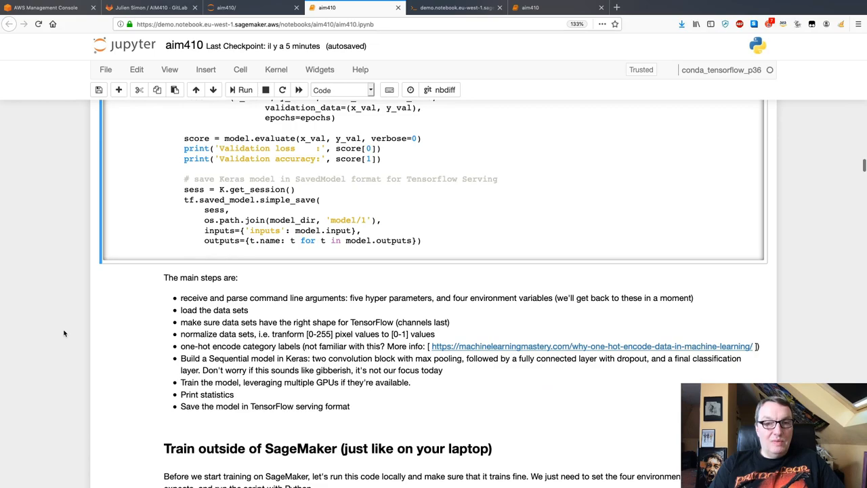
Step: Scroll past the script's one-epoch output (val accuracy 0.816) to the local-mode TensorFlow estimator cell
{"action": "scroll", "scroll_direction": "down", "scroll_amount": 3}
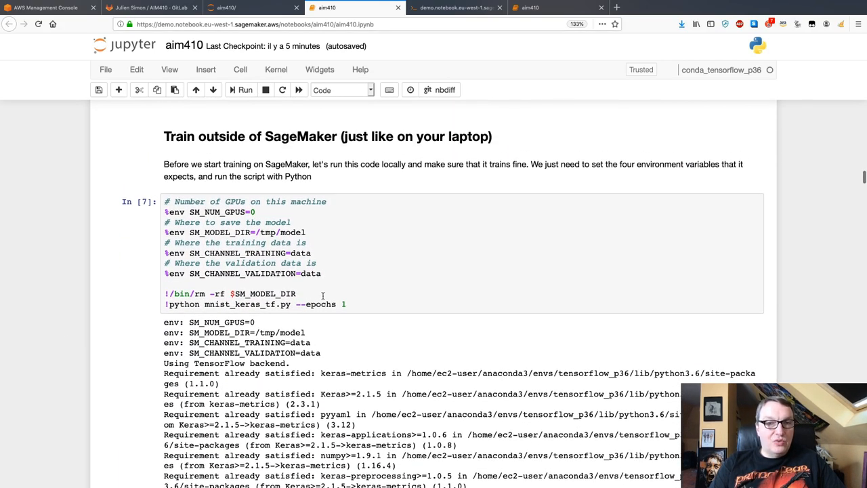
{"action": "mouse_move", "coordinate": [345, 290]}
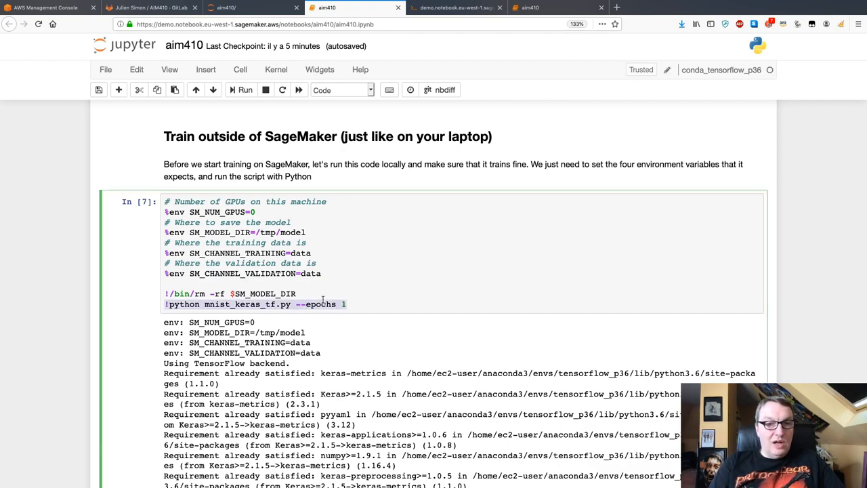
{"action": "mouse_move", "coordinate": [472, 311]}
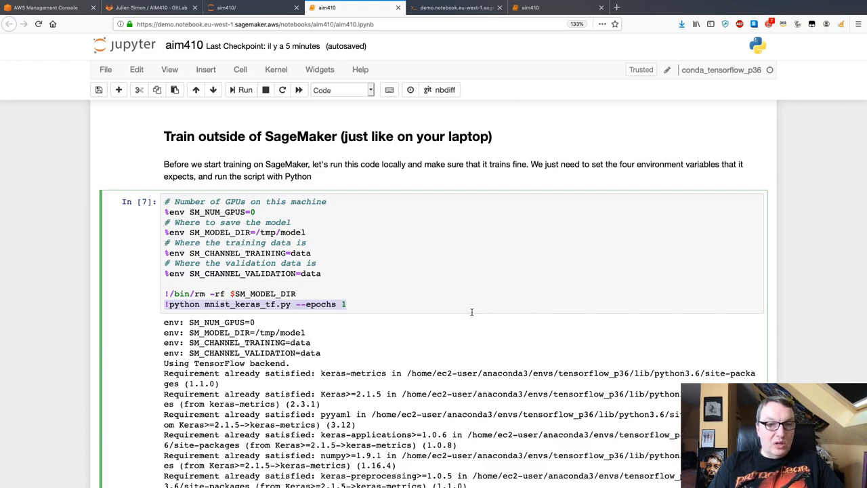
{"action": "scroll", "scroll_direction": "down", "scroll_amount": 3}
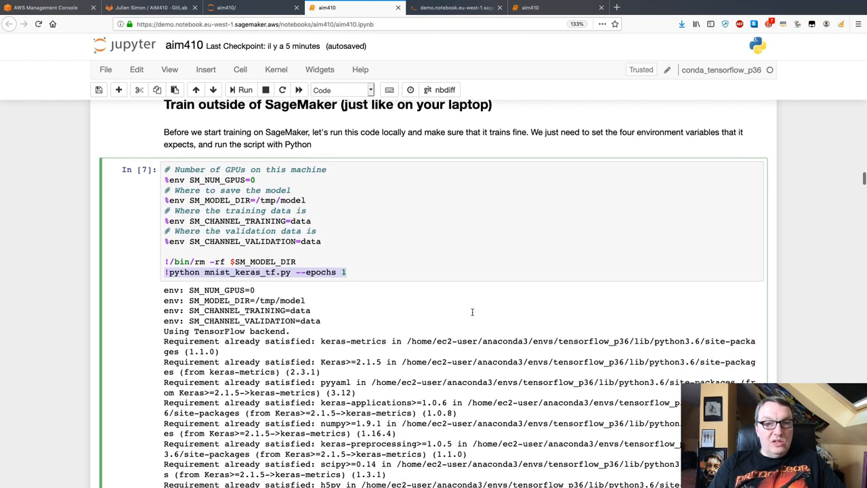
{"action": "scroll", "scroll_direction": "down", "scroll_amount": 3}
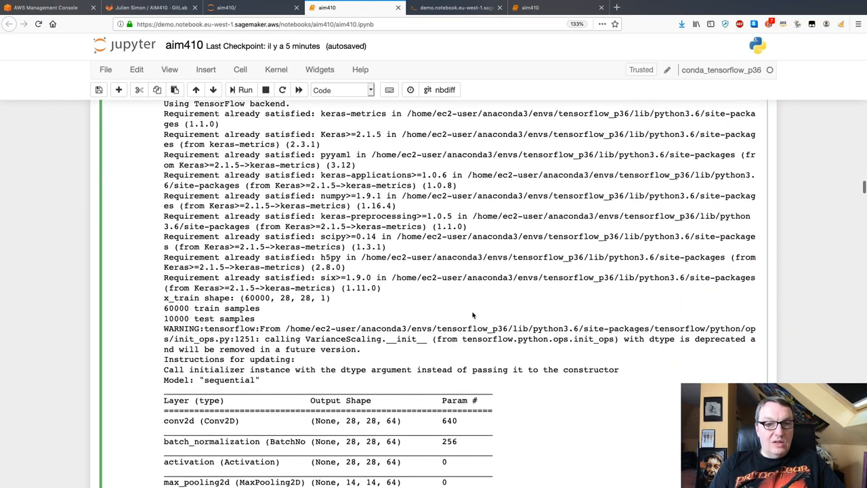
{"action": "scroll", "scroll_direction": "down", "scroll_amount": 3}
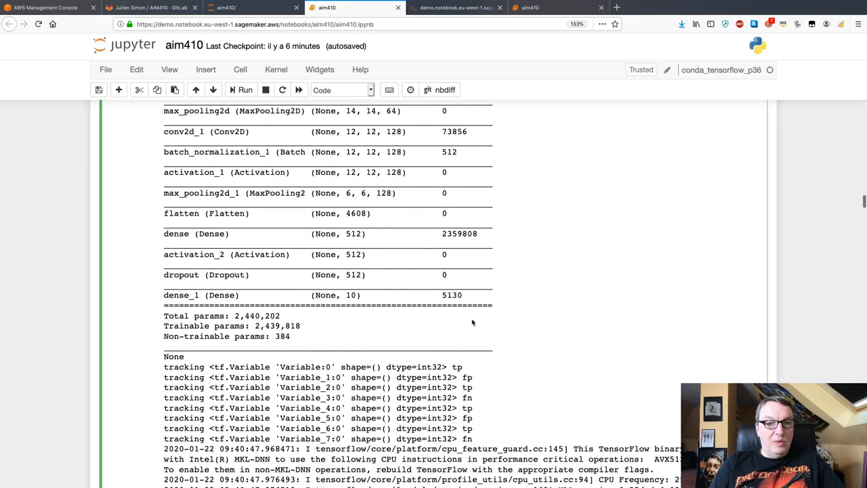
{"action": "scroll", "scroll_direction": "down", "scroll_amount": 3}
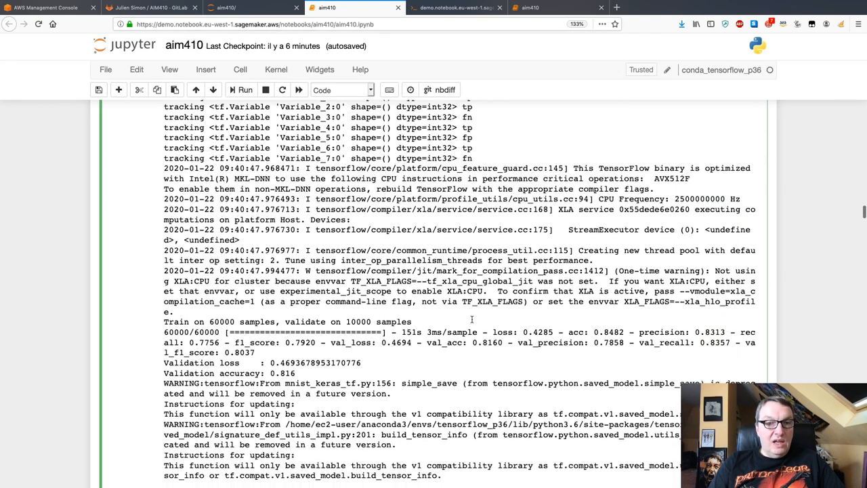
{"action": "scroll", "scroll_direction": "down", "scroll_amount": 3}
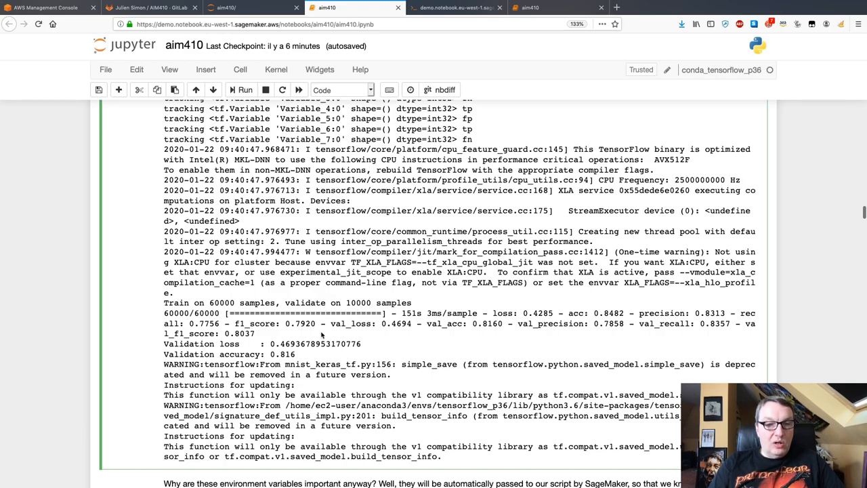
{"action": "mouse_move", "coordinate": [328, 355]}
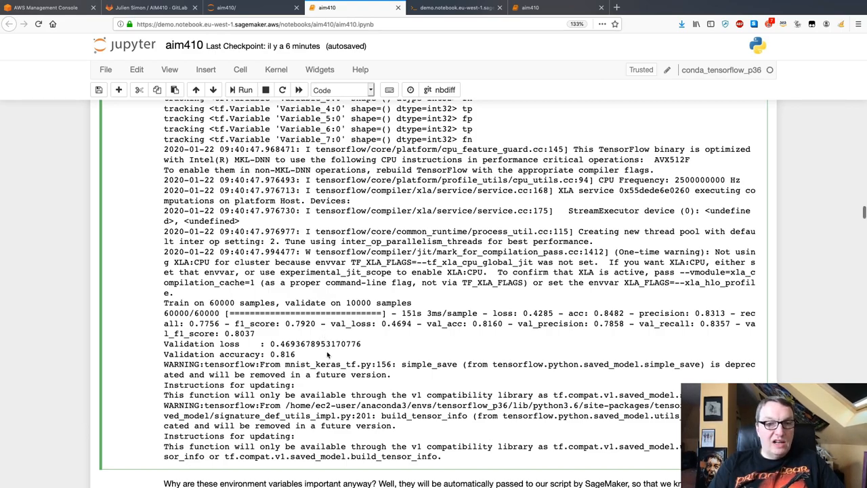
{"action": "scroll", "scroll_direction": "down", "scroll_amount": 3}
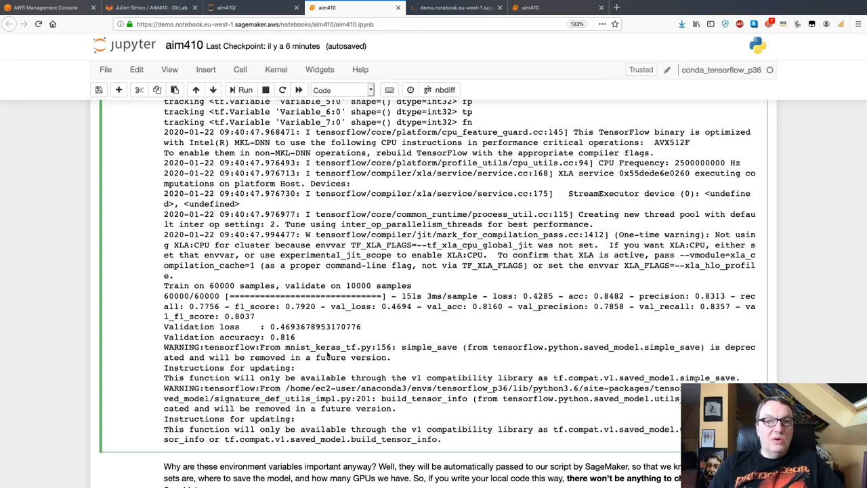
{"action": "scroll", "scroll_direction": "down", "scroll_amount": 3}
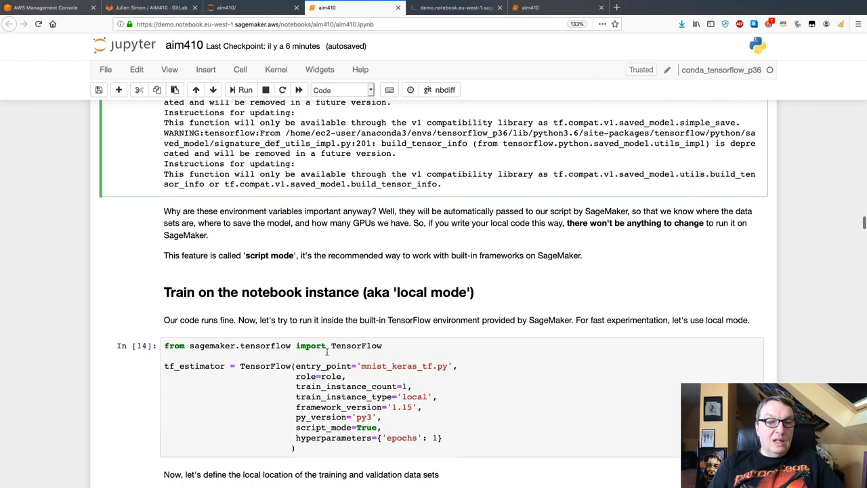
{"action": "scroll", "scroll_direction": "down", "scroll_amount": 3}
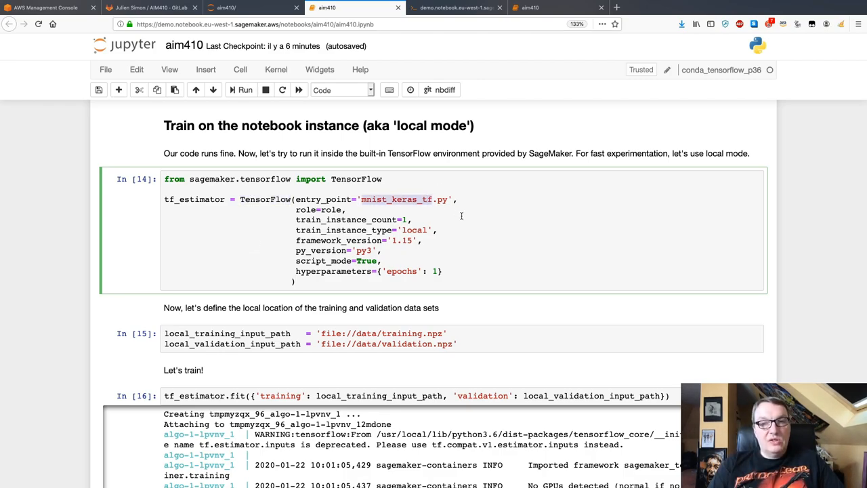
{"action": "mouse_move", "coordinate": [446, 254]}
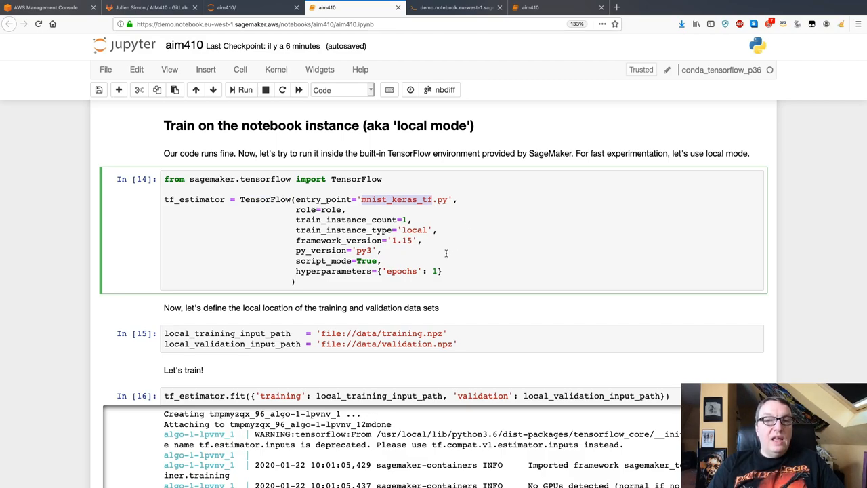
{"action": "mouse_move", "coordinate": [444, 255]}
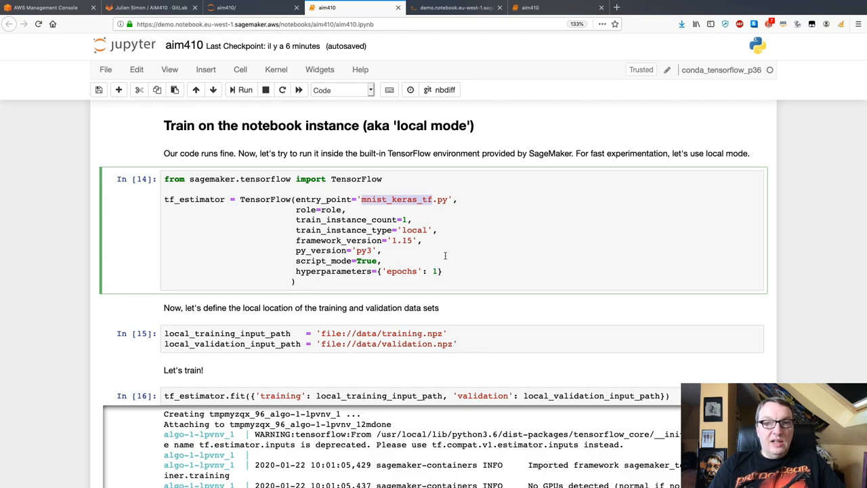
{"action": "mouse_move", "coordinate": [459, 265]}
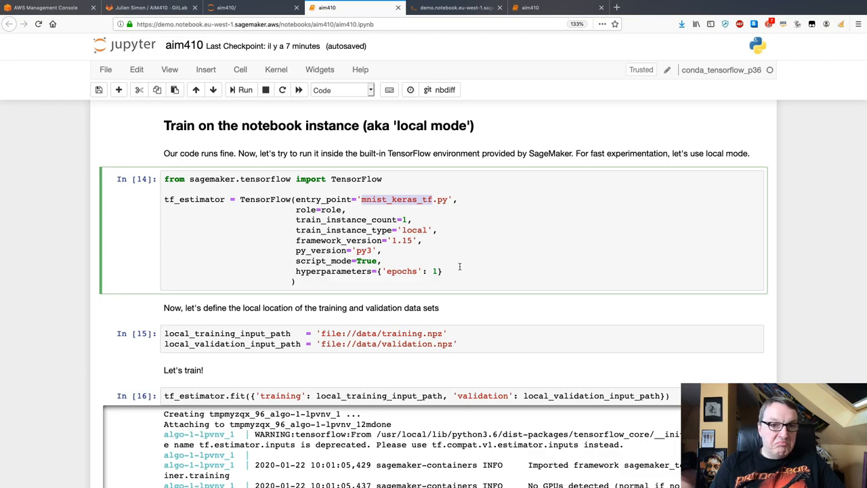
Step: Scroll through the tf_estimator.fit log to its final validation accuracy of 0.7824
{"action": "scroll", "scroll_direction": "down", "scroll_amount": 3}
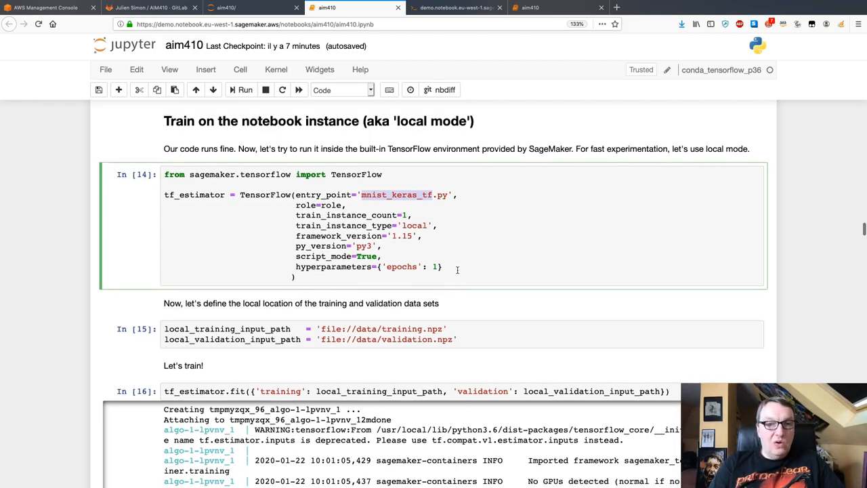
{"action": "scroll", "scroll_direction": "down", "scroll_amount": 3}
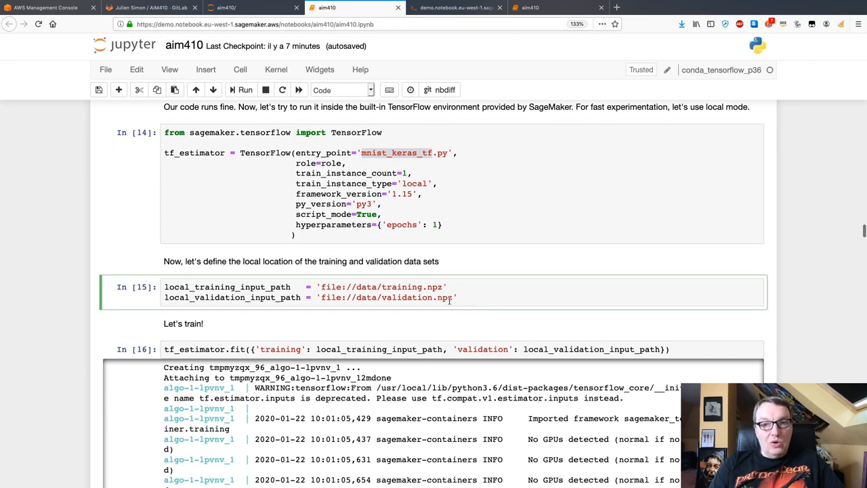
{"action": "scroll", "scroll_direction": "down", "scroll_amount": 3}
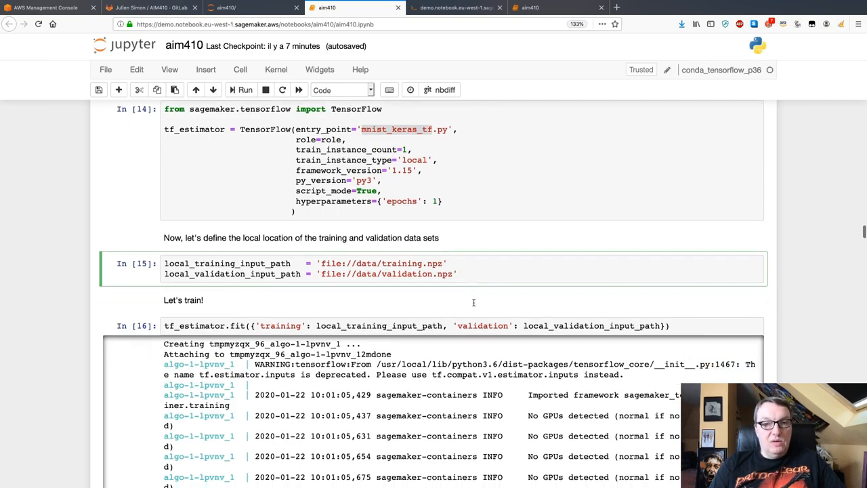
{"action": "scroll", "scroll_direction": "down", "scroll_amount": 3}
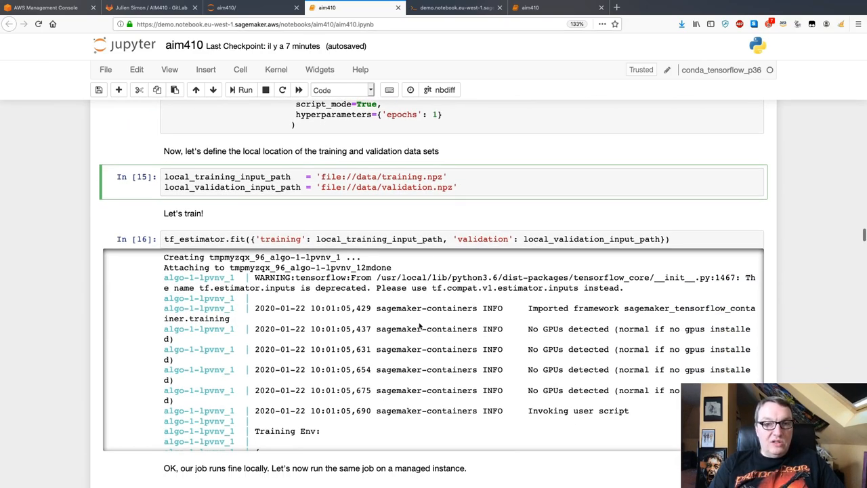
{"action": "scroll", "scroll_direction": "down", "scroll_amount": 3}
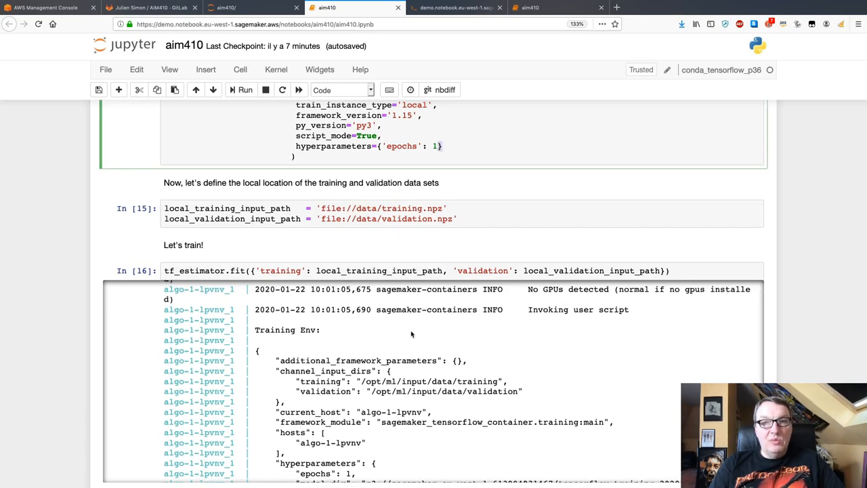
{"action": "scroll", "scroll_direction": "down", "scroll_amount": 3}
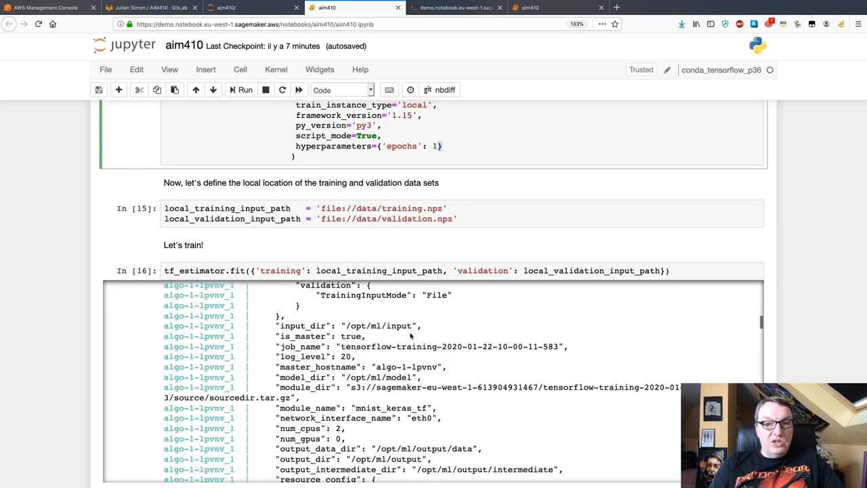
{"action": "scroll", "scroll_direction": "down", "scroll_amount": 3}
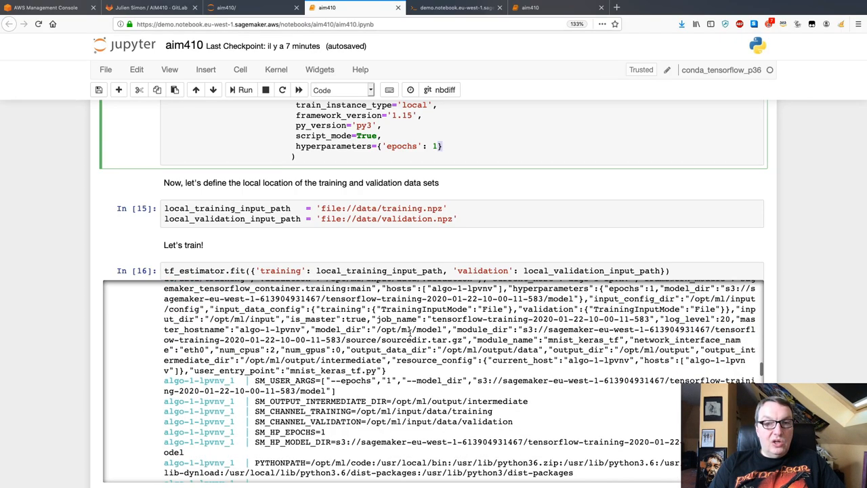
{"action": "scroll", "scroll_direction": "down", "scroll_amount": 3}
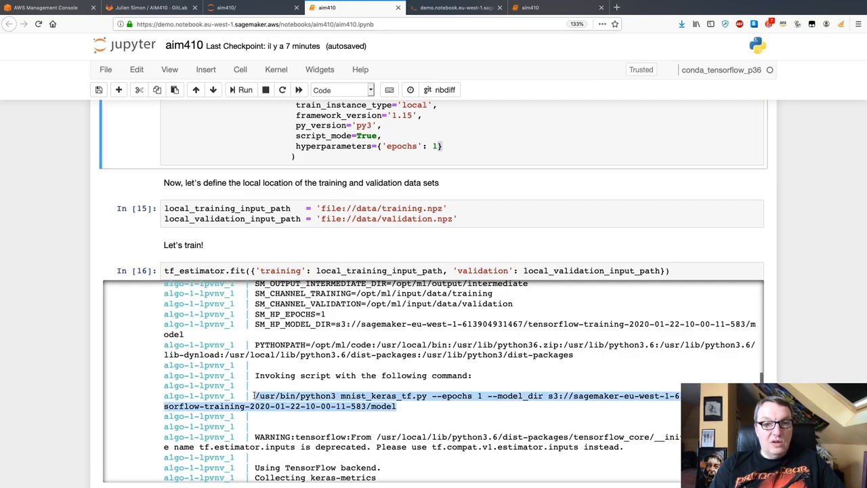
{"action": "scroll", "scroll_direction": "down", "scroll_amount": 3}
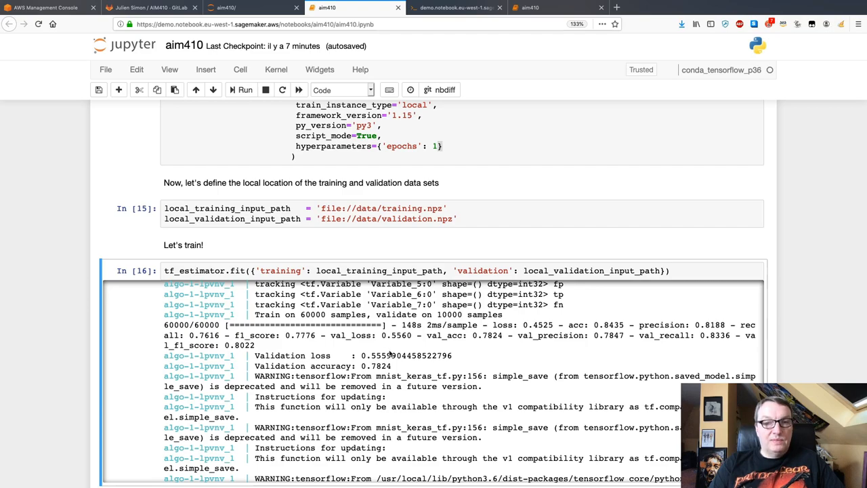
{"action": "scroll", "scroll_direction": "down", "scroll_amount": 3}
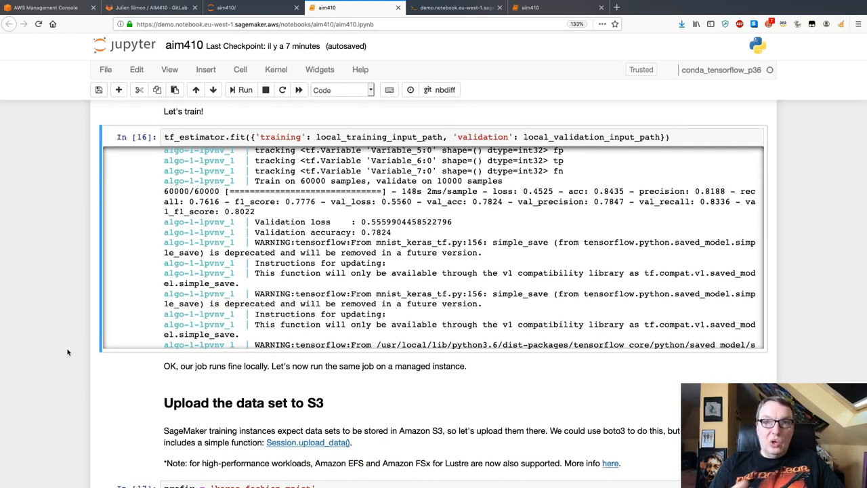
Step: Scroll to the S3 upload cell's printed paths and the managed spot-training estimator with Debugger rules
{"action": "scroll", "scroll_direction": "down", "scroll_amount": 3}
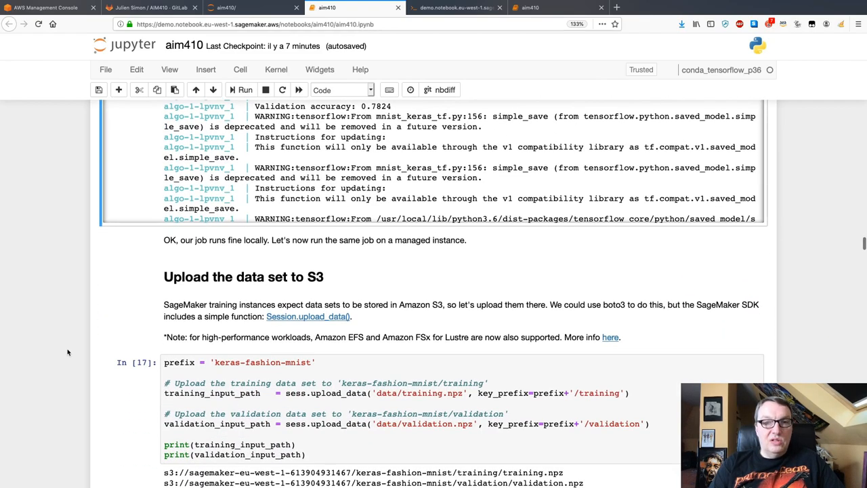
{"action": "scroll", "scroll_direction": "down", "scroll_amount": 3}
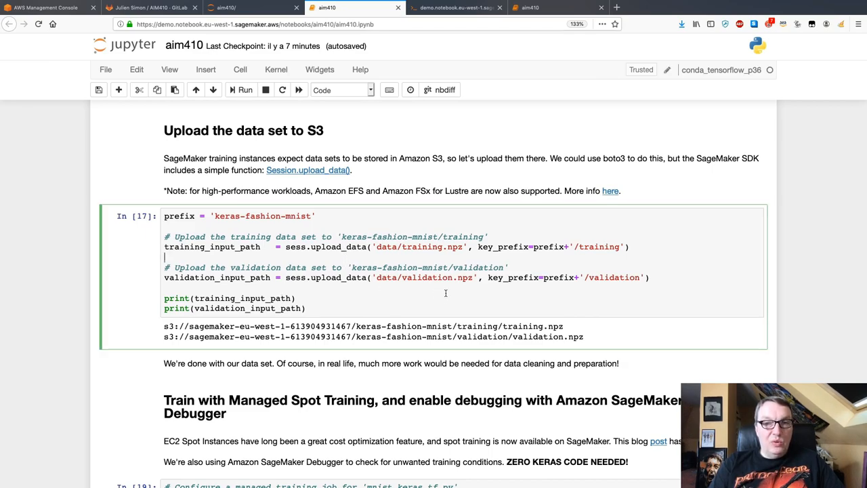
{"action": "scroll", "scroll_direction": "down", "scroll_amount": 3}
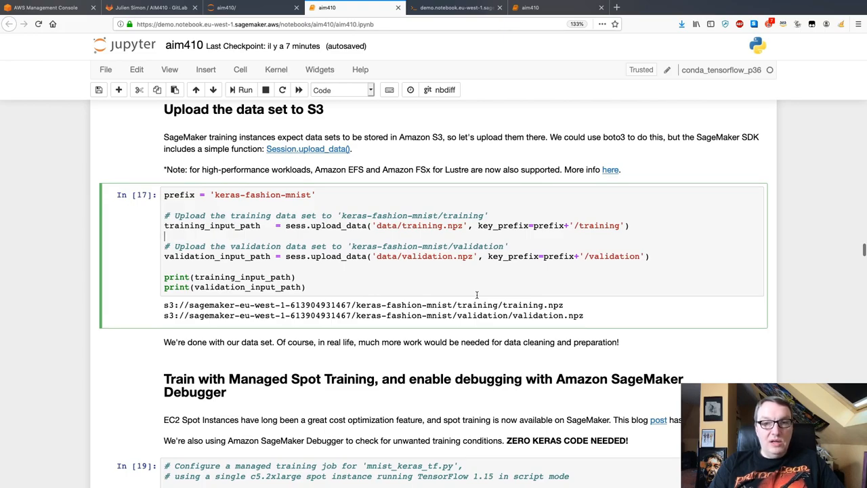
{"action": "scroll", "scroll_direction": "down", "scroll_amount": 3}
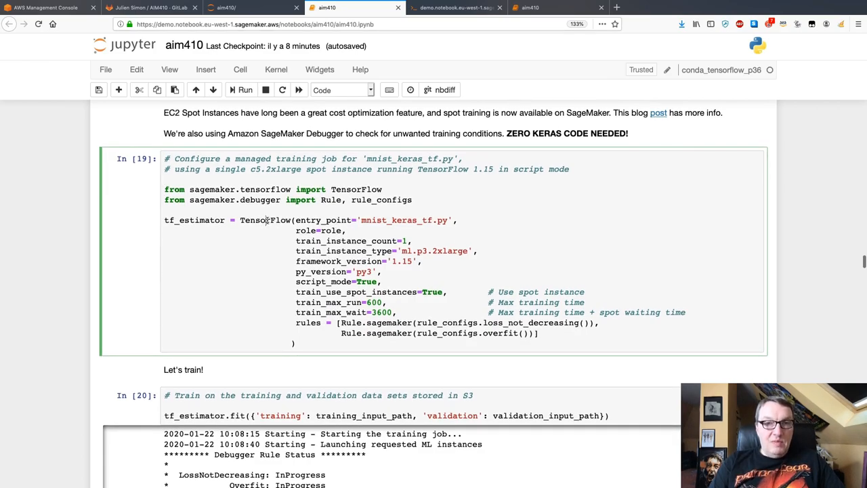
{"action": "double_click", "coordinate": [265, 219]}
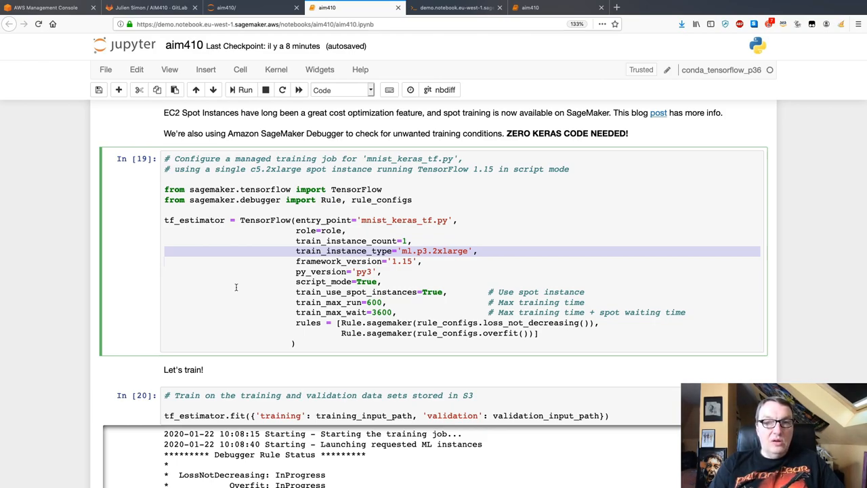
{"action": "mouse_move", "coordinate": [449, 251]}
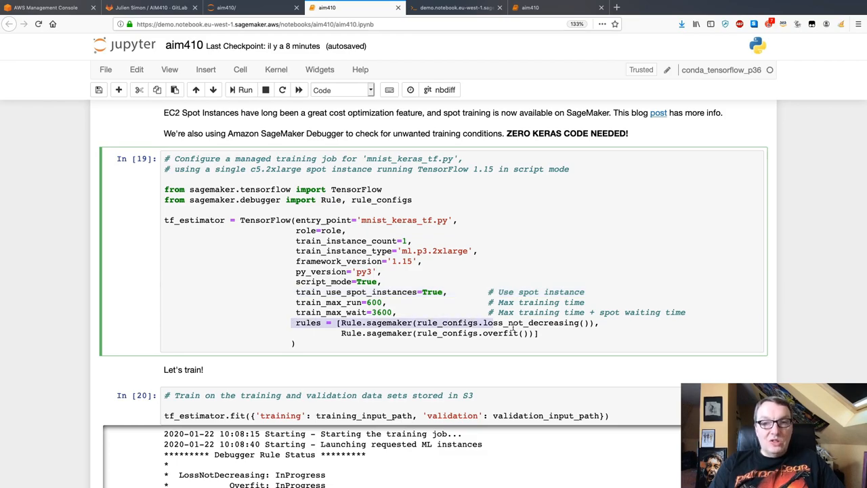
{"action": "left_click_drag", "start_coordinate": [296, 323], "coordinate": [562, 342]}
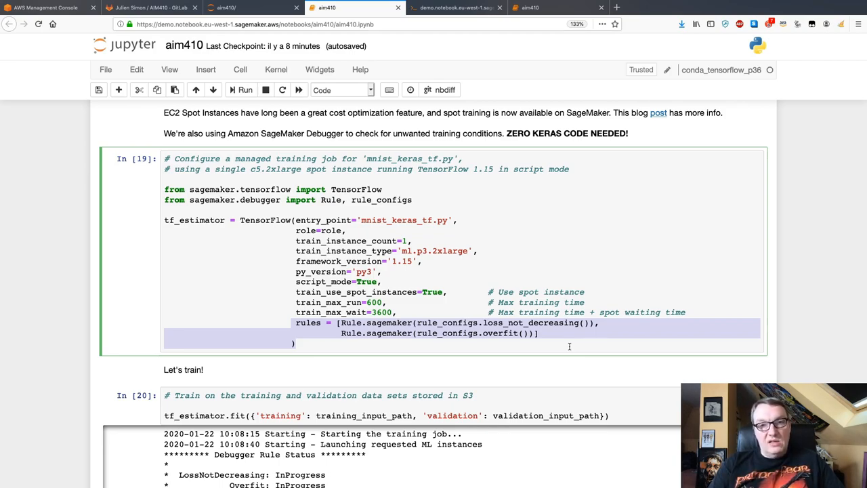
{"action": "double_click", "coordinate": [531, 323]}
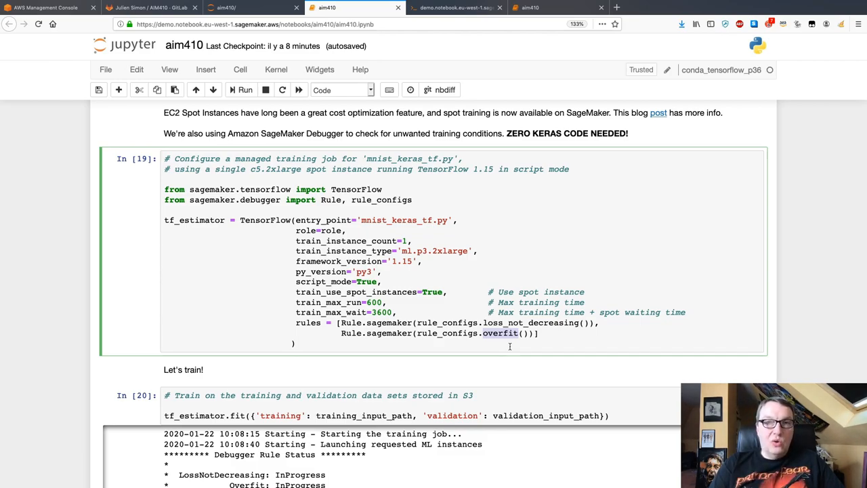
{"action": "scroll", "scroll_direction": "down", "scroll_amount": 3}
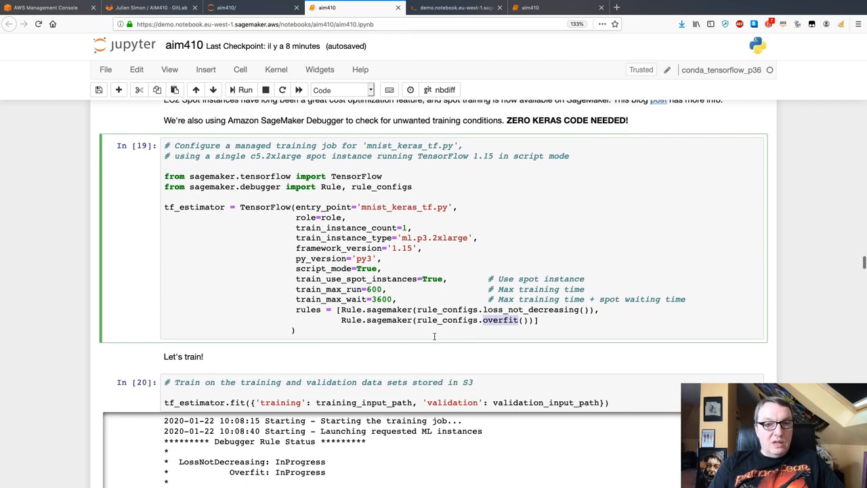
{"action": "scroll", "scroll_direction": "down", "scroll_amount": 3}
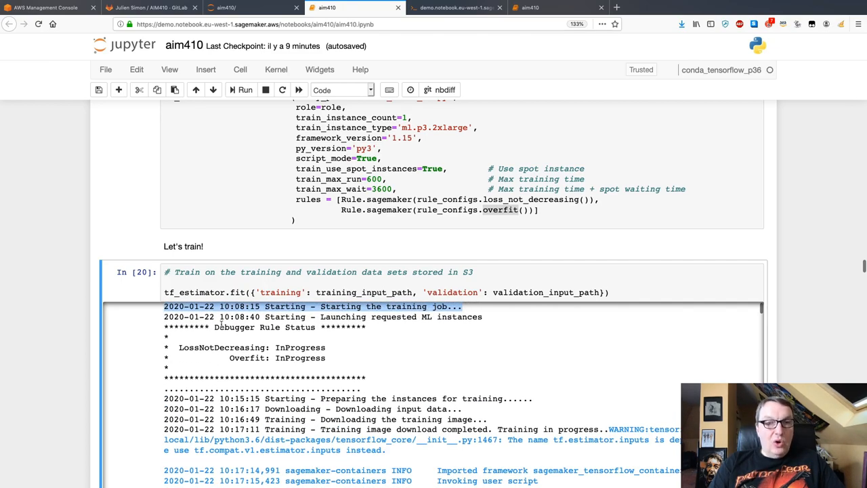
{"action": "mouse_move", "coordinate": [195, 354]}
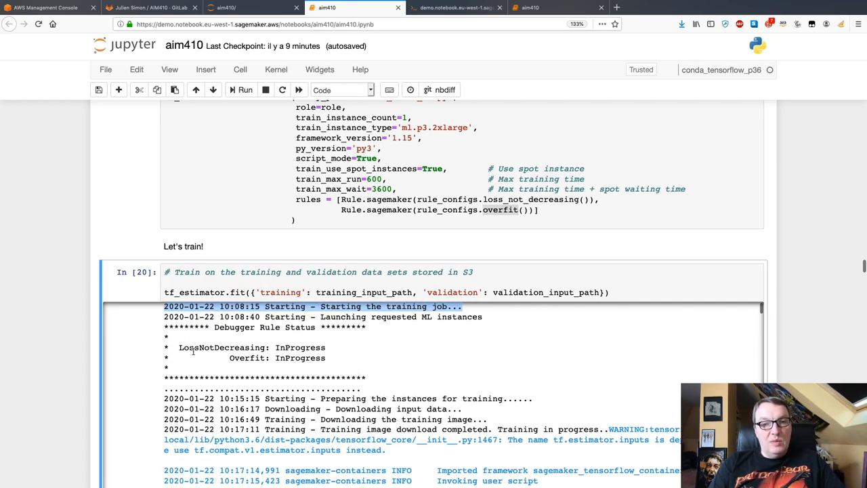
{"action": "mouse_move", "coordinate": [396, 203]}
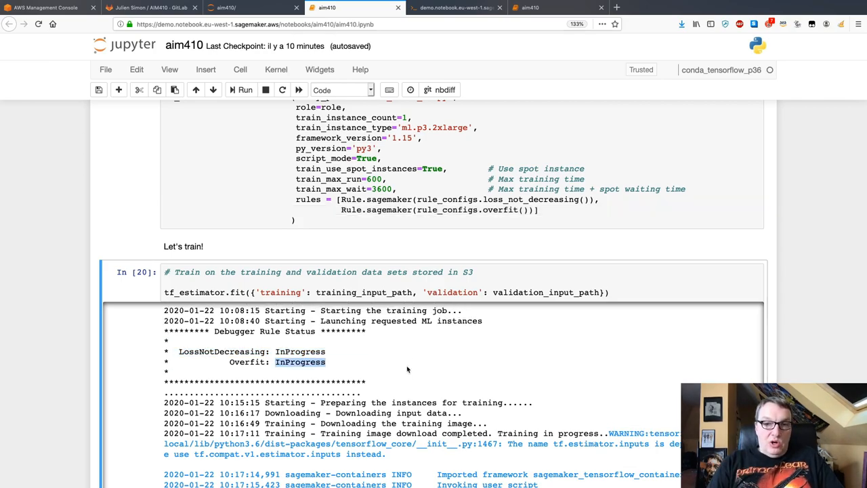
{"action": "mouse_move", "coordinate": [402, 313]}
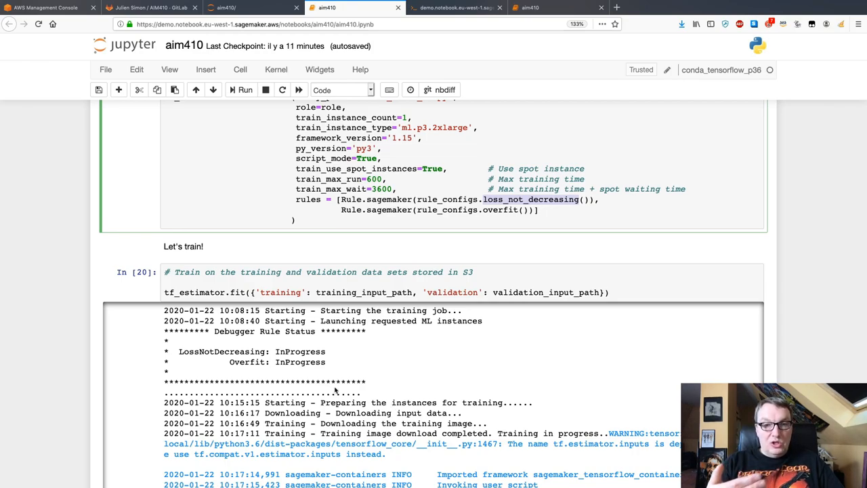
{"action": "double_click", "coordinate": [222, 352]}
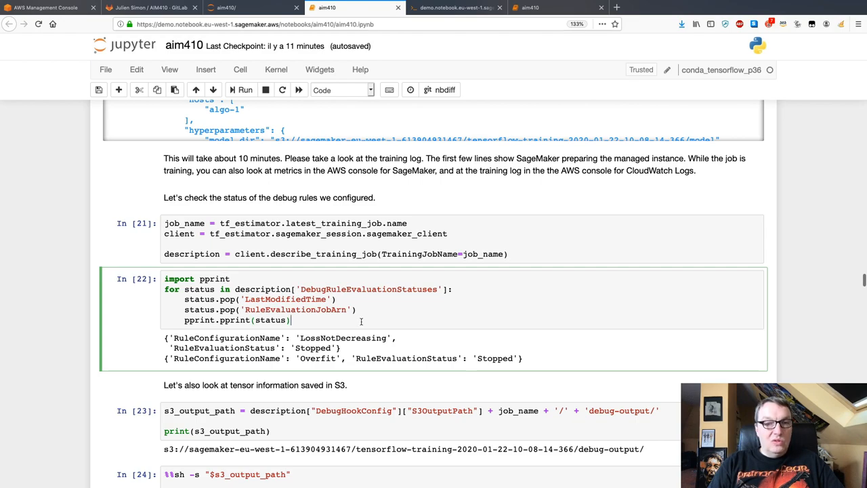
{"action": "double_click", "coordinate": [344, 339]}
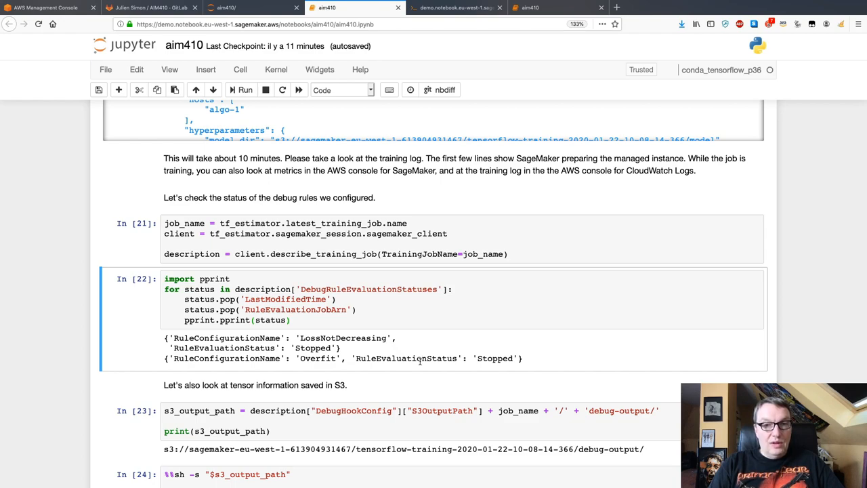
{"action": "triple_click", "coordinate": [342, 357]}
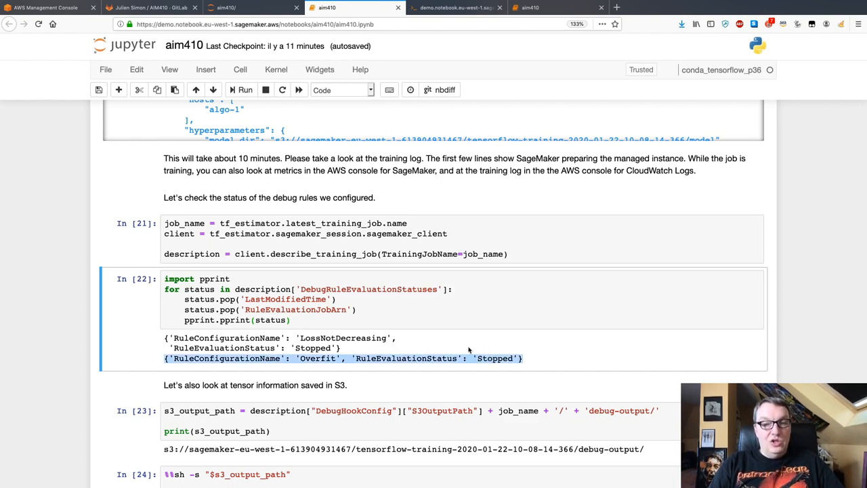
{"action": "mouse_move", "coordinate": [458, 344]}
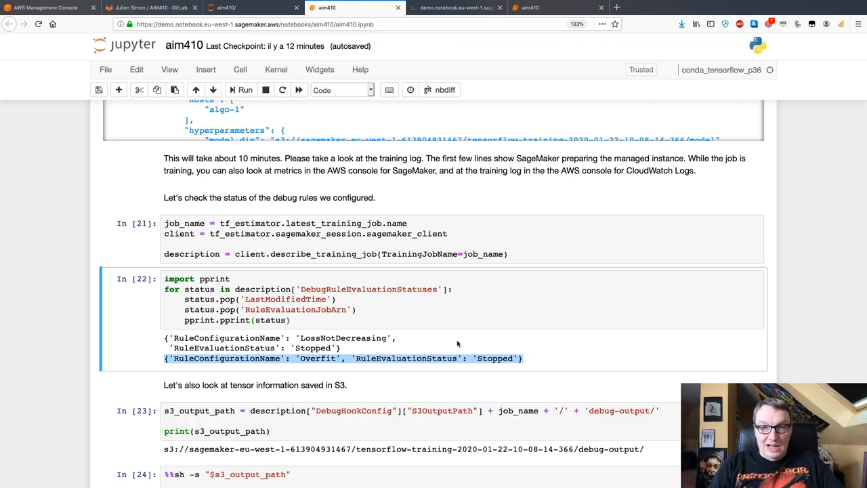
{"action": "scroll", "scroll_direction": "down", "scroll_amount": 3}
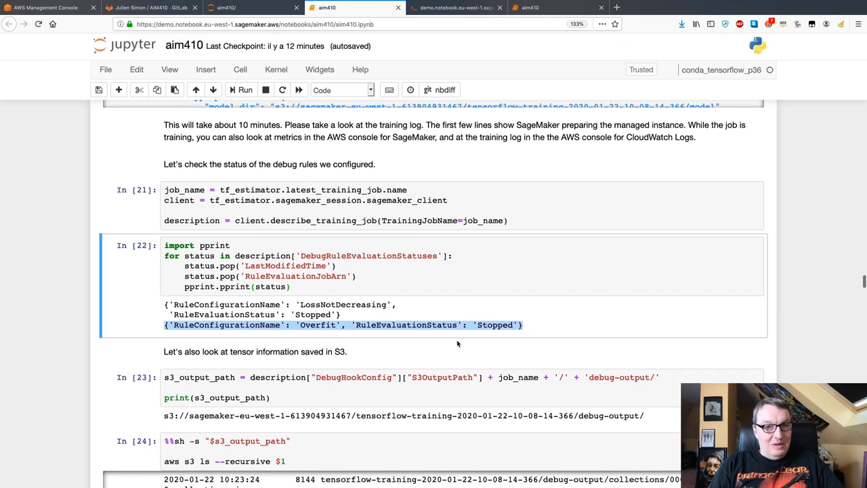
{"action": "scroll", "scroll_direction": "down", "scroll_amount": 3}
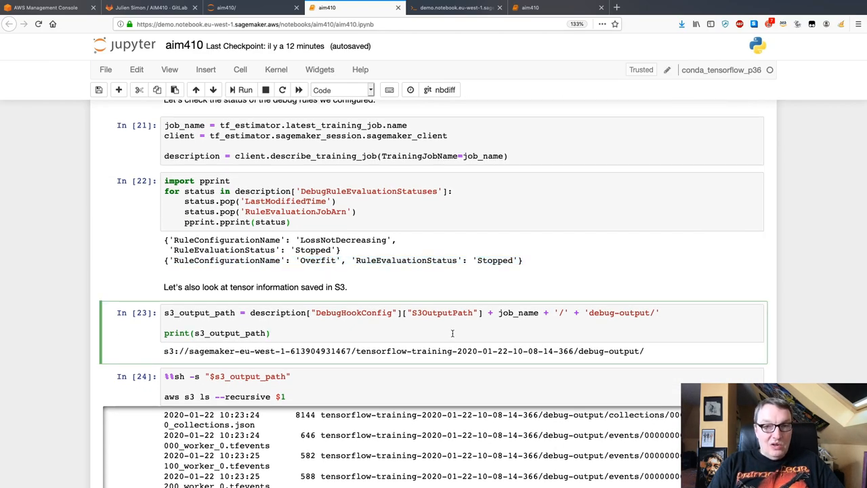
{"action": "mouse_move", "coordinate": [463, 326]}
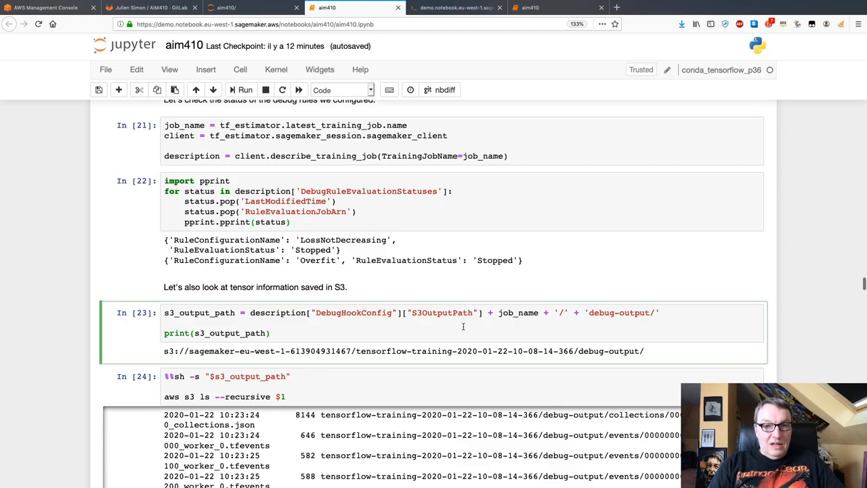
{"action": "scroll", "scroll_direction": "down", "scroll_amount": 3}
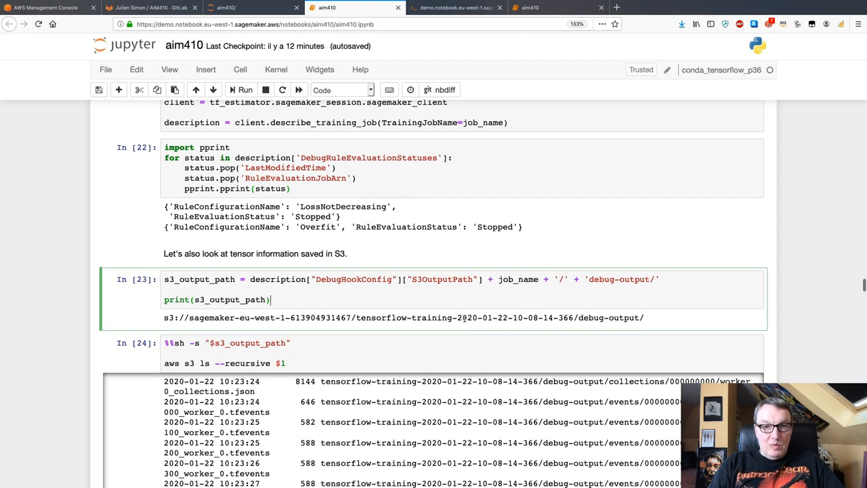
{"action": "scroll", "scroll_direction": "down", "scroll_amount": 3}
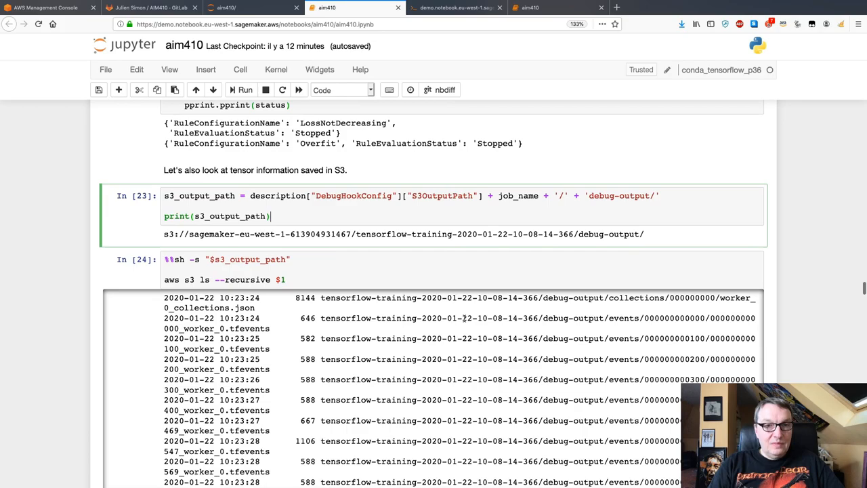
{"action": "scroll", "scroll_direction": "down", "scroll_amount": 3}
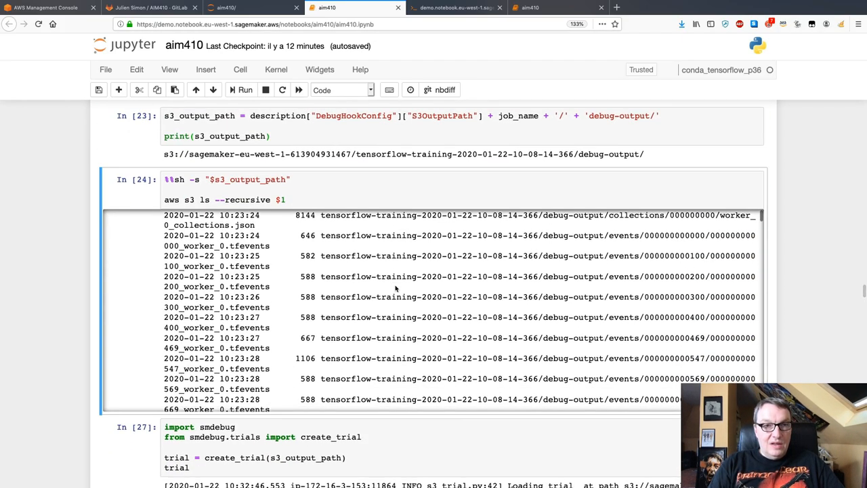
{"action": "scroll", "scroll_direction": "down", "scroll_amount": 3}
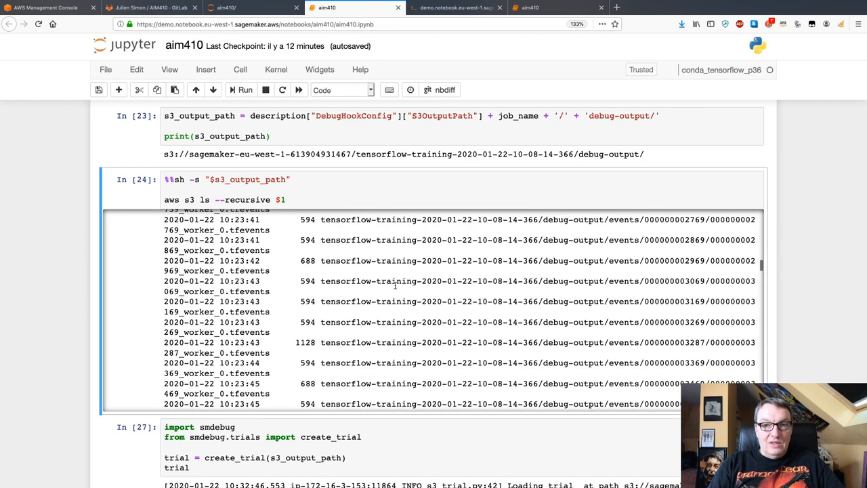
{"action": "scroll", "scroll_direction": "down", "scroll_amount": 3}
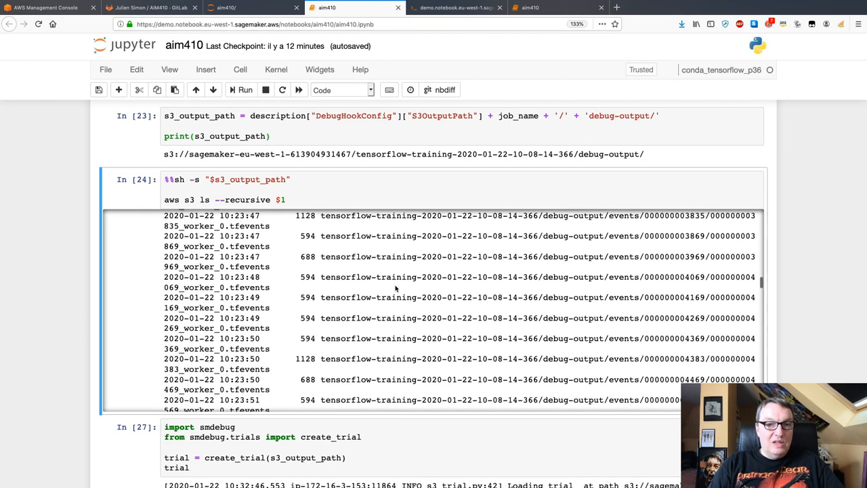
{"action": "scroll", "scroll_direction": "down", "scroll_amount": 3}
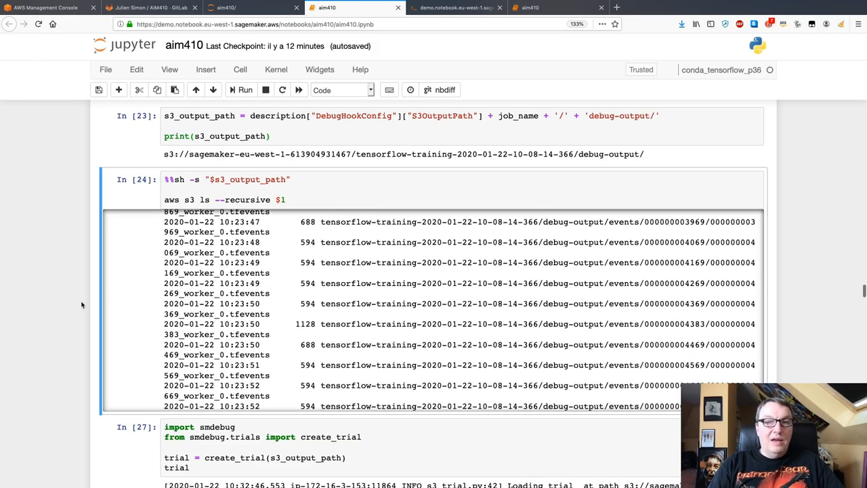
{"action": "scroll", "scroll_direction": "down", "scroll_amount": 3}
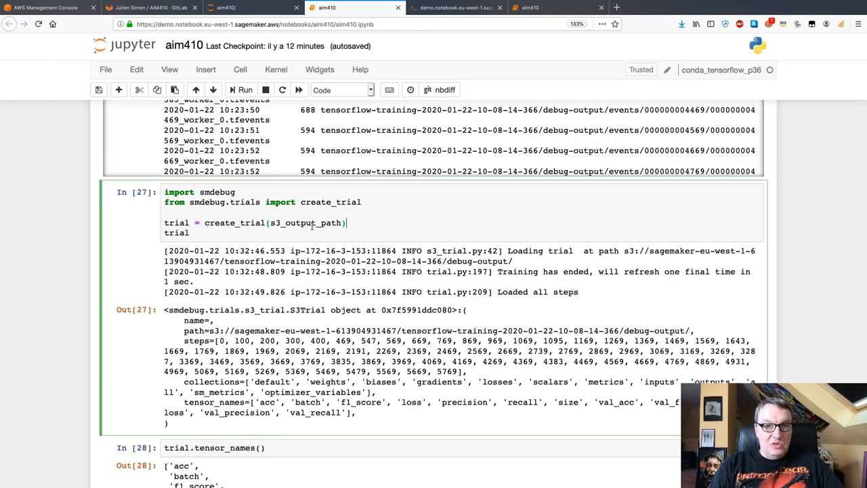
{"action": "double_click", "coordinate": [305, 222]}
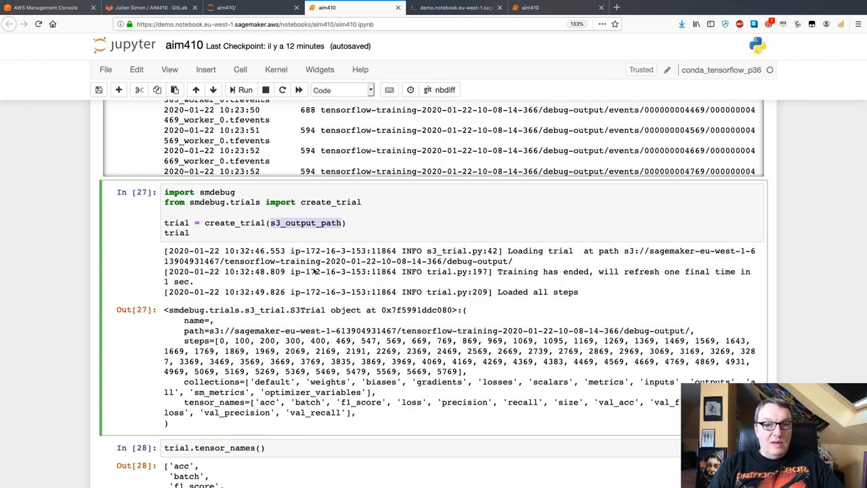
{"action": "scroll", "scroll_direction": "down", "scroll_amount": 3}
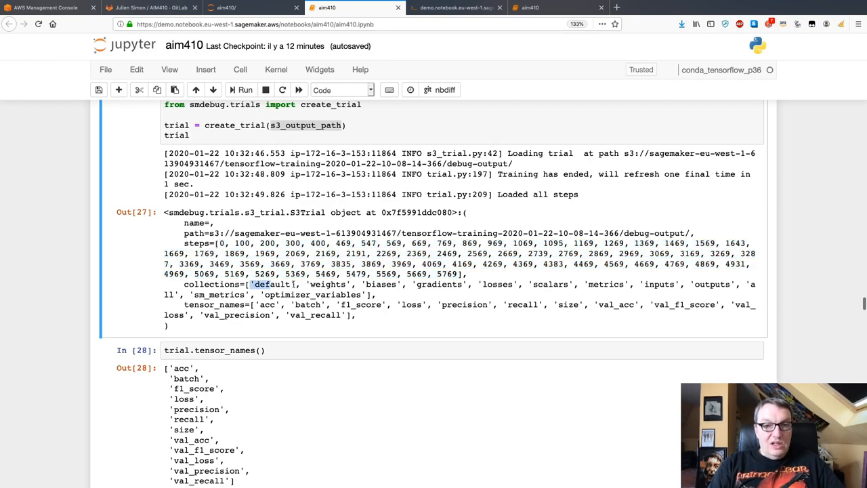
{"action": "left_click_drag", "start_coordinate": [254, 285], "coordinate": [371, 294]}
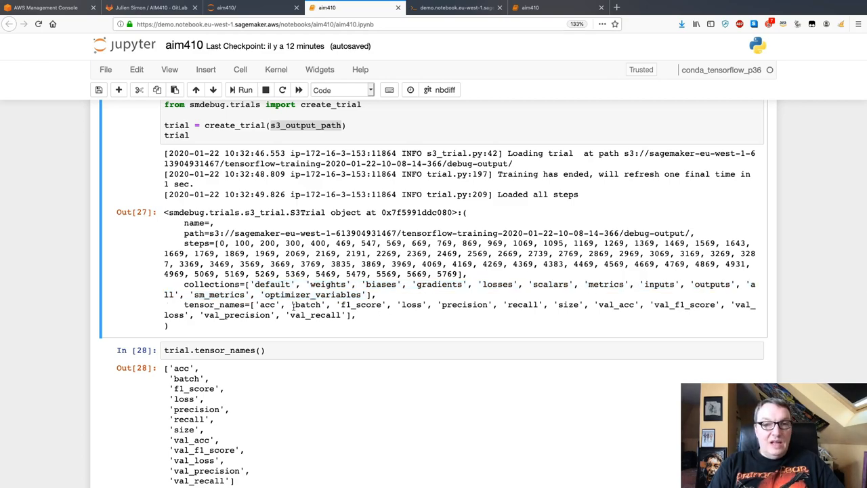
{"action": "mouse_move", "coordinate": [512, 295]}
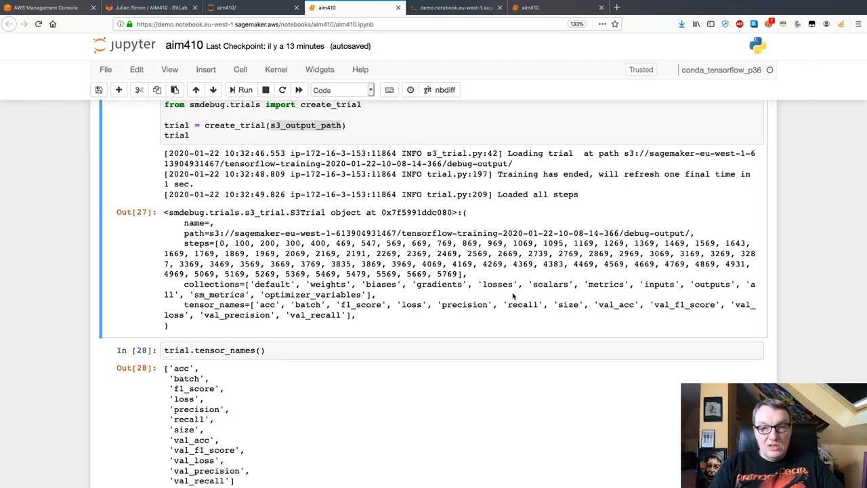
{"action": "scroll", "scroll_direction": "down", "scroll_amount": 3}
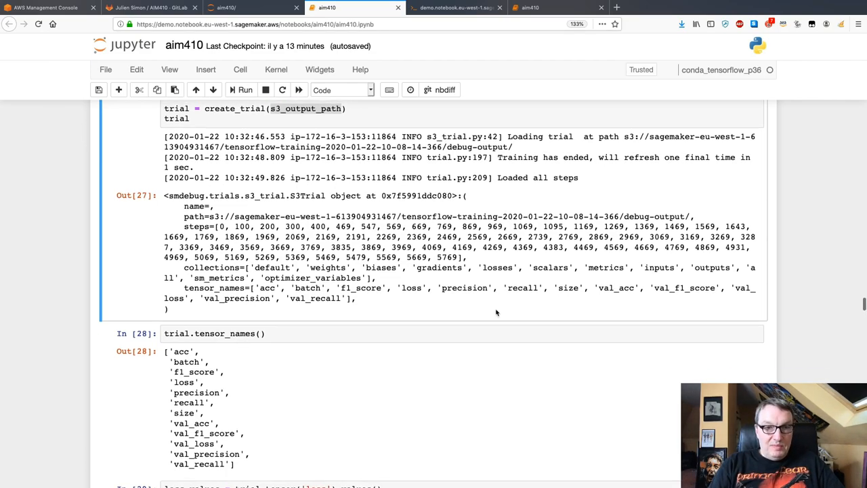
{"action": "scroll", "scroll_direction": "down", "scroll_amount": 3}
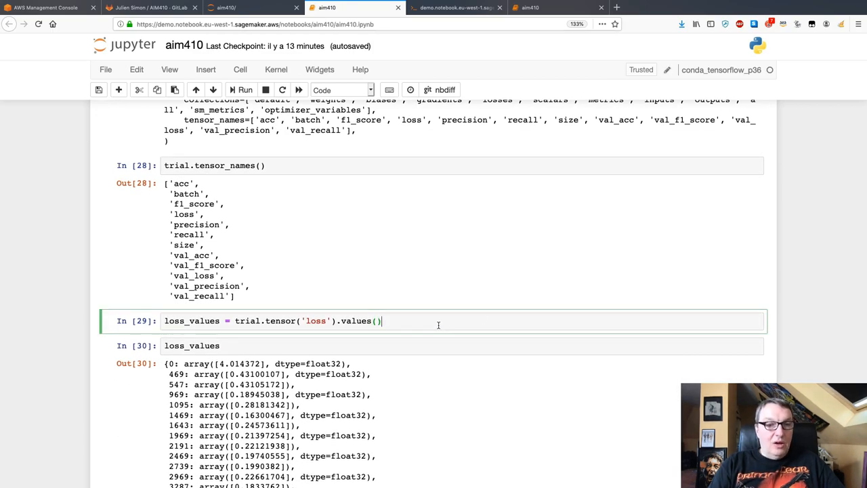
{"action": "scroll", "scroll_direction": "down", "scroll_amount": 3}
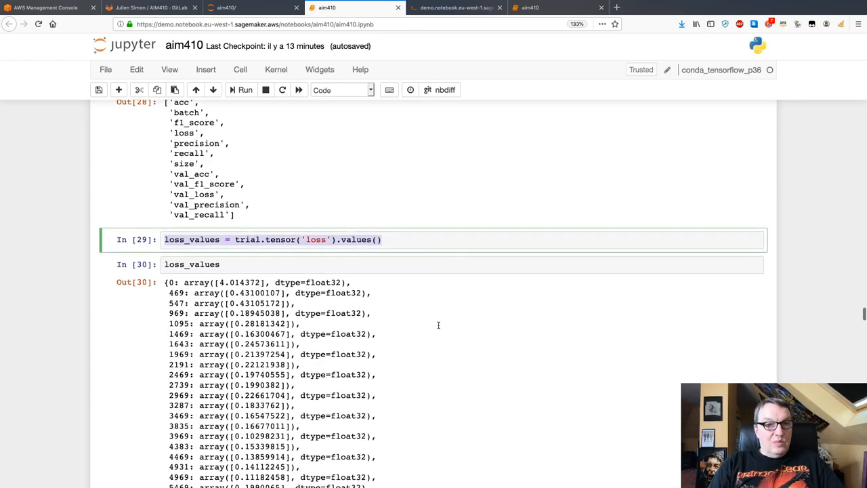
{"action": "scroll", "scroll_direction": "down", "scroll_amount": 3}
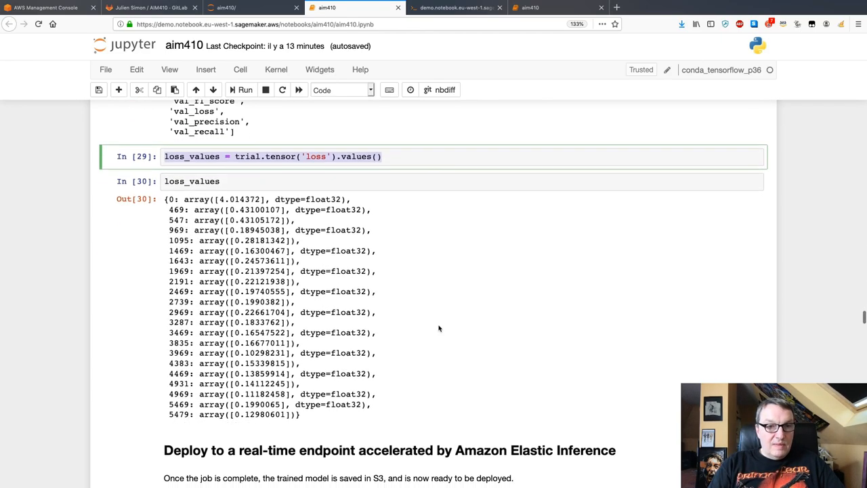
{"action": "scroll", "scroll_direction": "down", "scroll_amount": 3}
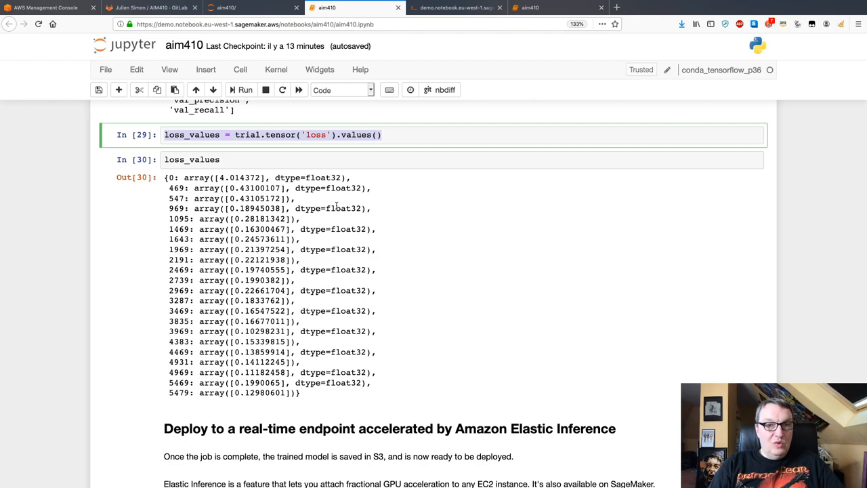
{"action": "mouse_move", "coordinate": [436, 303]}
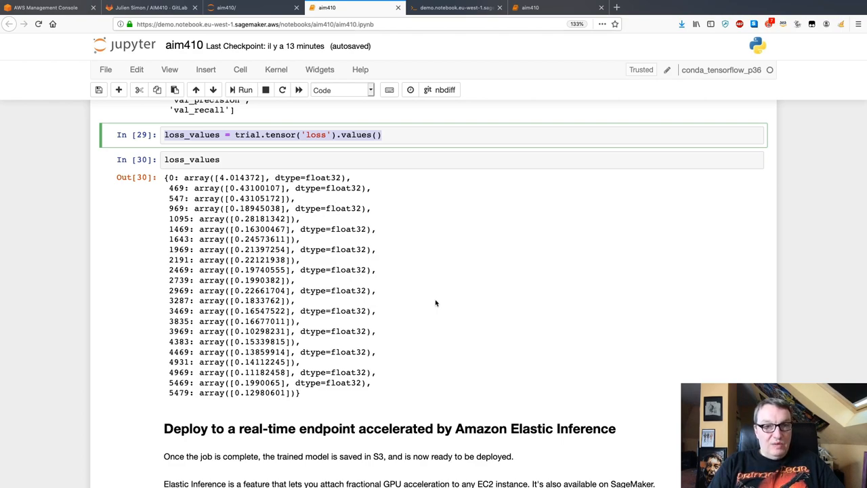
{"action": "mouse_move", "coordinate": [233, 309]}
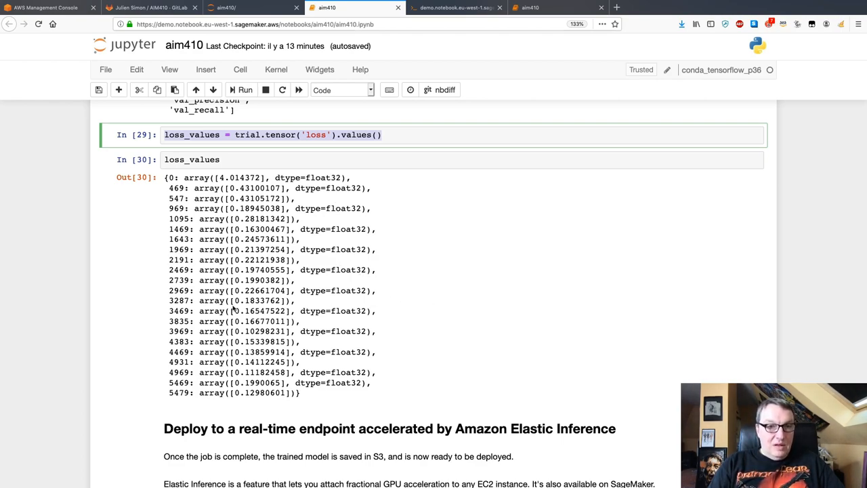
{"action": "mouse_move", "coordinate": [214, 322]}
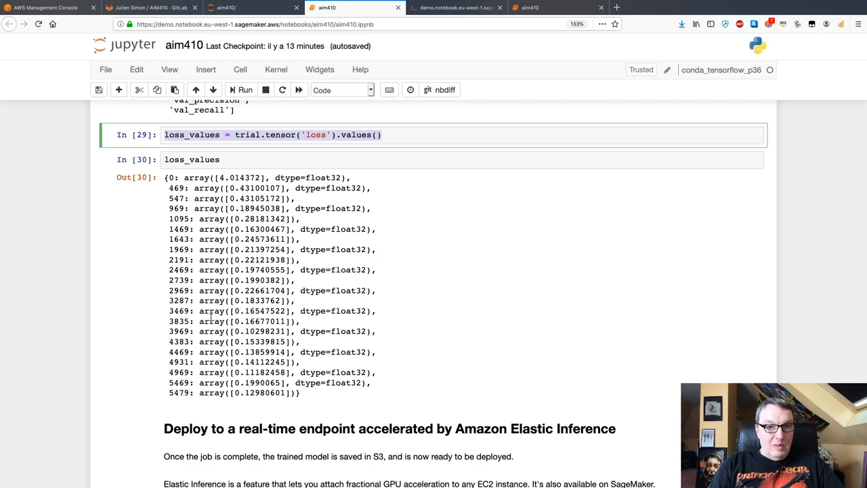
{"action": "left_click_drag", "start_coordinate": [201, 310], "coordinate": [325, 321]}
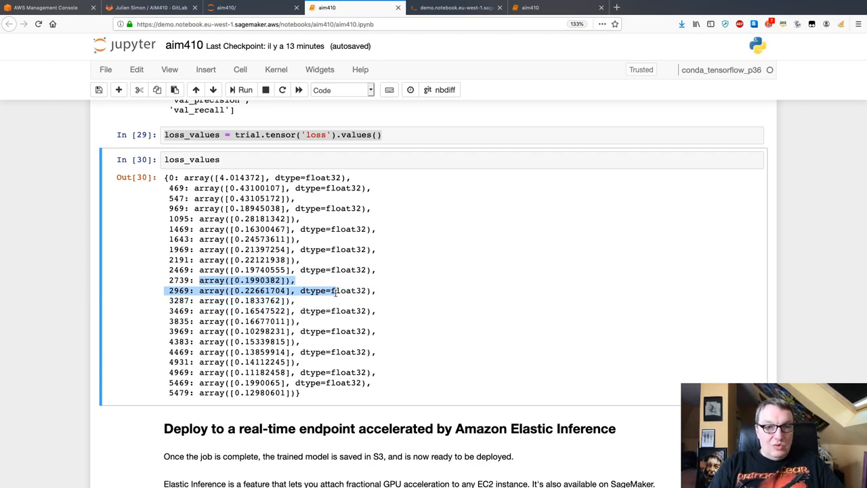
{"action": "scroll", "scroll_direction": "down", "scroll_amount": 3}
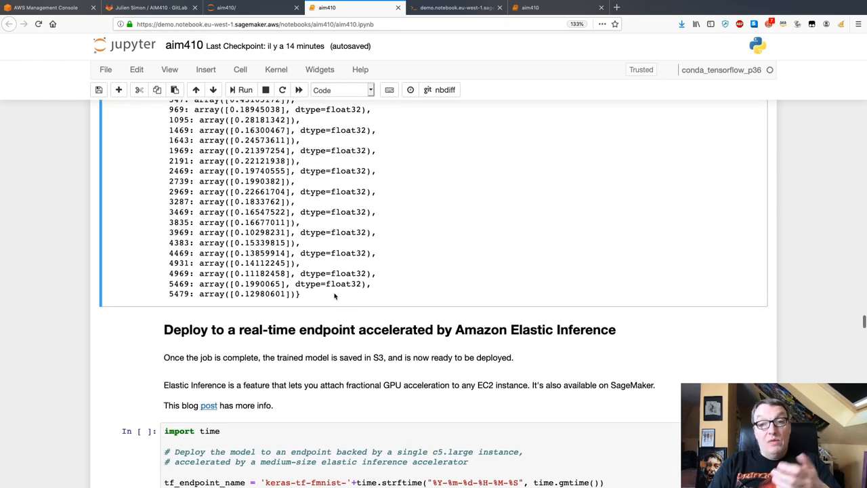
{"action": "scroll", "scroll_direction": "down", "scroll_amount": 3}
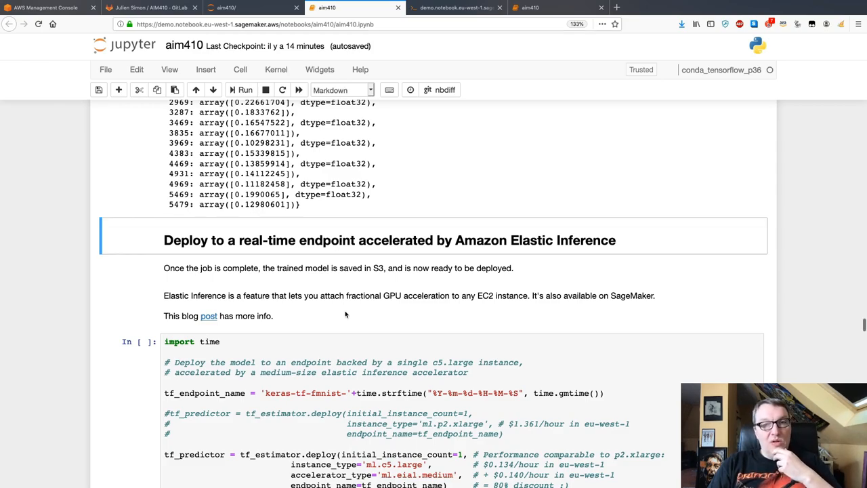
{"action": "scroll", "scroll_direction": "down", "scroll_amount": 3}
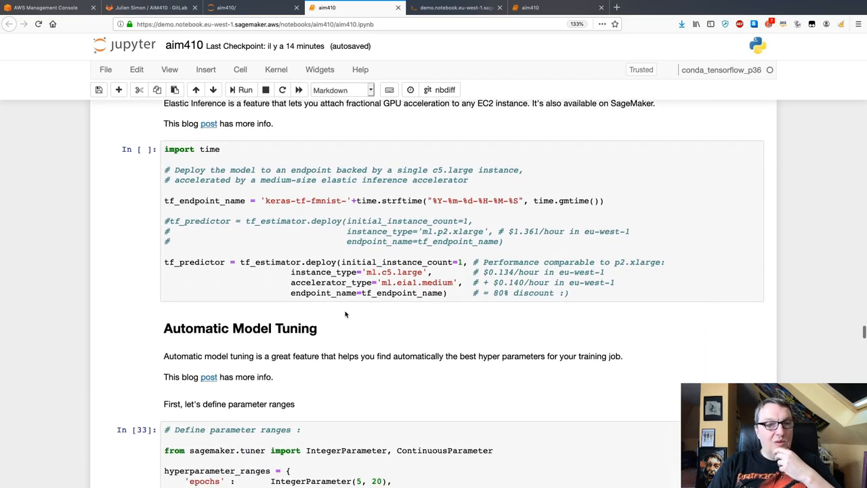
{"action": "scroll", "scroll_direction": "down", "scroll_amount": 3}
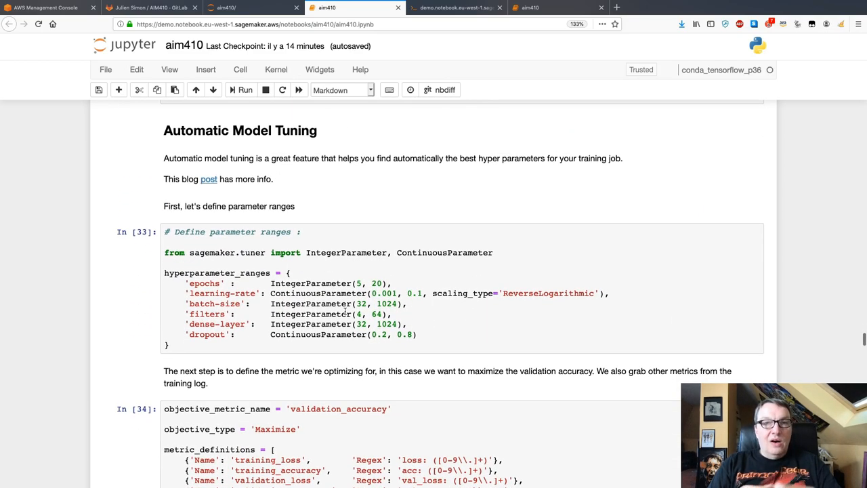
{"action": "mouse_move", "coordinate": [362, 140]}
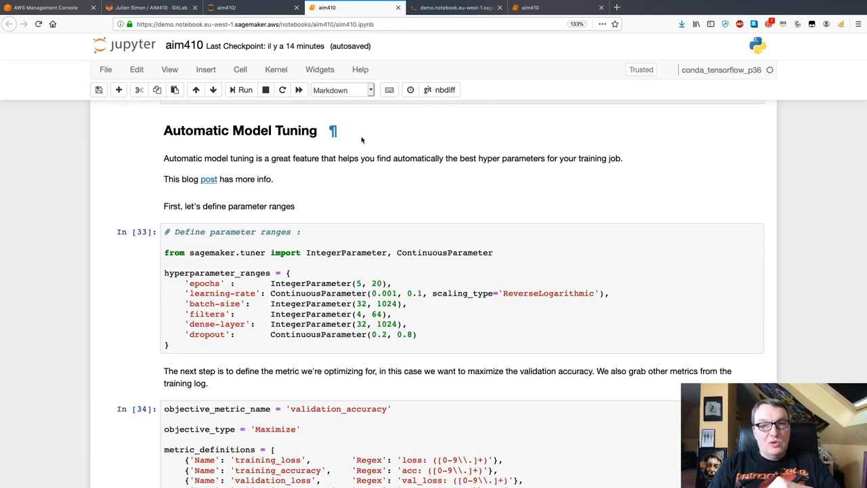
{"action": "left_click", "coordinate": [376, 174]}
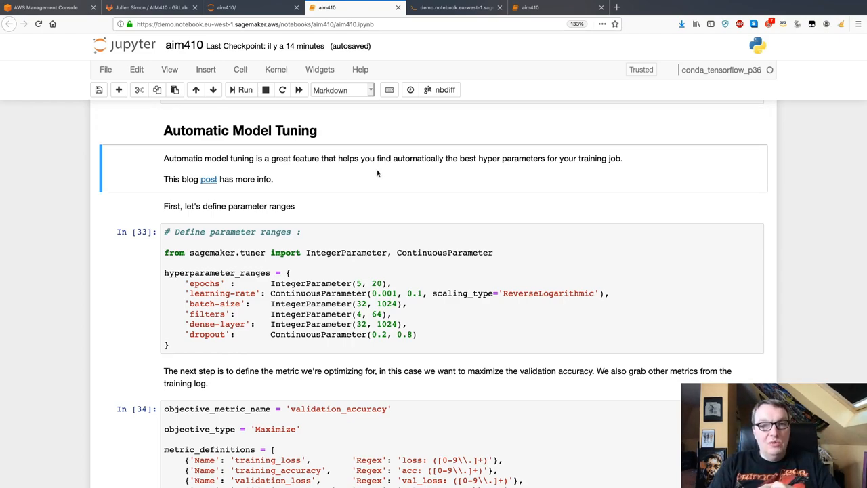
{"action": "left_click", "coordinate": [340, 252]}
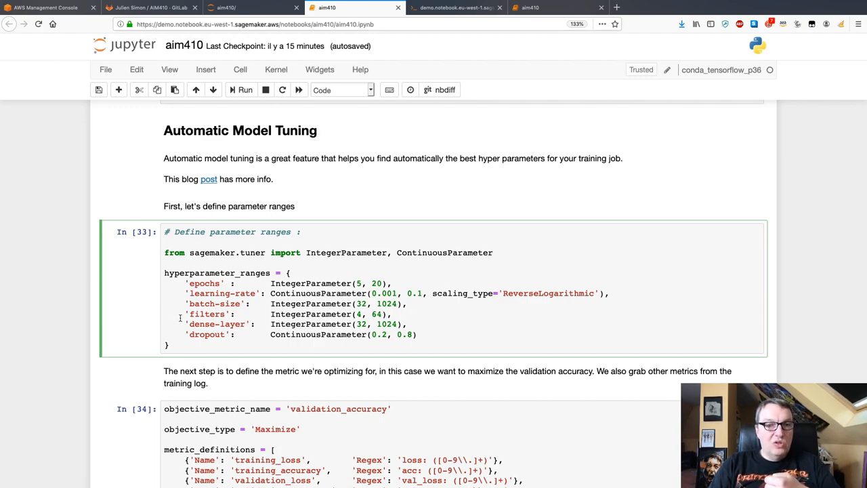
{"action": "left_click_drag", "start_coordinate": [179, 315], "coordinate": [452, 333]}
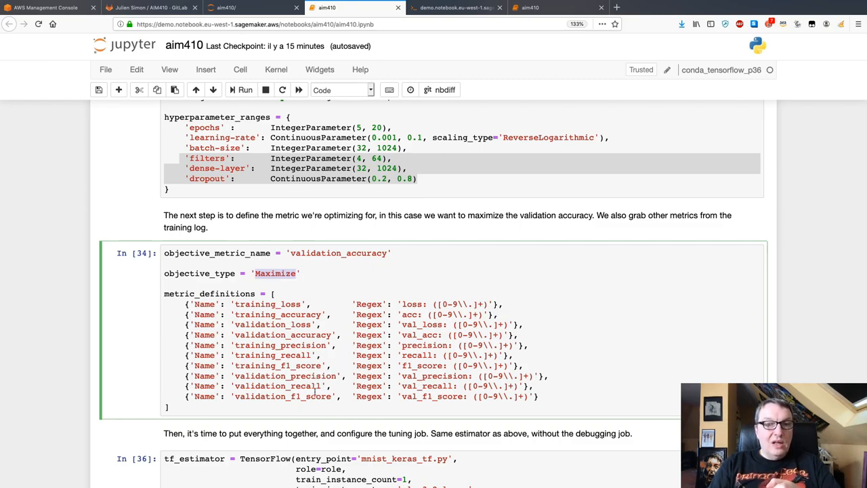
{"action": "double_click", "coordinate": [282, 395]}
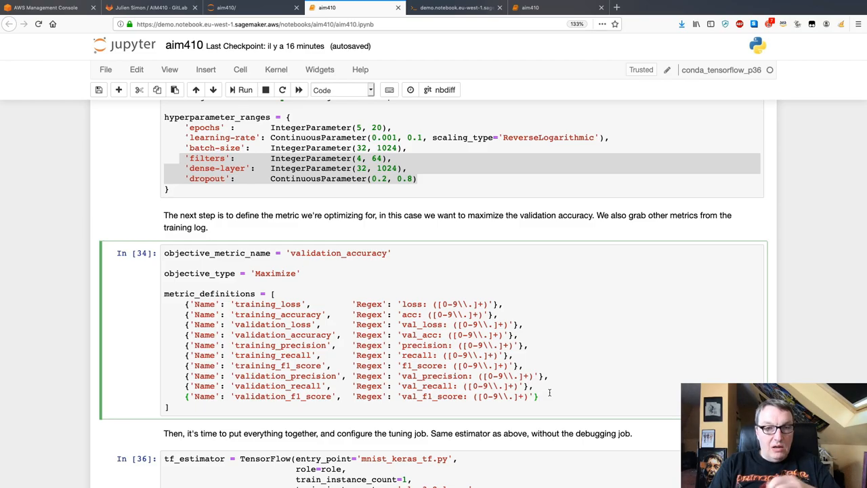
{"action": "scroll", "scroll_direction": "down", "scroll_amount": 3}
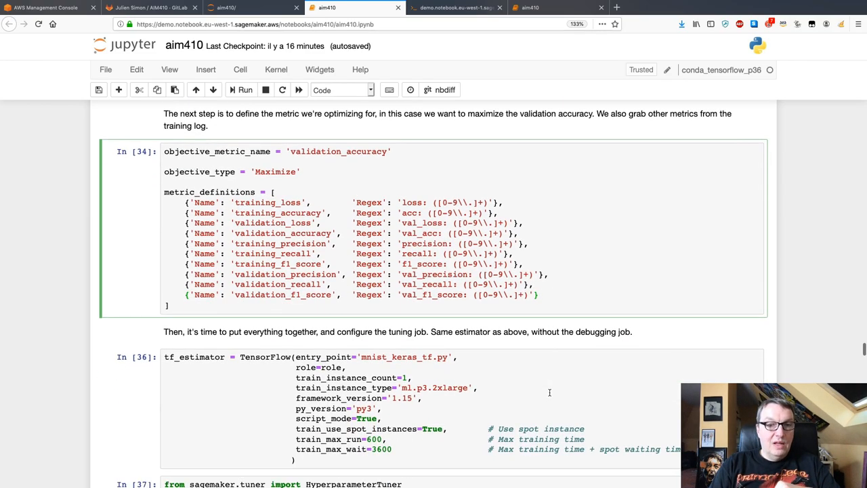
{"action": "scroll", "scroll_direction": "down", "scroll_amount": 3}
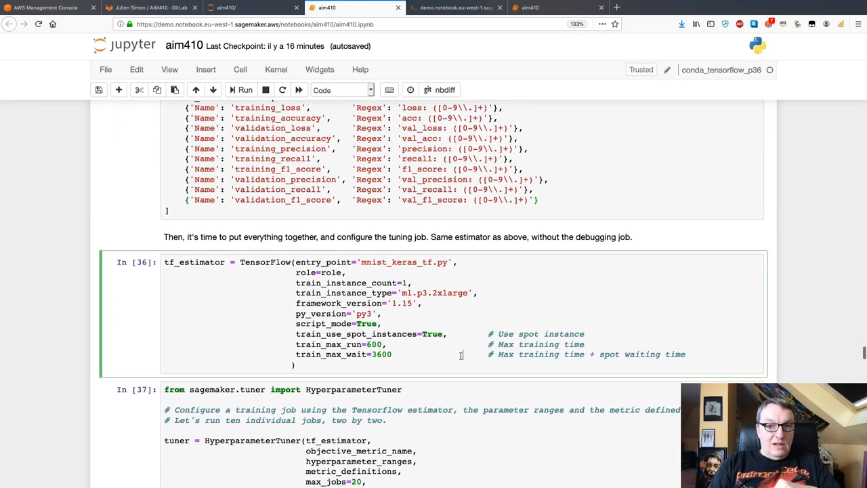
{"action": "scroll", "scroll_direction": "down", "scroll_amount": 3}
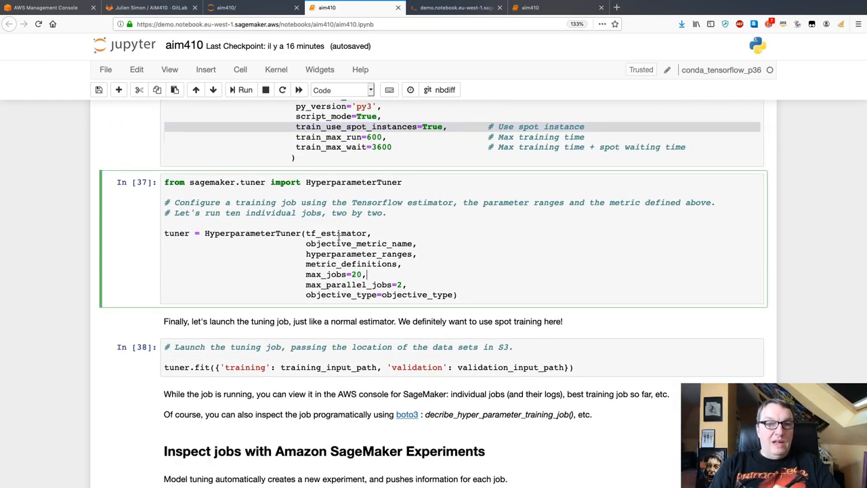
{"action": "double_click", "coordinate": [334, 233]}
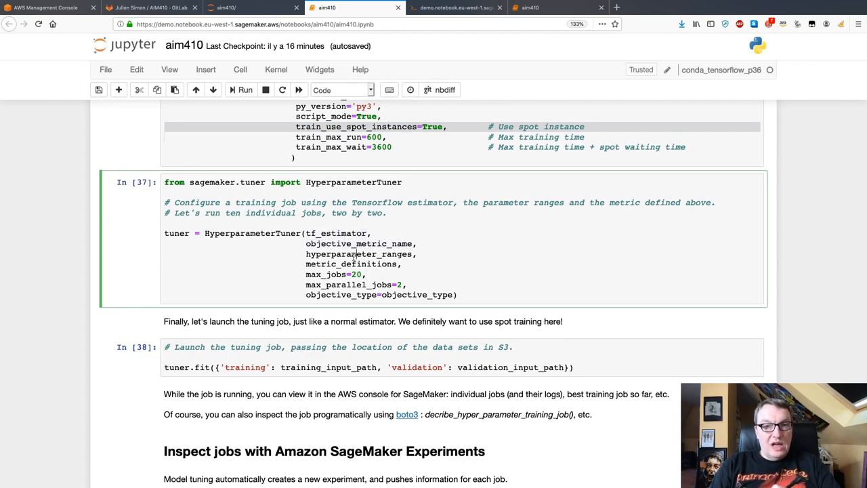
{"action": "double_click", "coordinate": [360, 253]}
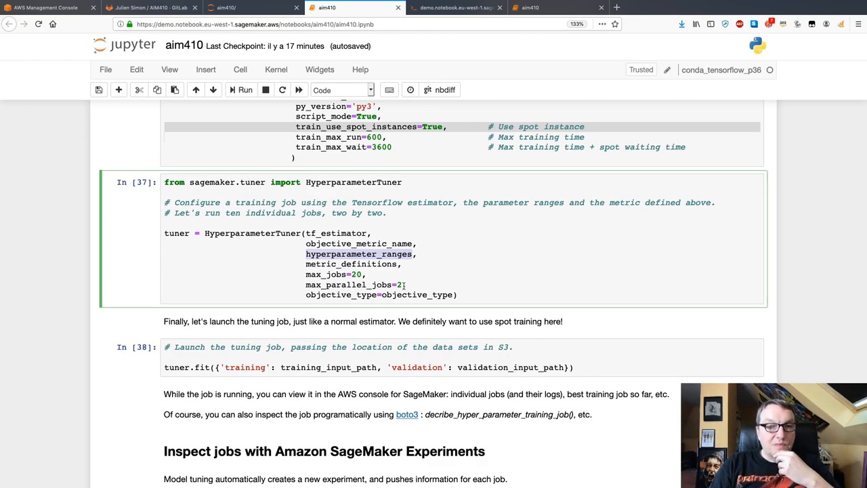
{"action": "scroll", "scroll_direction": "down", "scroll_amount": 3}
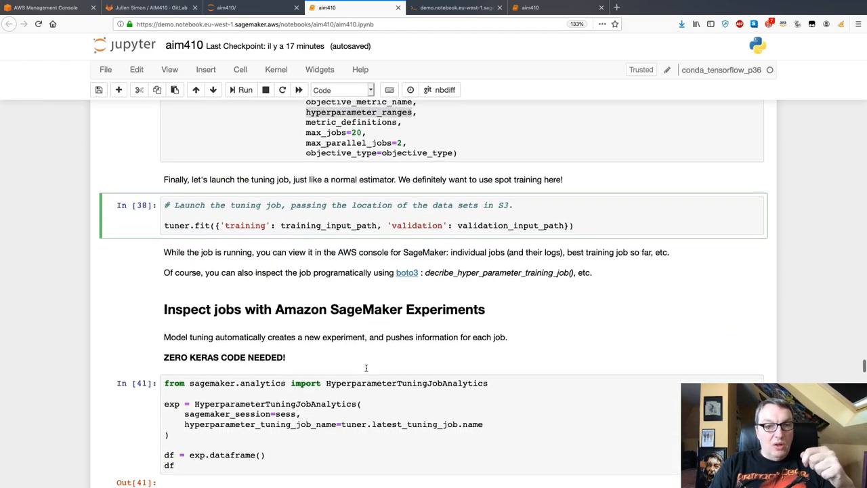
{"action": "scroll", "scroll_direction": "down", "scroll_amount": 3}
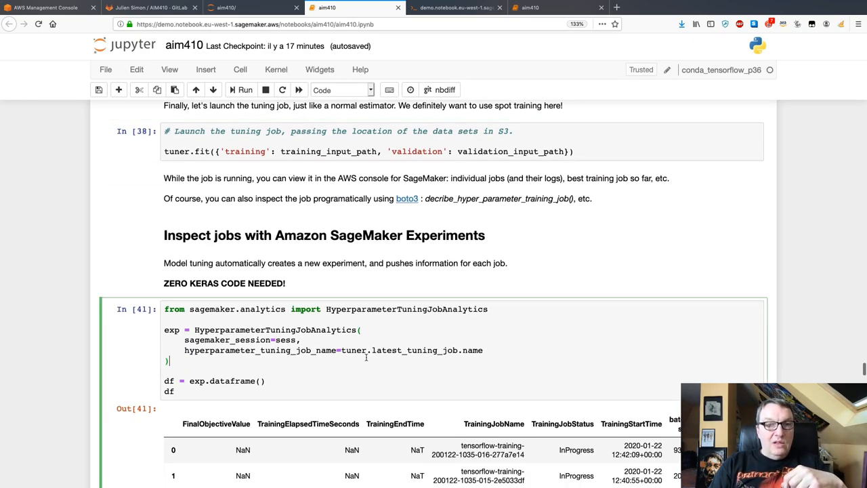
{"action": "scroll", "scroll_direction": "down", "scroll_amount": 3}
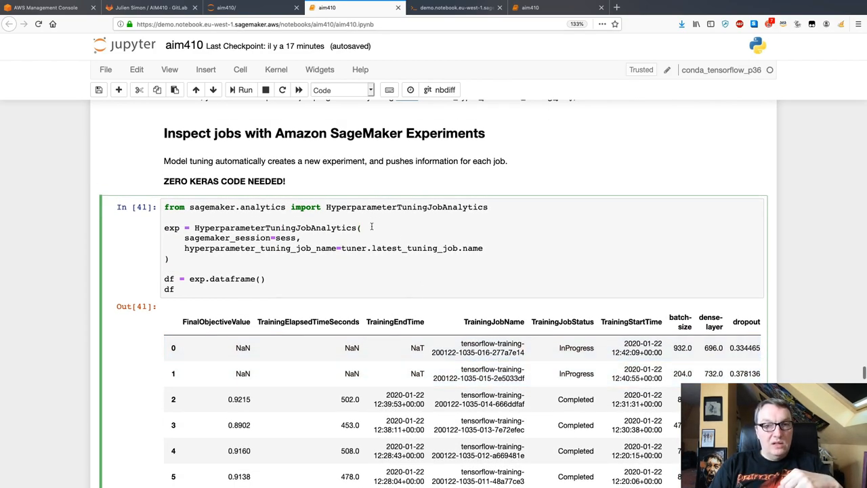
{"action": "mouse_move", "coordinate": [370, 269]}
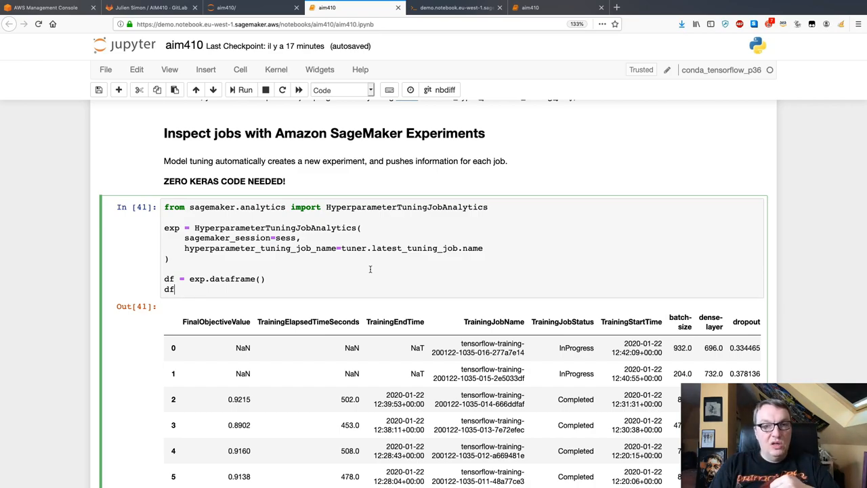
{"action": "scroll", "scroll_direction": "down", "scroll_amount": 3}
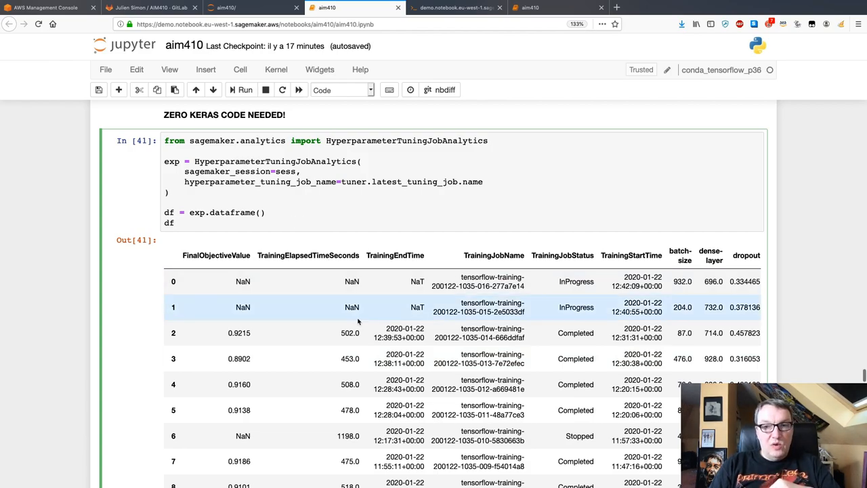
{"action": "scroll", "scroll_direction": "down", "scroll_amount": 3}
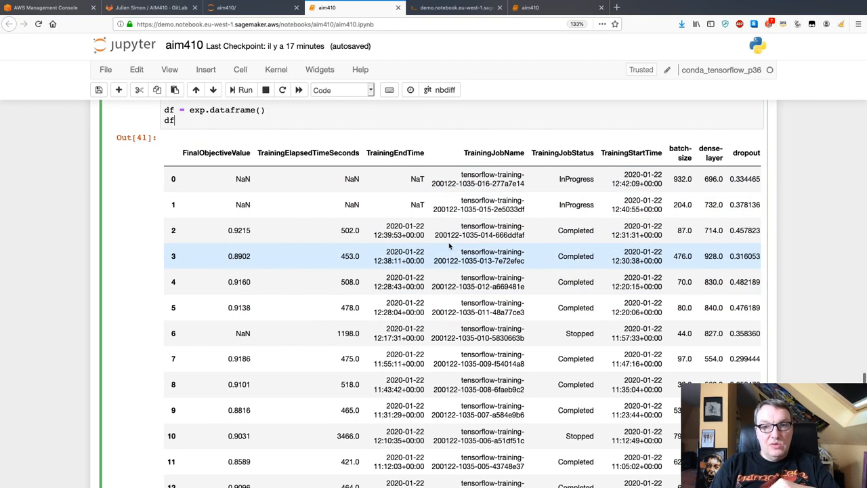
{"action": "scroll", "scroll_direction": "down", "scroll_amount": 3}
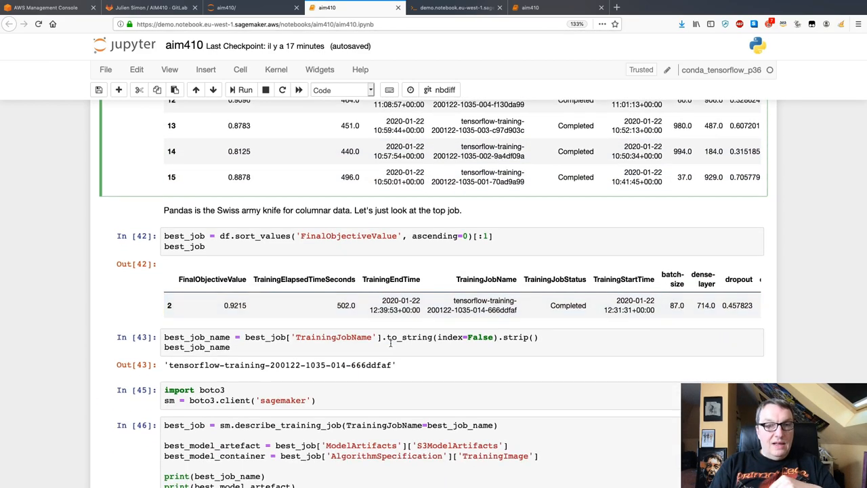
{"action": "left_click", "coordinate": [409, 247]}
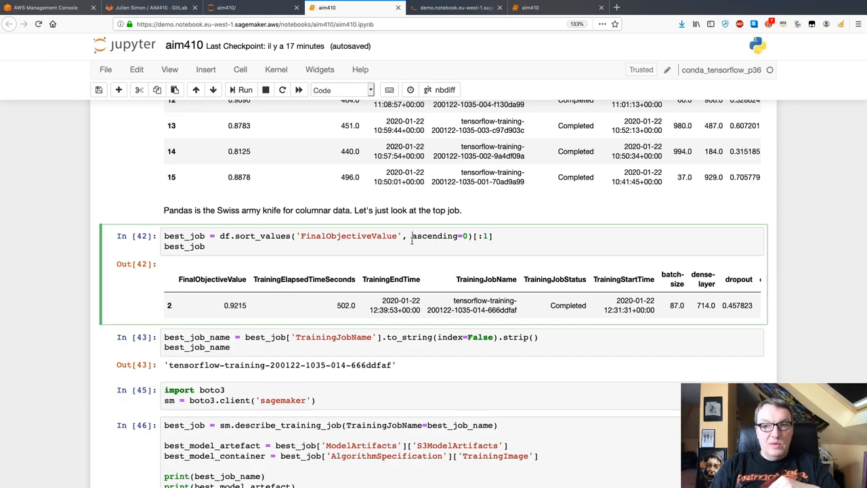
{"action": "mouse_move", "coordinate": [404, 333]}
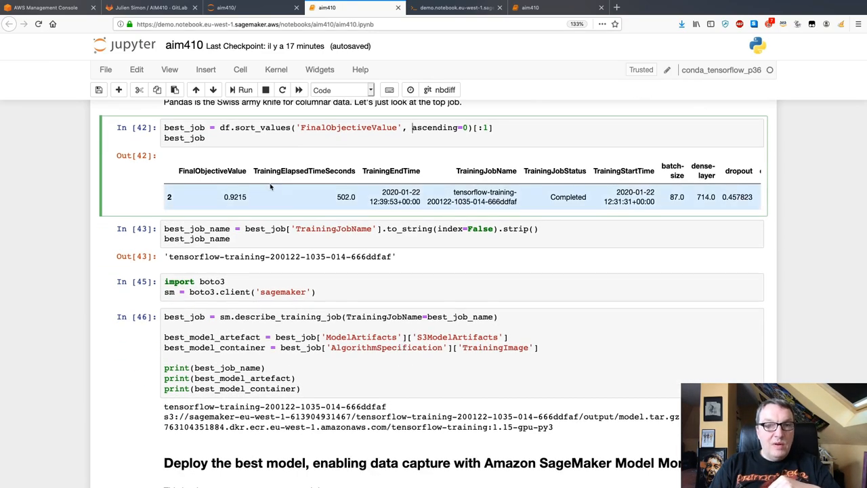
{"action": "mouse_move", "coordinate": [238, 198]}
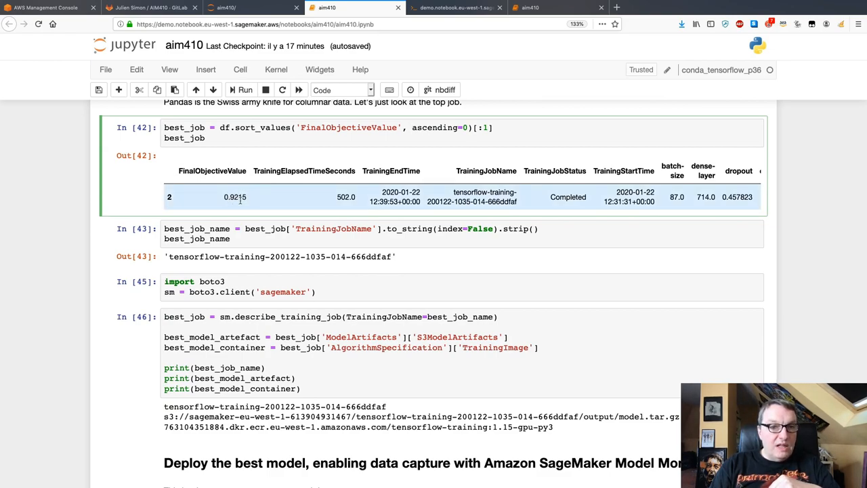
{"action": "mouse_move", "coordinate": [247, 203]}
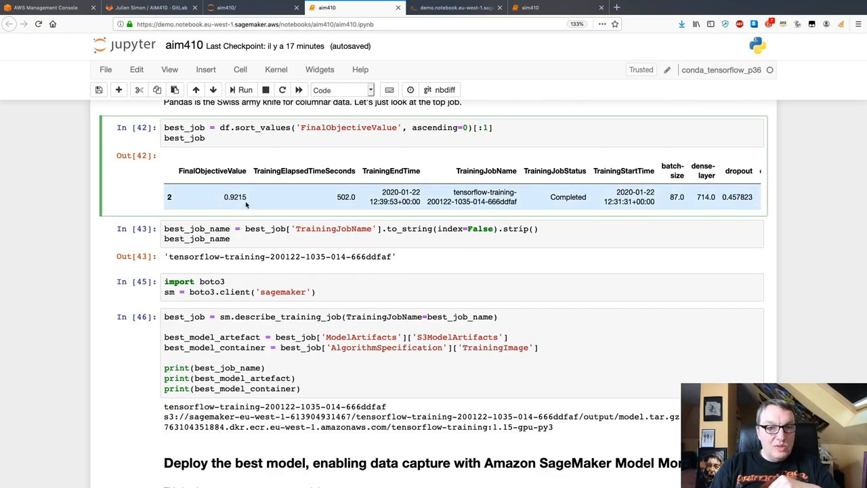
{"action": "scroll", "scroll_direction": "down", "scroll_amount": 3}
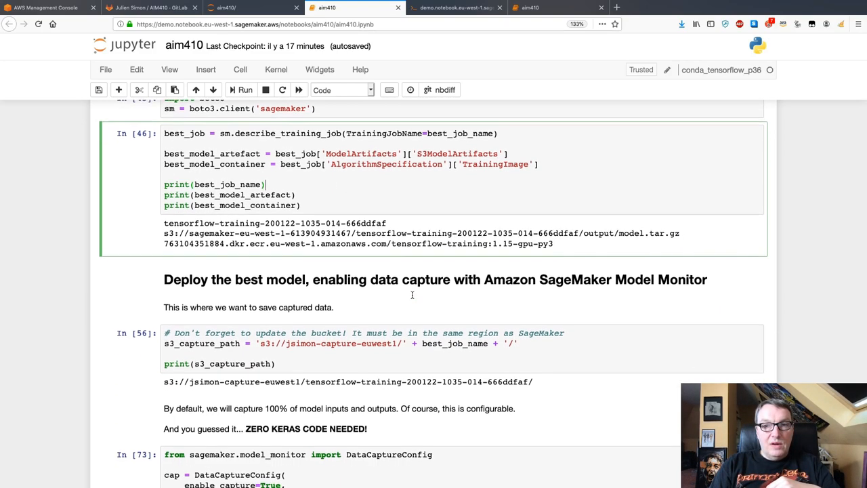
{"action": "scroll", "scroll_direction": "down", "scroll_amount": 3}
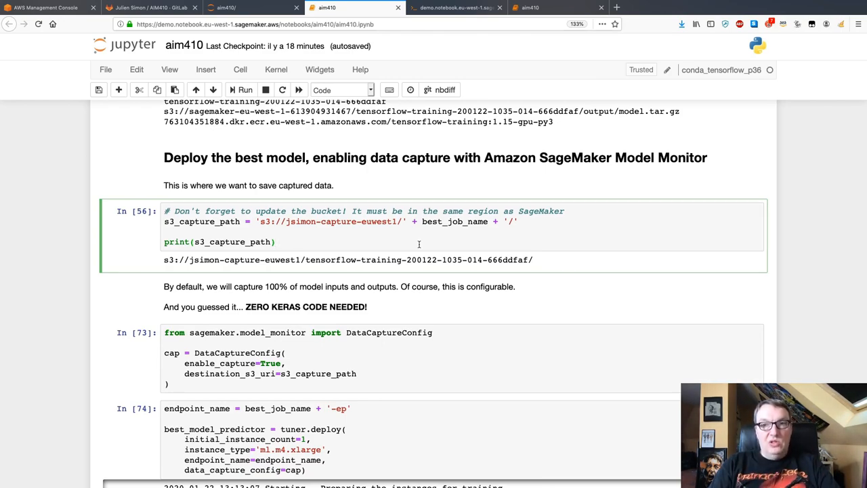
{"action": "mouse_move", "coordinate": [410, 241]}
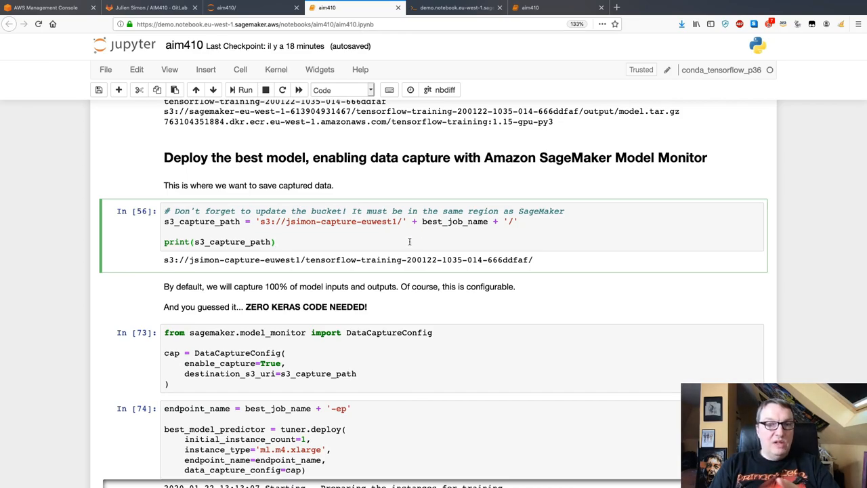
{"action": "scroll", "scroll_direction": "down", "scroll_amount": 3}
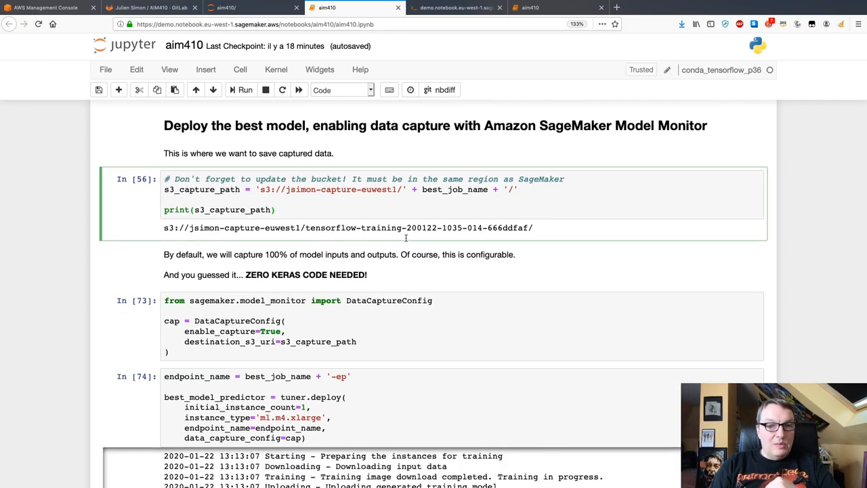
{"action": "scroll", "scroll_direction": "down", "scroll_amount": 3}
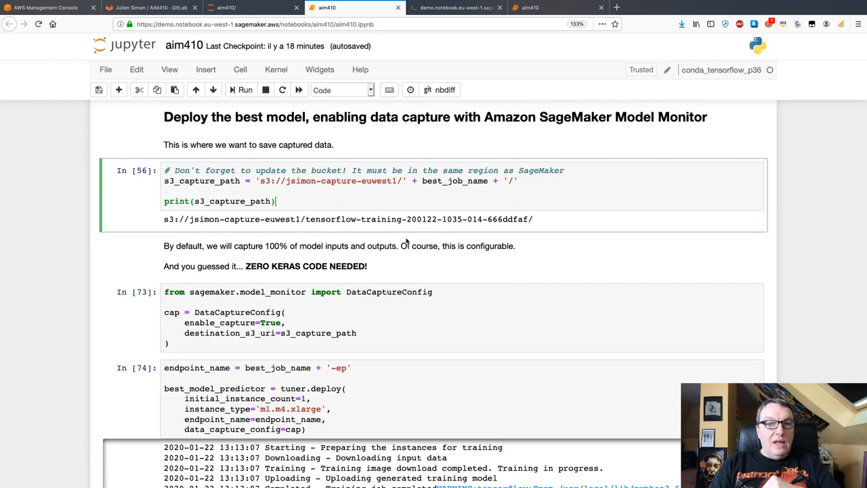
{"action": "left_click", "coordinate": [410, 331]}
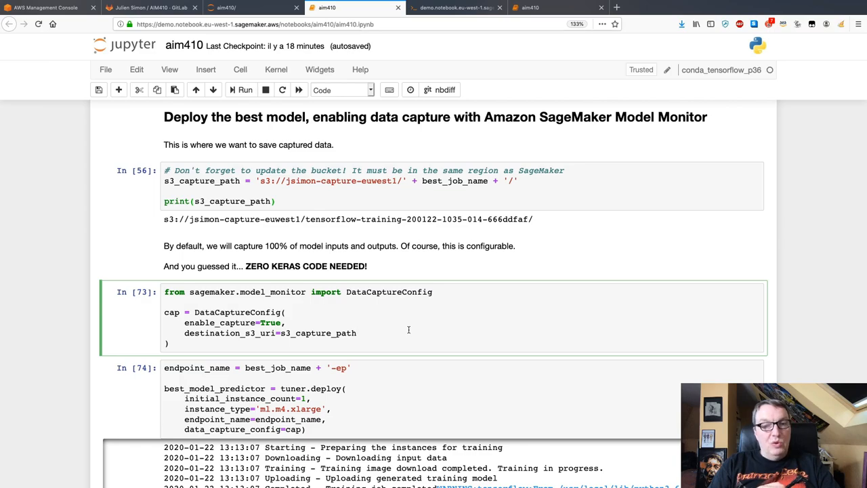
{"action": "left_click", "coordinate": [359, 334]}
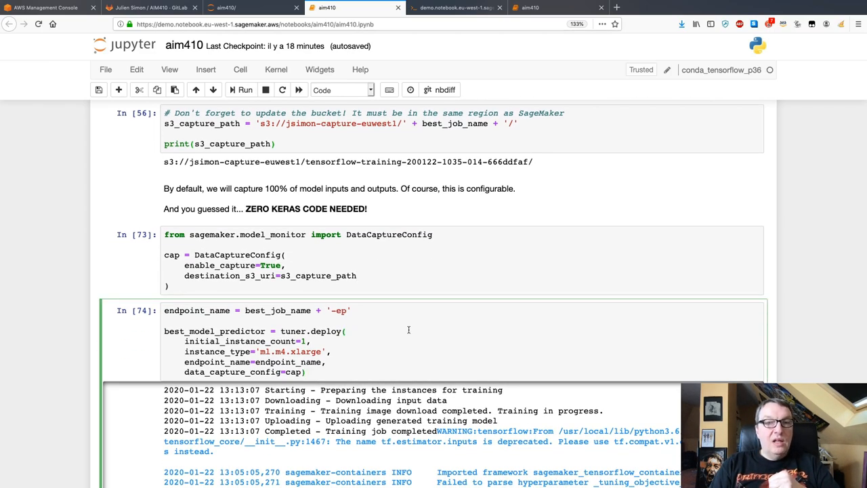
{"action": "scroll", "scroll_direction": "down", "scroll_amount": 3}
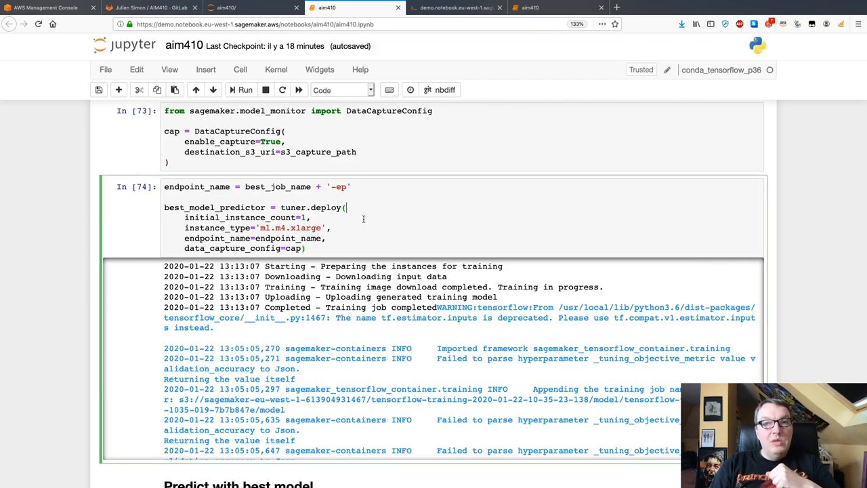
{"action": "mouse_move", "coordinate": [390, 225]}
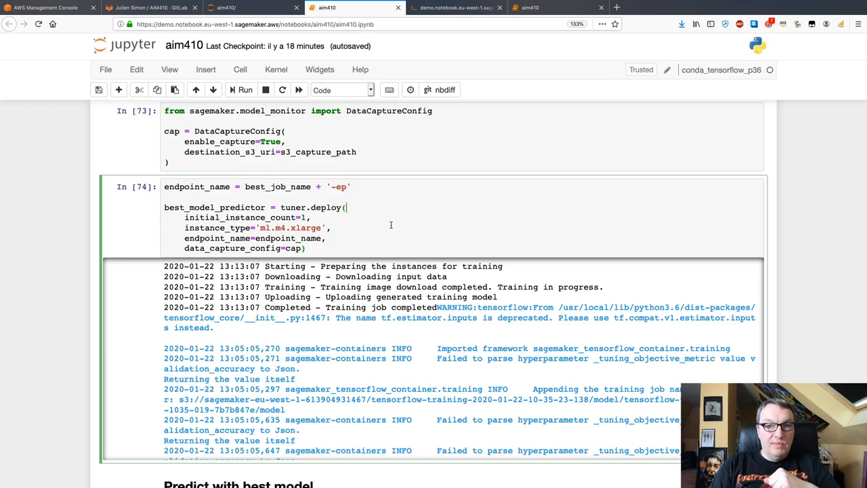
{"action": "scroll", "scroll_direction": "down", "scroll_amount": 3}
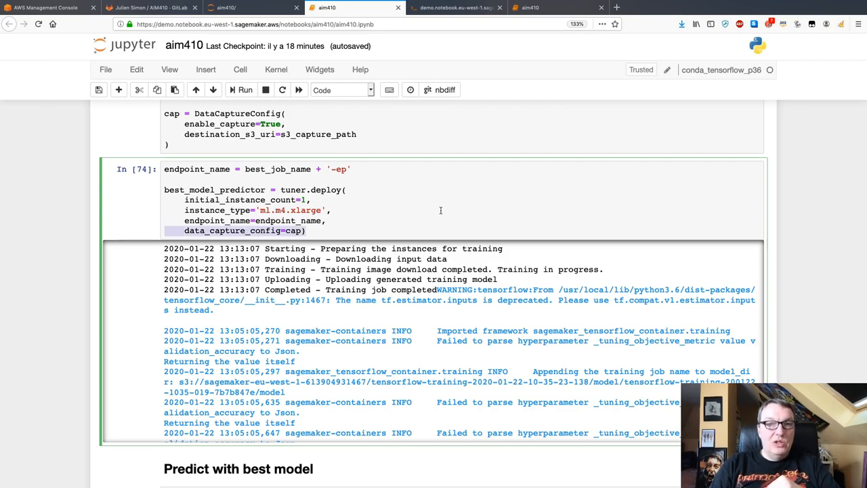
{"action": "scroll", "scroll_direction": "down", "scroll_amount": 3}
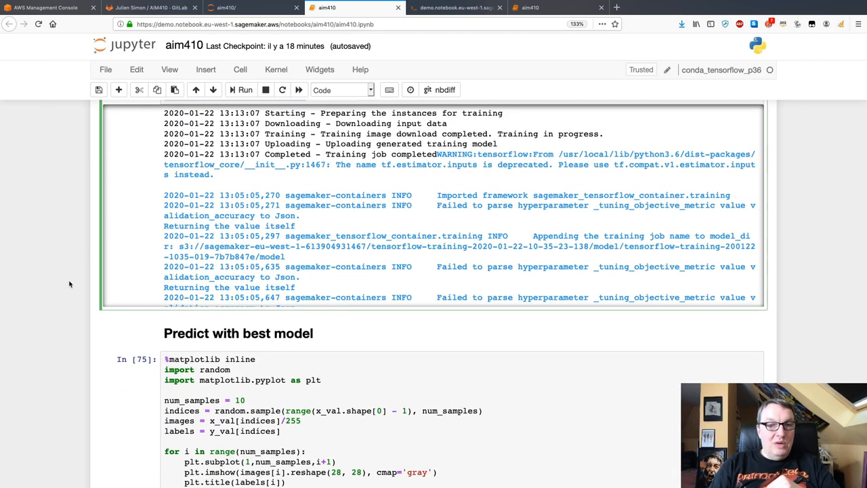
{"action": "scroll", "scroll_direction": "down", "scroll_amount": 3}
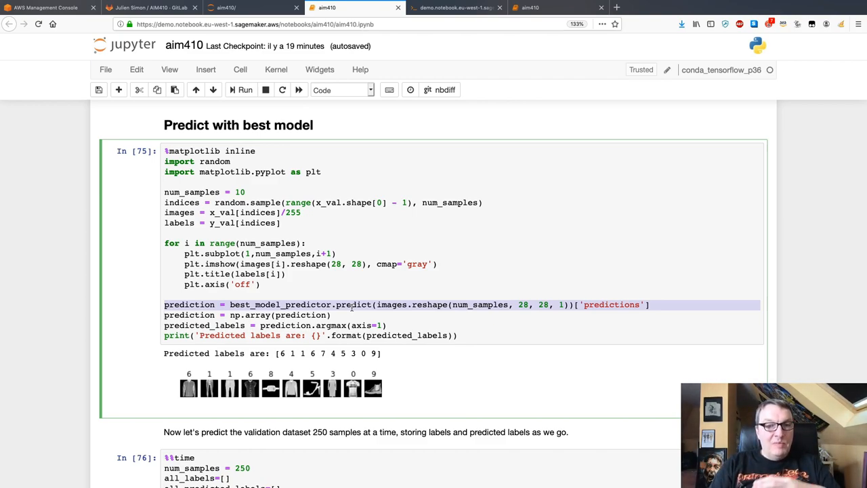
{"action": "mouse_move", "coordinate": [322, 401]}
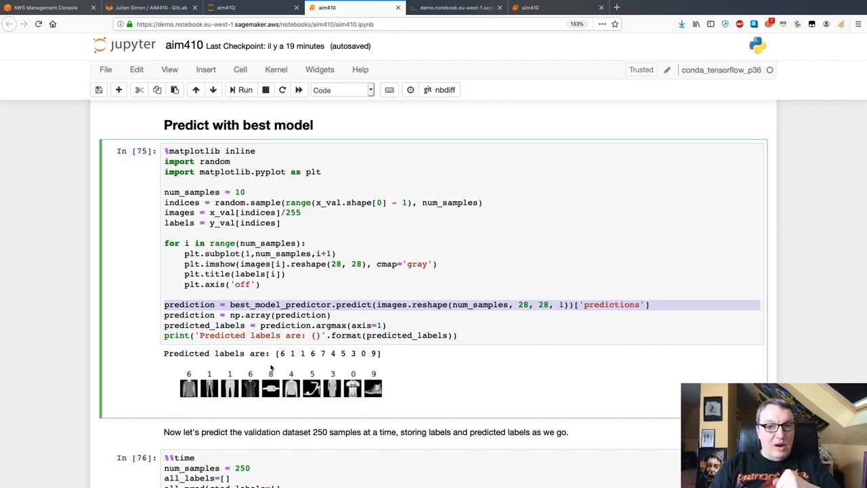
{"action": "mouse_move", "coordinate": [291, 363]}
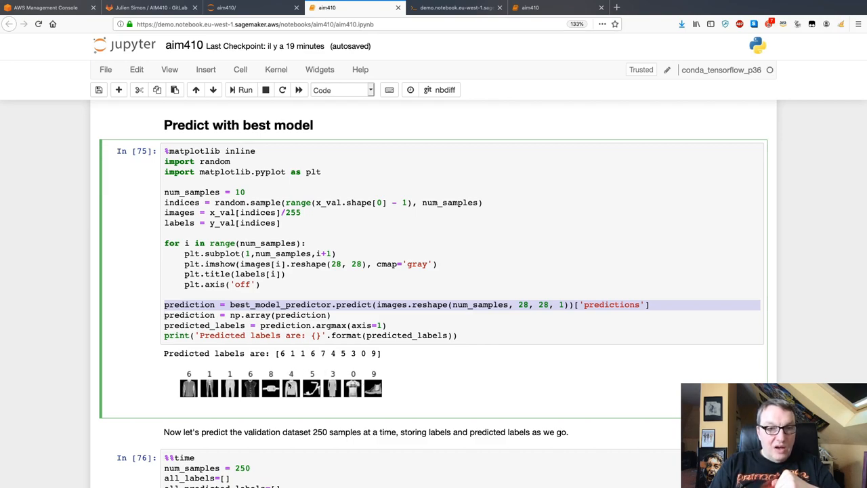
{"action": "mouse_move", "coordinate": [271, 387]}
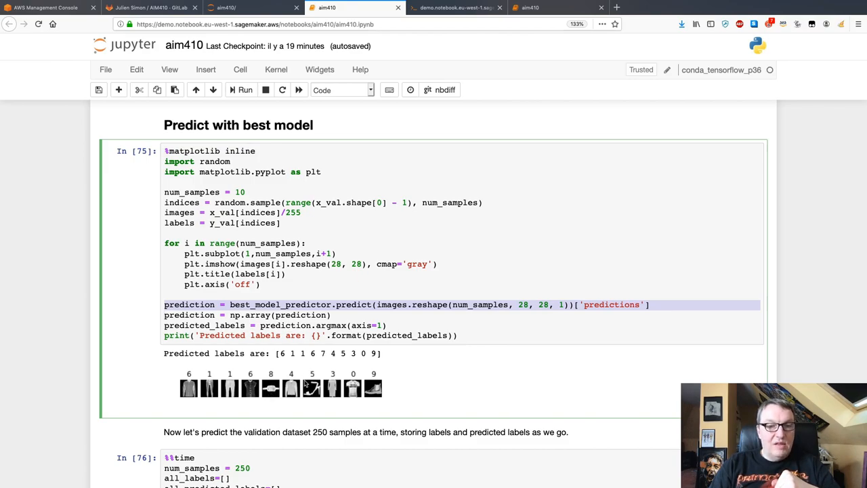
{"action": "scroll", "scroll_direction": "down", "scroll_amount": 3}
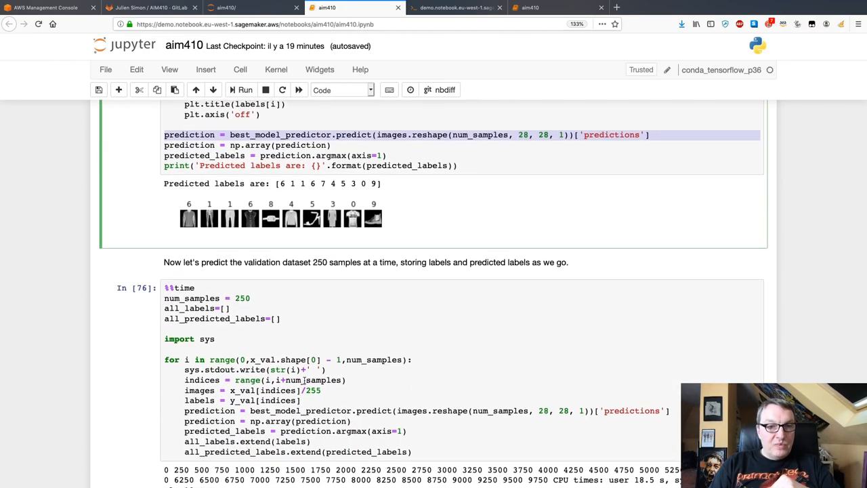
{"action": "scroll", "scroll_direction": "down", "scroll_amount": 3}
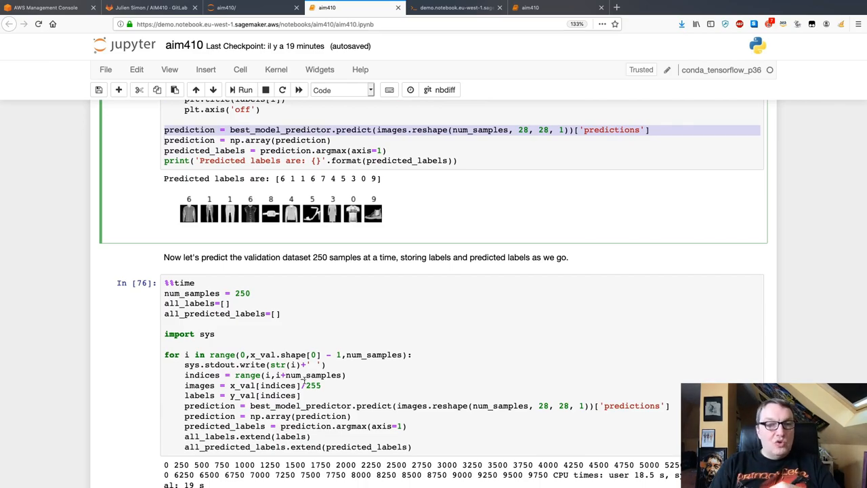
{"action": "scroll", "scroll_direction": "down", "scroll_amount": 3}
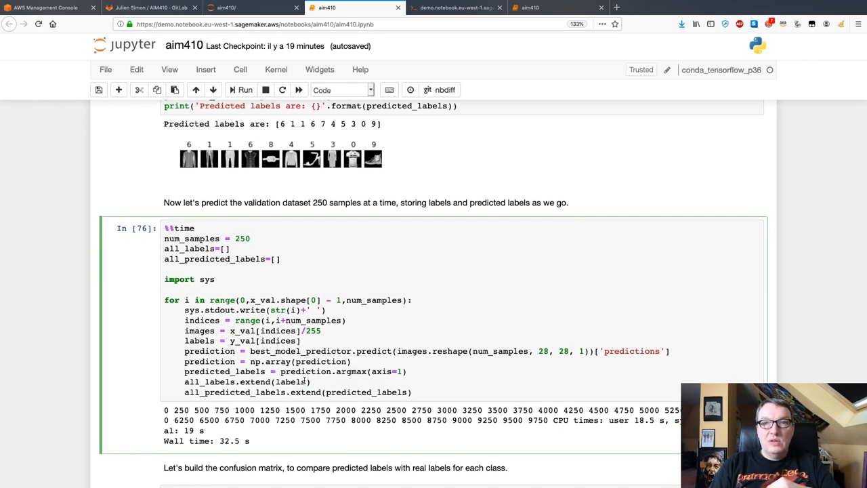
{"action": "scroll", "scroll_direction": "down", "scroll_amount": 3}
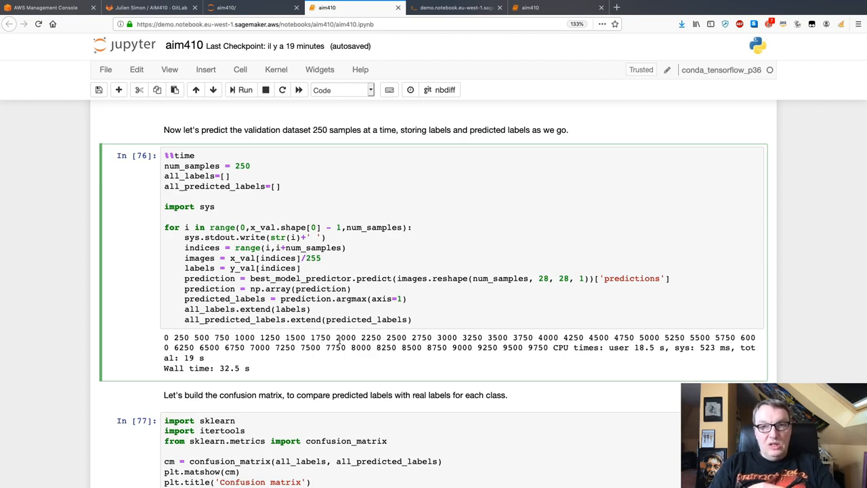
{"action": "mouse_move", "coordinate": [336, 377]}
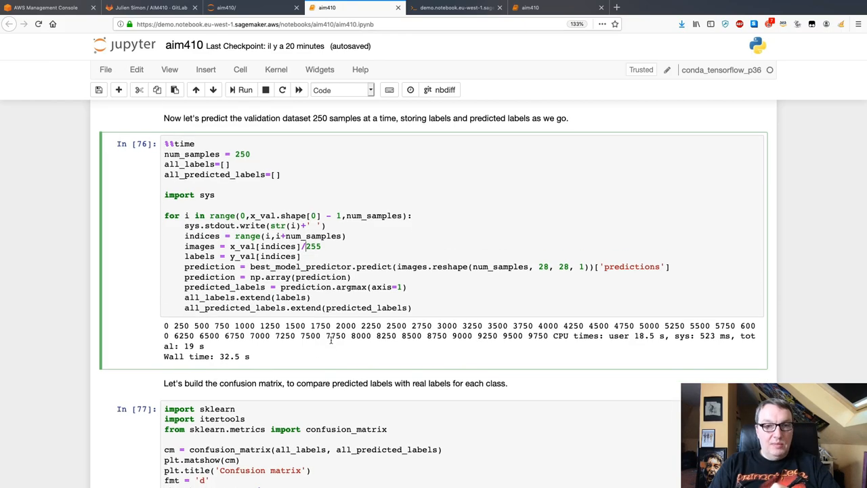
{"action": "scroll", "scroll_direction": "down", "scroll_amount": 3}
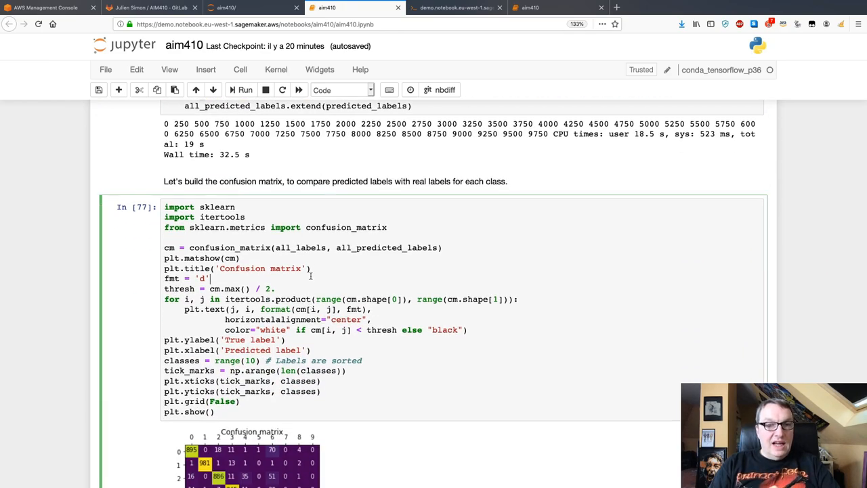
{"action": "scroll", "scroll_direction": "down", "scroll_amount": 3}
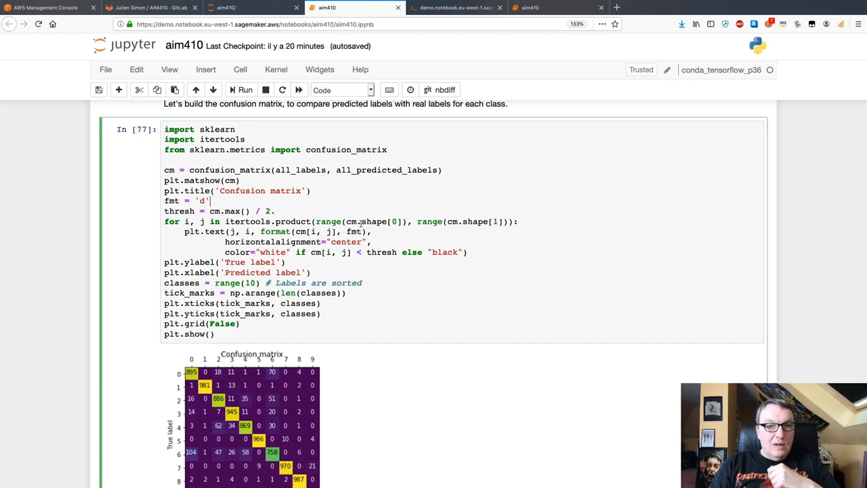
{"action": "double_click", "coordinate": [386, 171]}
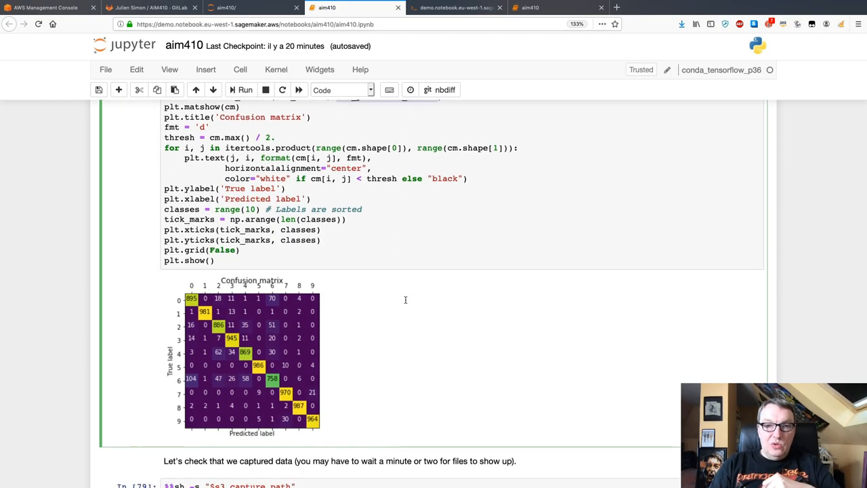
{"action": "scroll", "scroll_direction": "down", "scroll_amount": 3}
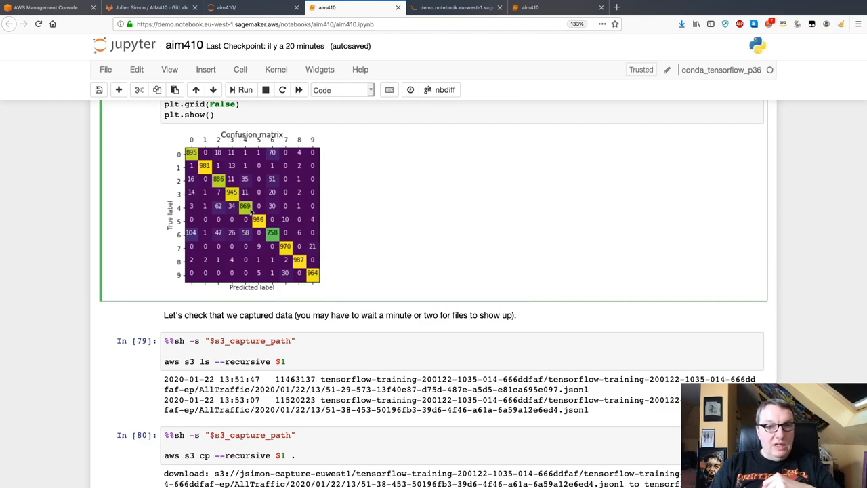
{"action": "mouse_move", "coordinate": [311, 274]}
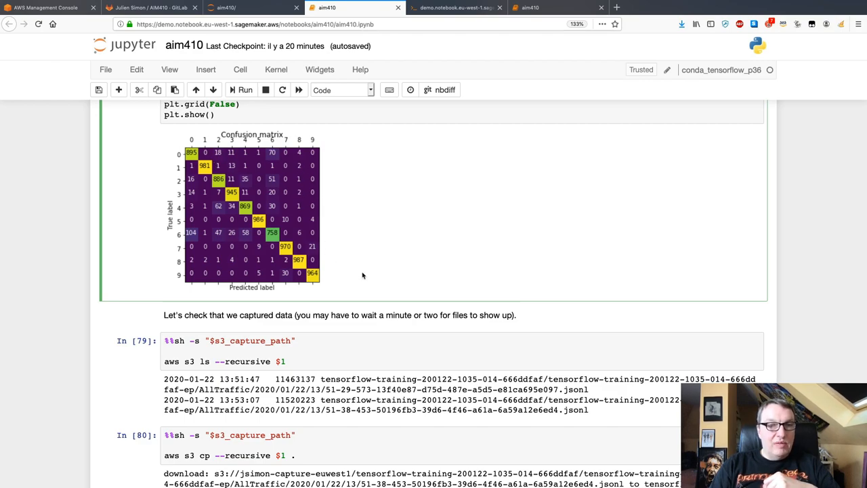
{"action": "mouse_move", "coordinate": [385, 247]}
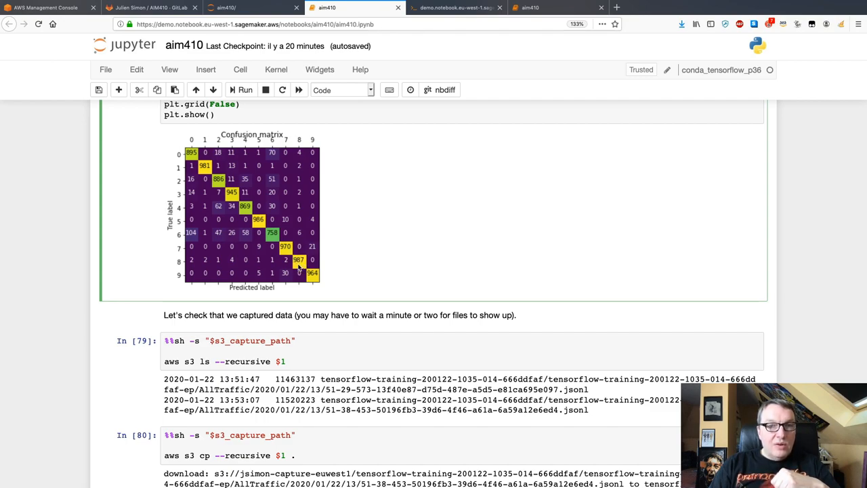
{"action": "mouse_move", "coordinate": [274, 246]}
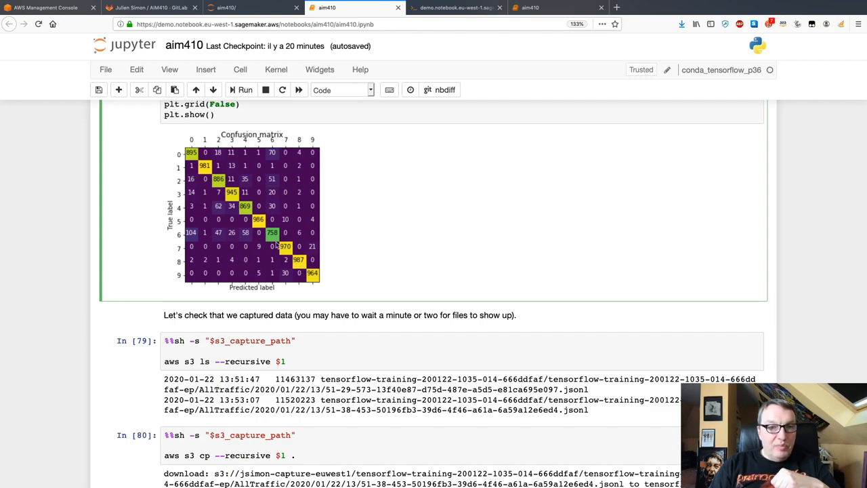
{"action": "mouse_move", "coordinate": [271, 233]}
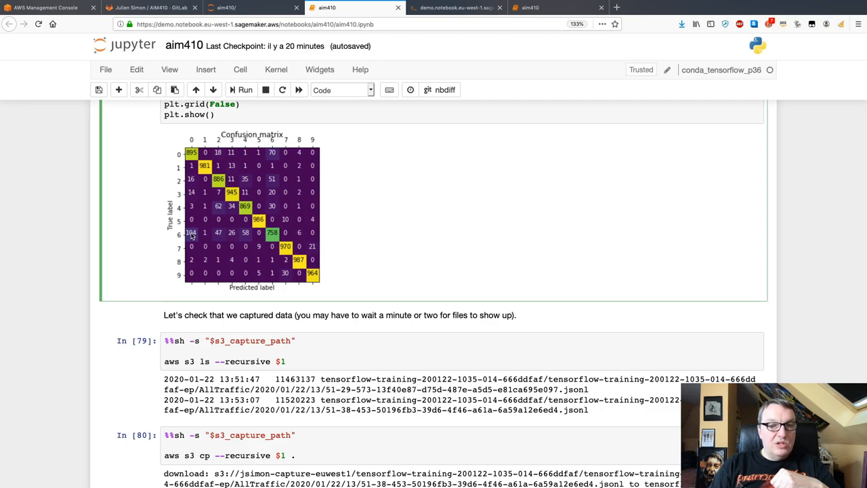
{"action": "mouse_move", "coordinate": [195, 182]}
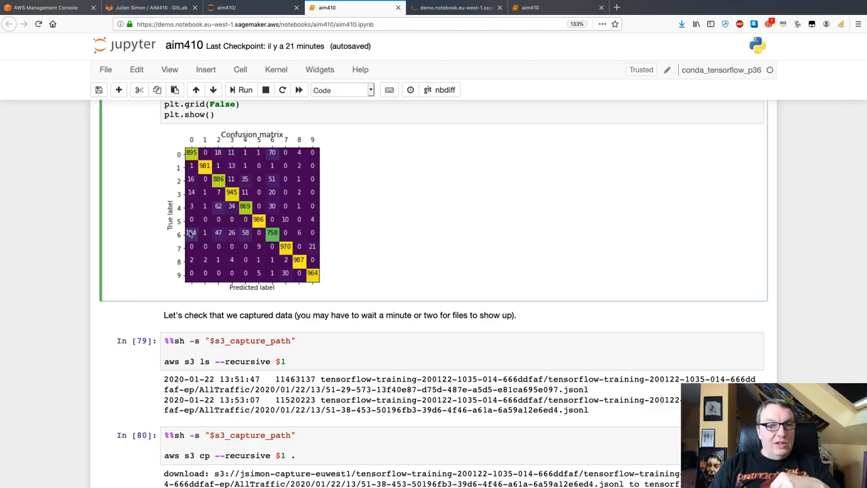
{"action": "mouse_move", "coordinate": [193, 193]}
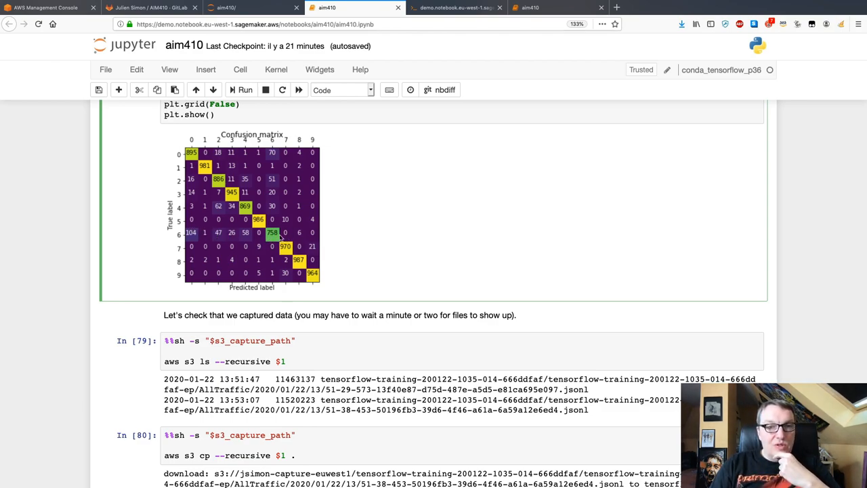
{"action": "scroll", "scroll_direction": "down", "scroll_amount": 3}
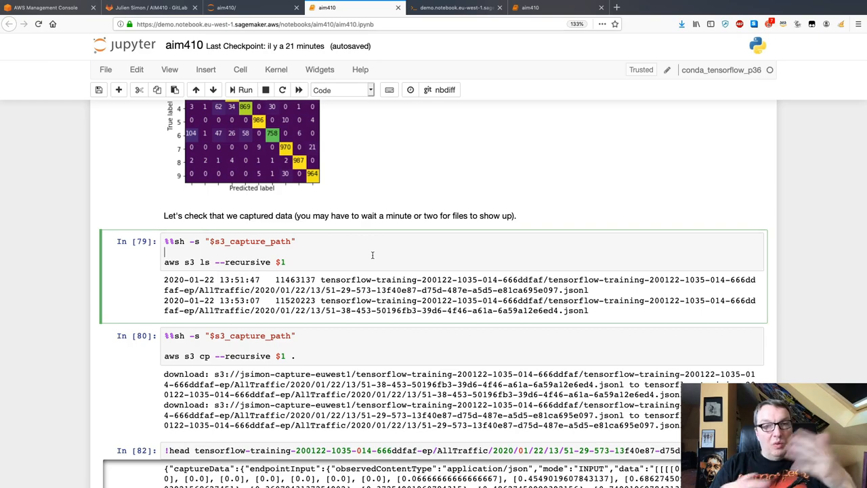
{"action": "scroll", "scroll_direction": "down", "scroll_amount": 3}
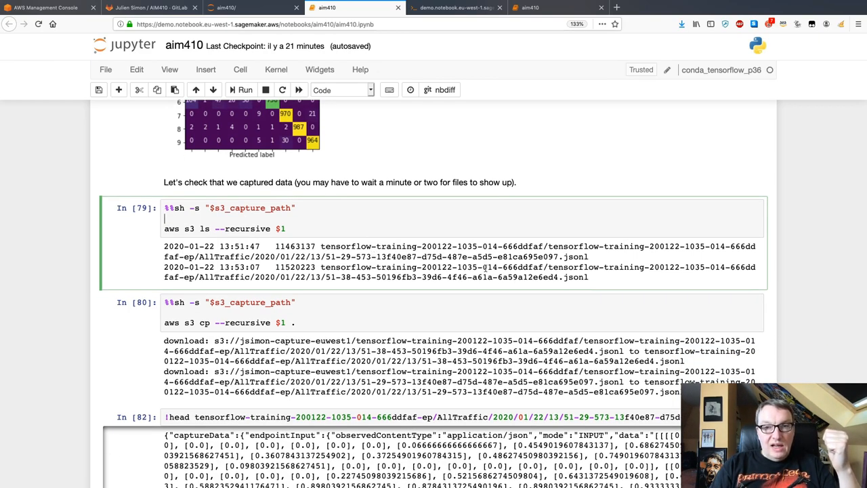
{"action": "scroll", "scroll_direction": "down", "scroll_amount": 3}
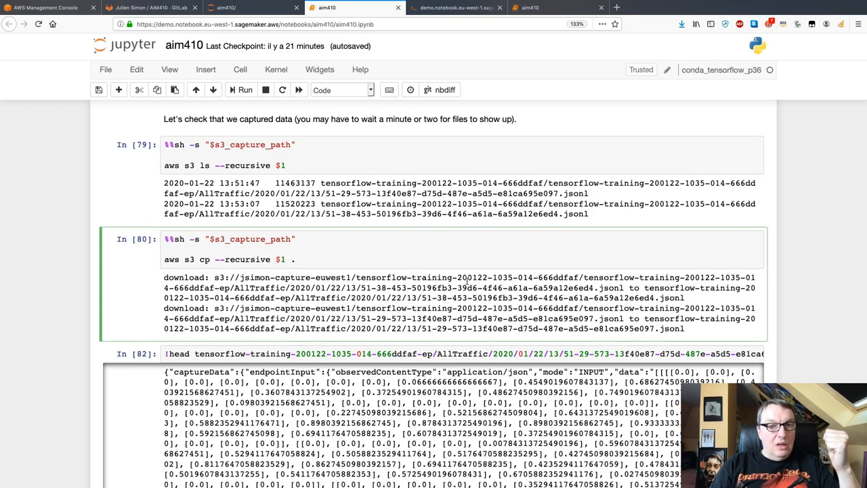
{"action": "scroll", "scroll_direction": "down", "scroll_amount": 3}
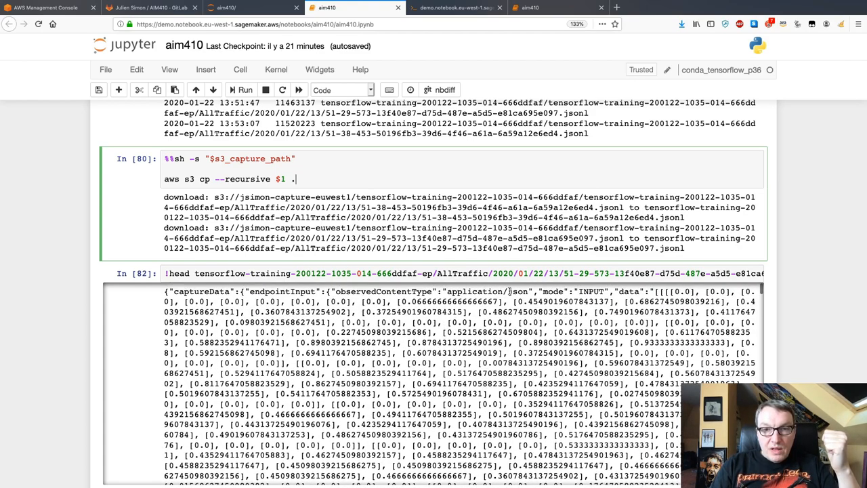
{"action": "double_click", "coordinate": [590, 290]}
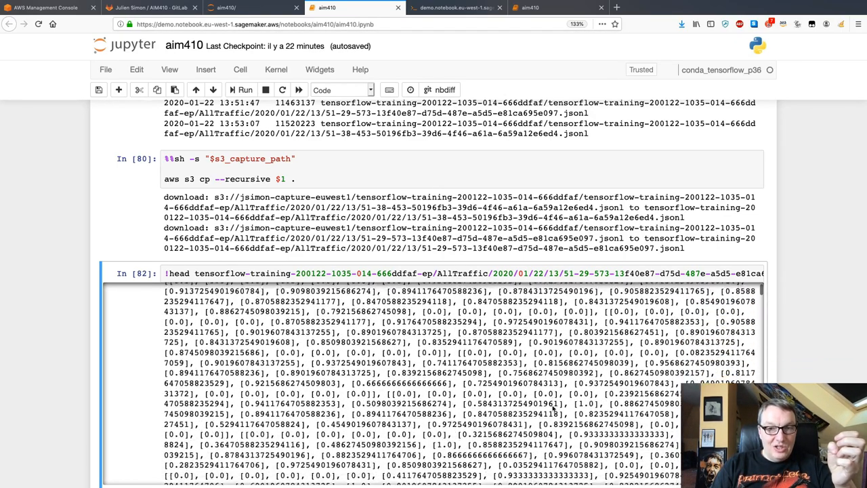
{"action": "scroll", "scroll_direction": "down", "scroll_amount": 3}
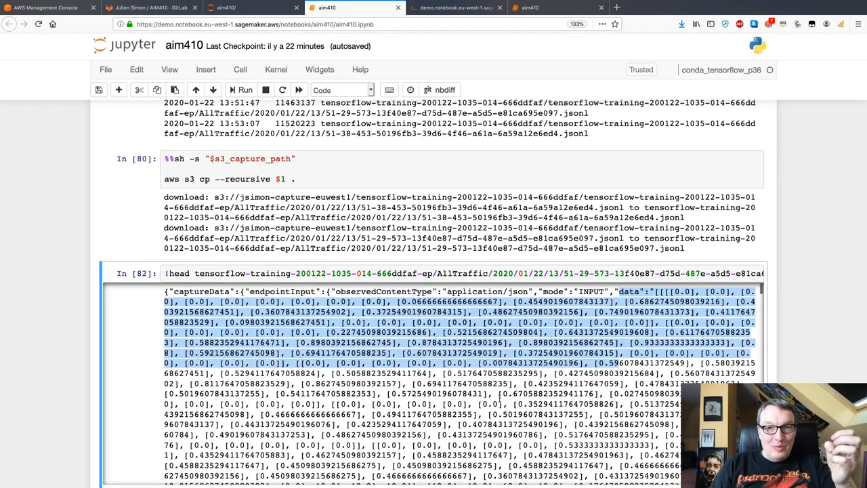
{"action": "mouse_move", "coordinate": [549, 376]}
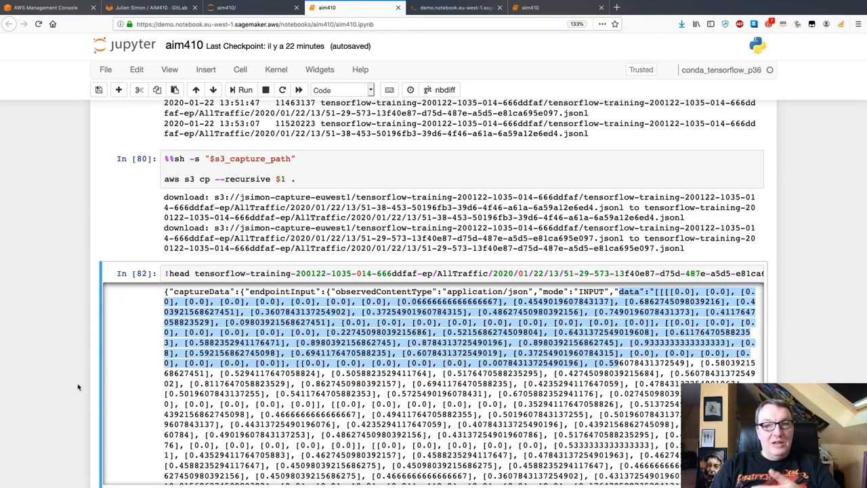
{"action": "scroll", "scroll_direction": "down", "scroll_amount": 3}
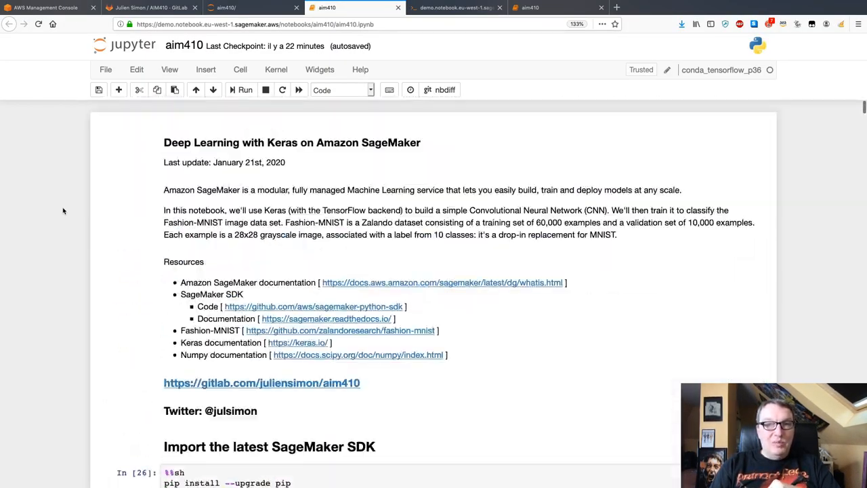
{"action": "scroll", "scroll_direction": "down", "scroll_amount": 3}
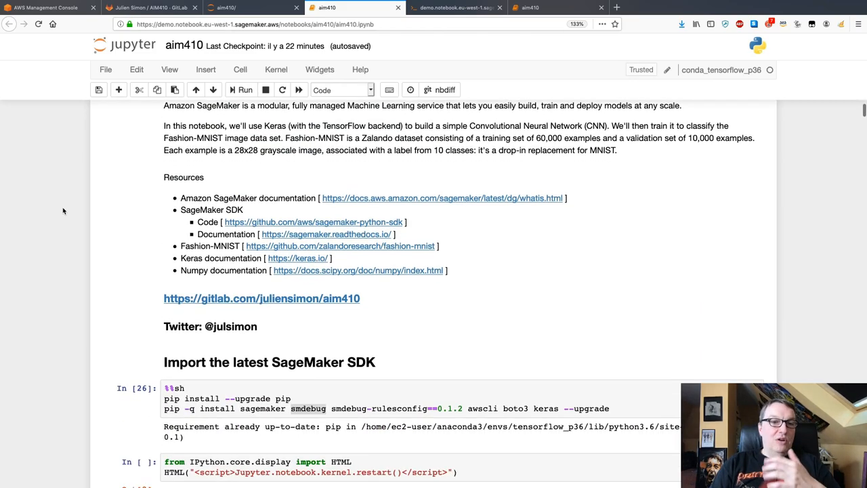
{"action": "scroll", "scroll_direction": "down", "scroll_amount": 3}
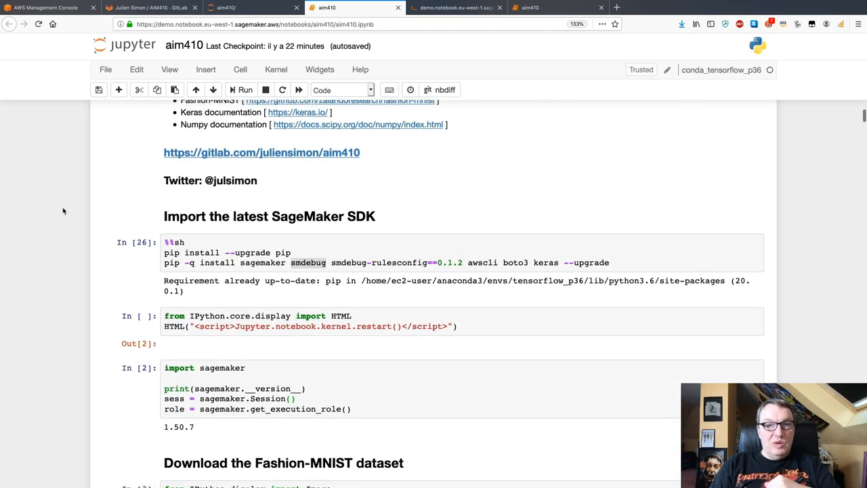
{"action": "scroll", "scroll_direction": "down", "scroll_amount": 3}
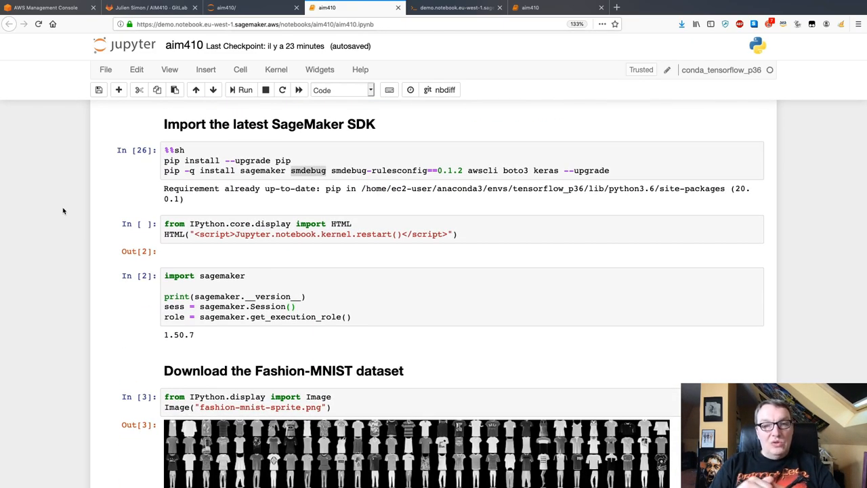